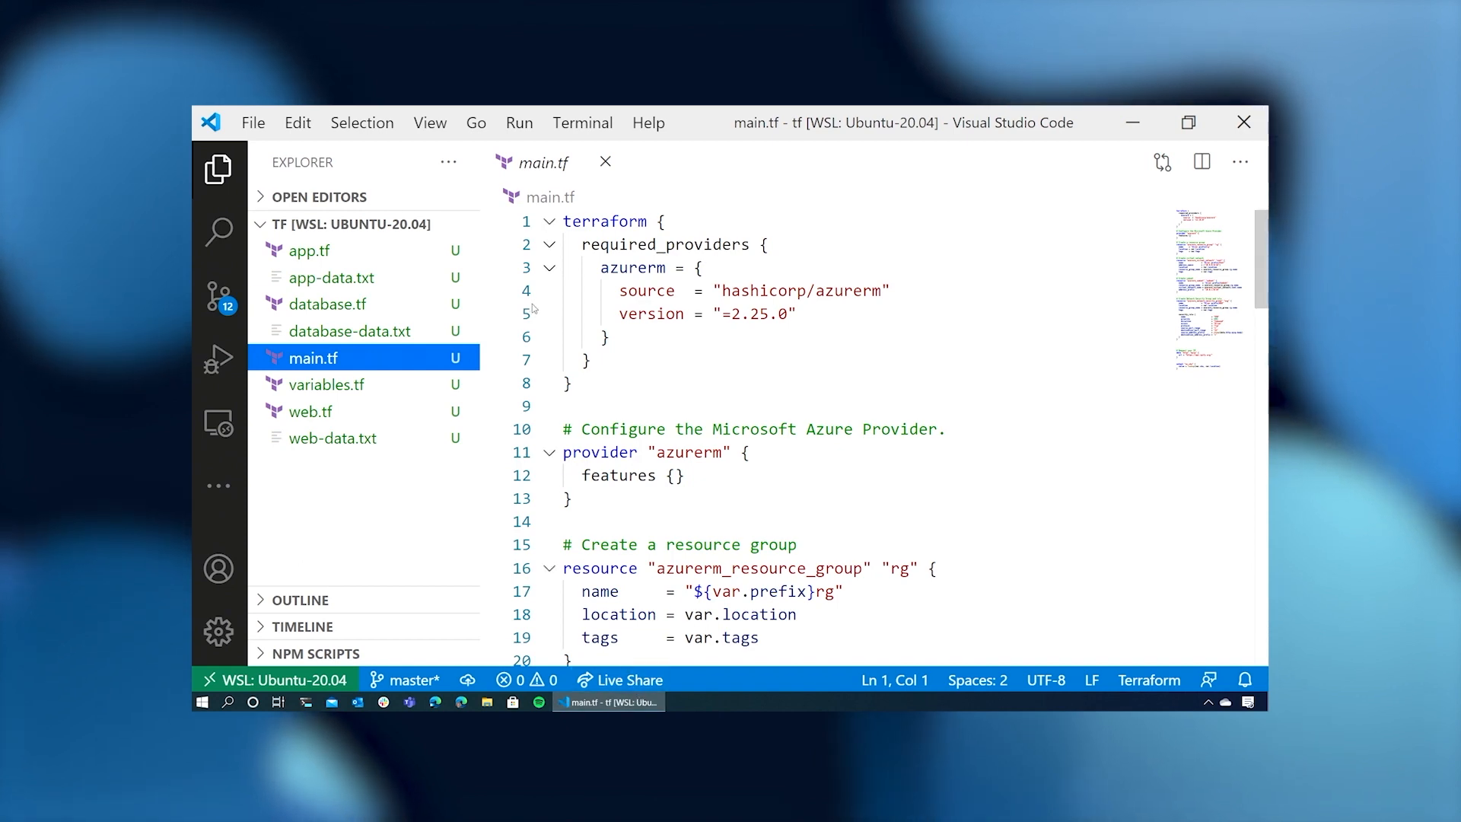
pyautogui.moveTo(560, 307)
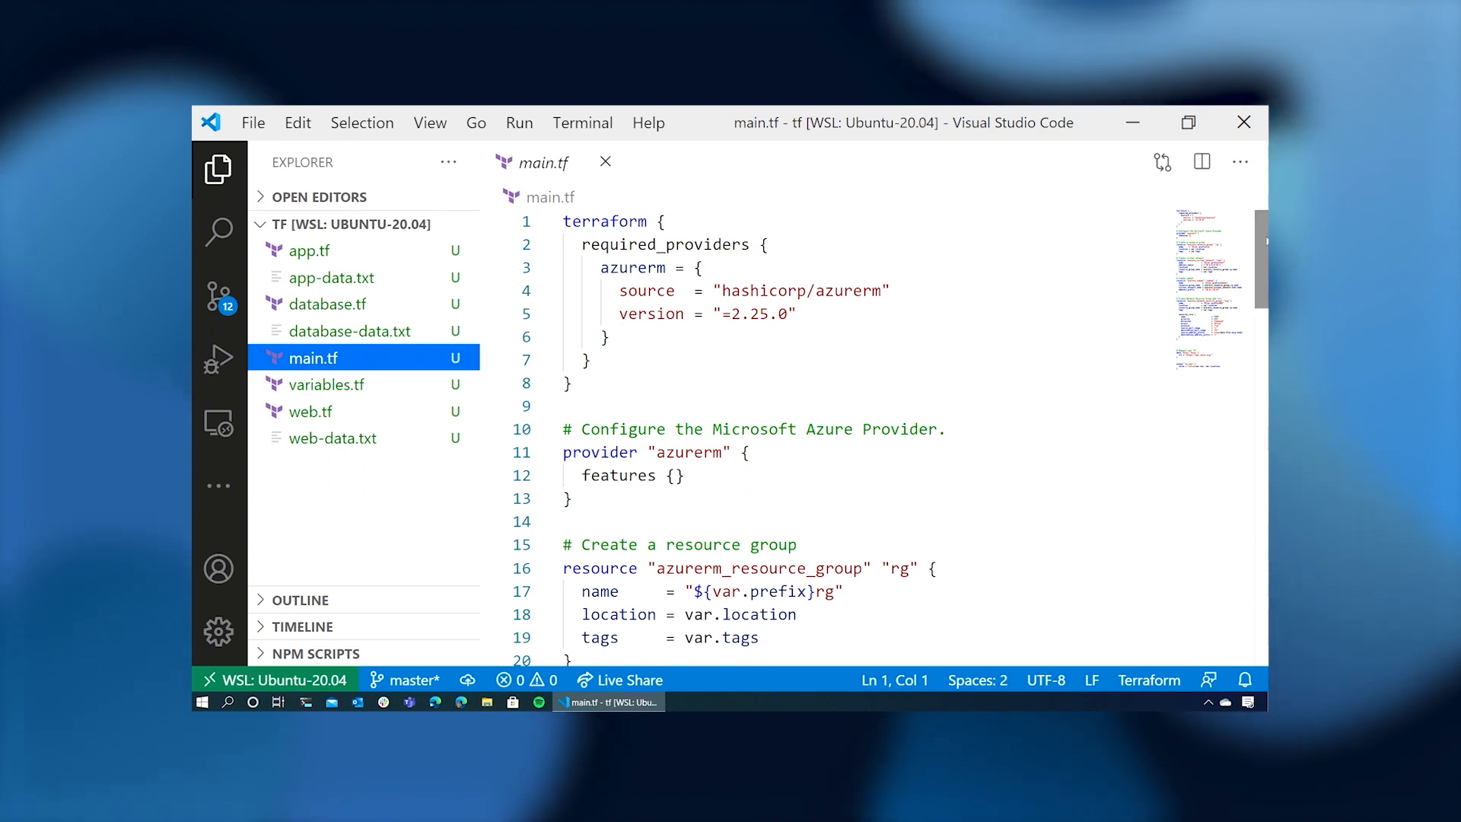
# Step: Scroll down through the currently open Terraform file to read the rest of it
pyautogui.scroll(-3)
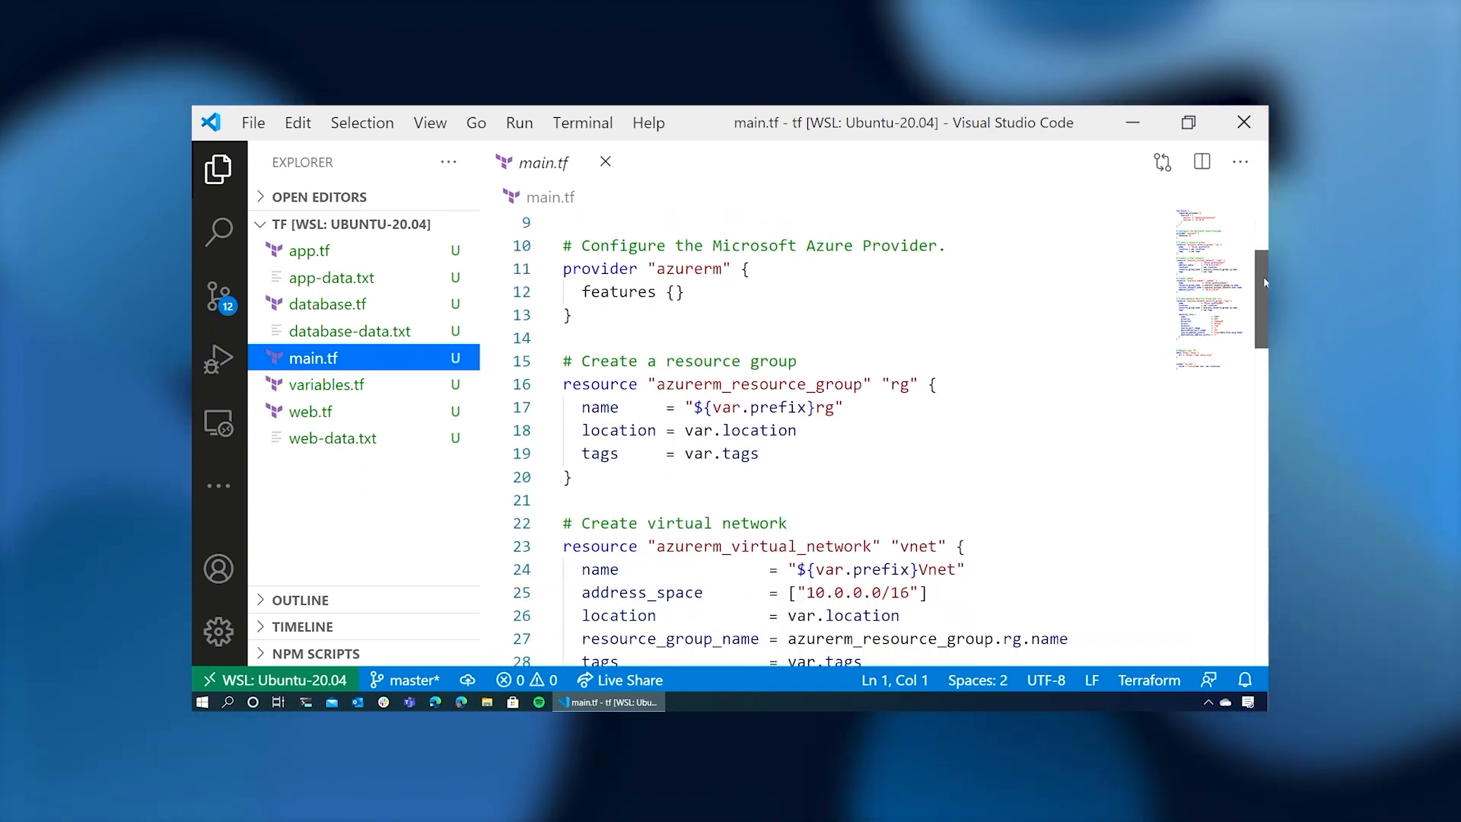
pyautogui.scroll(-3)
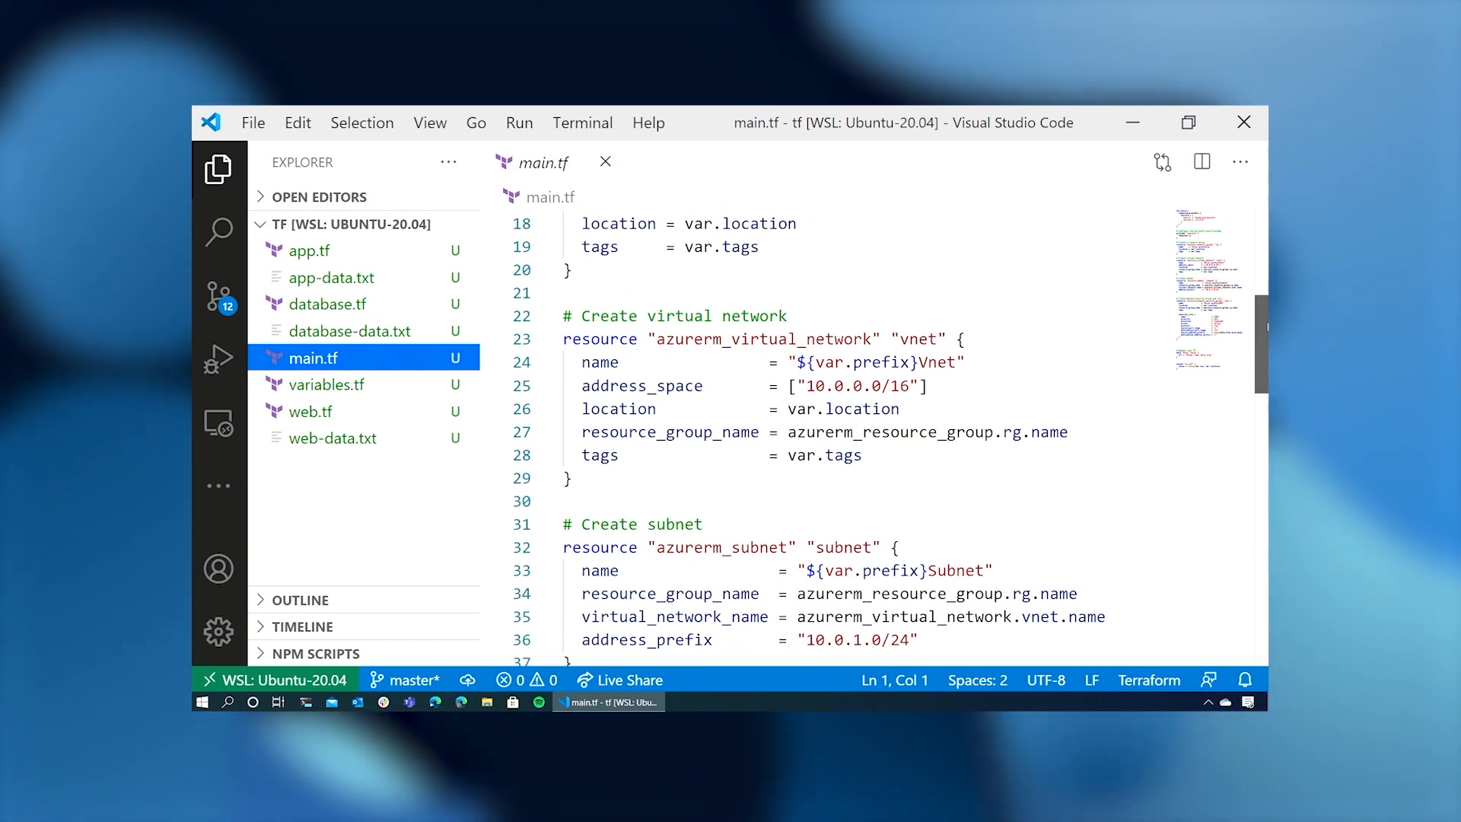
pyautogui.scroll(-3)
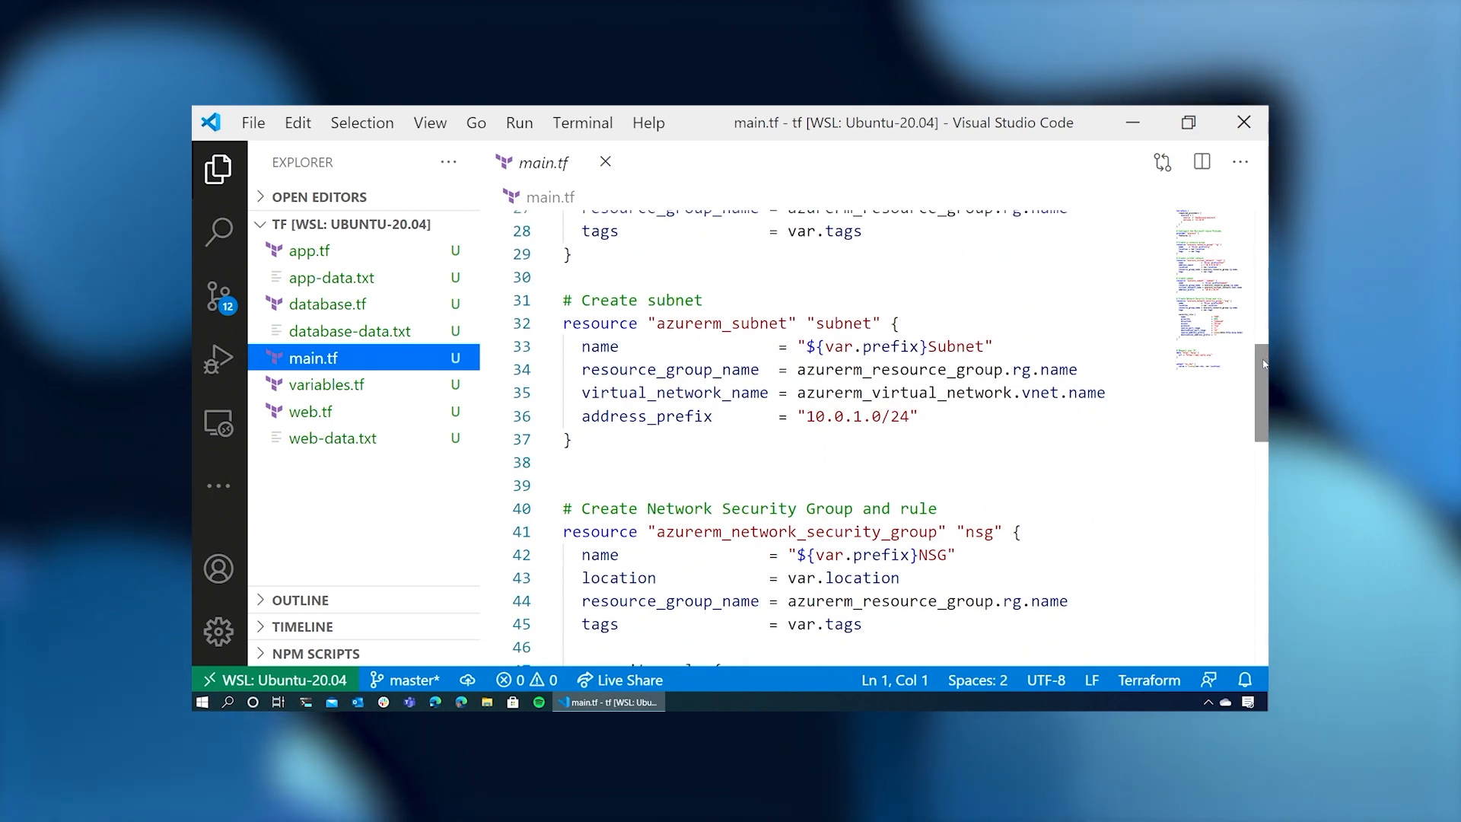
pyautogui.scroll(-3)
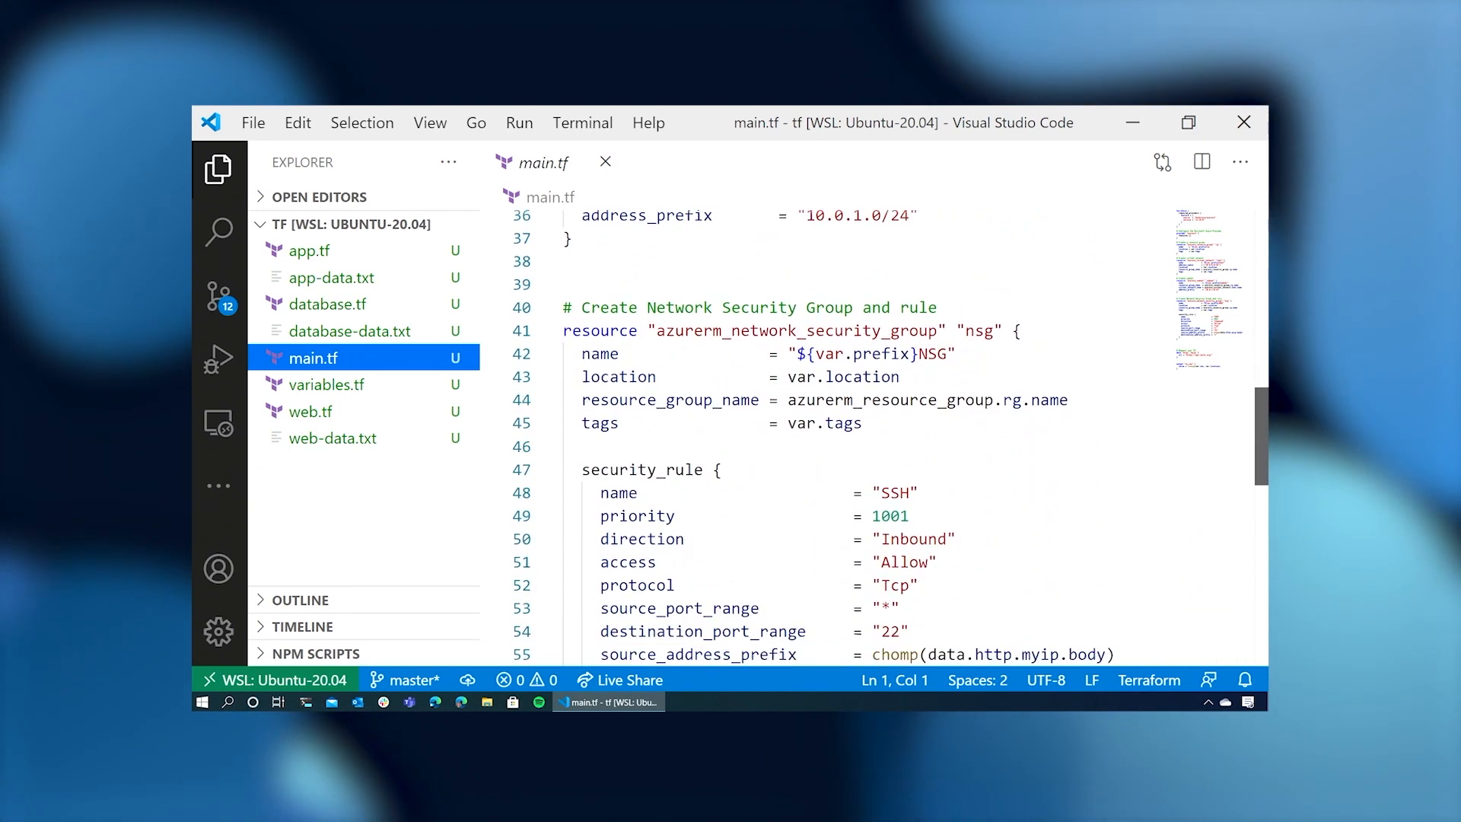
pyautogui.scroll(-3)
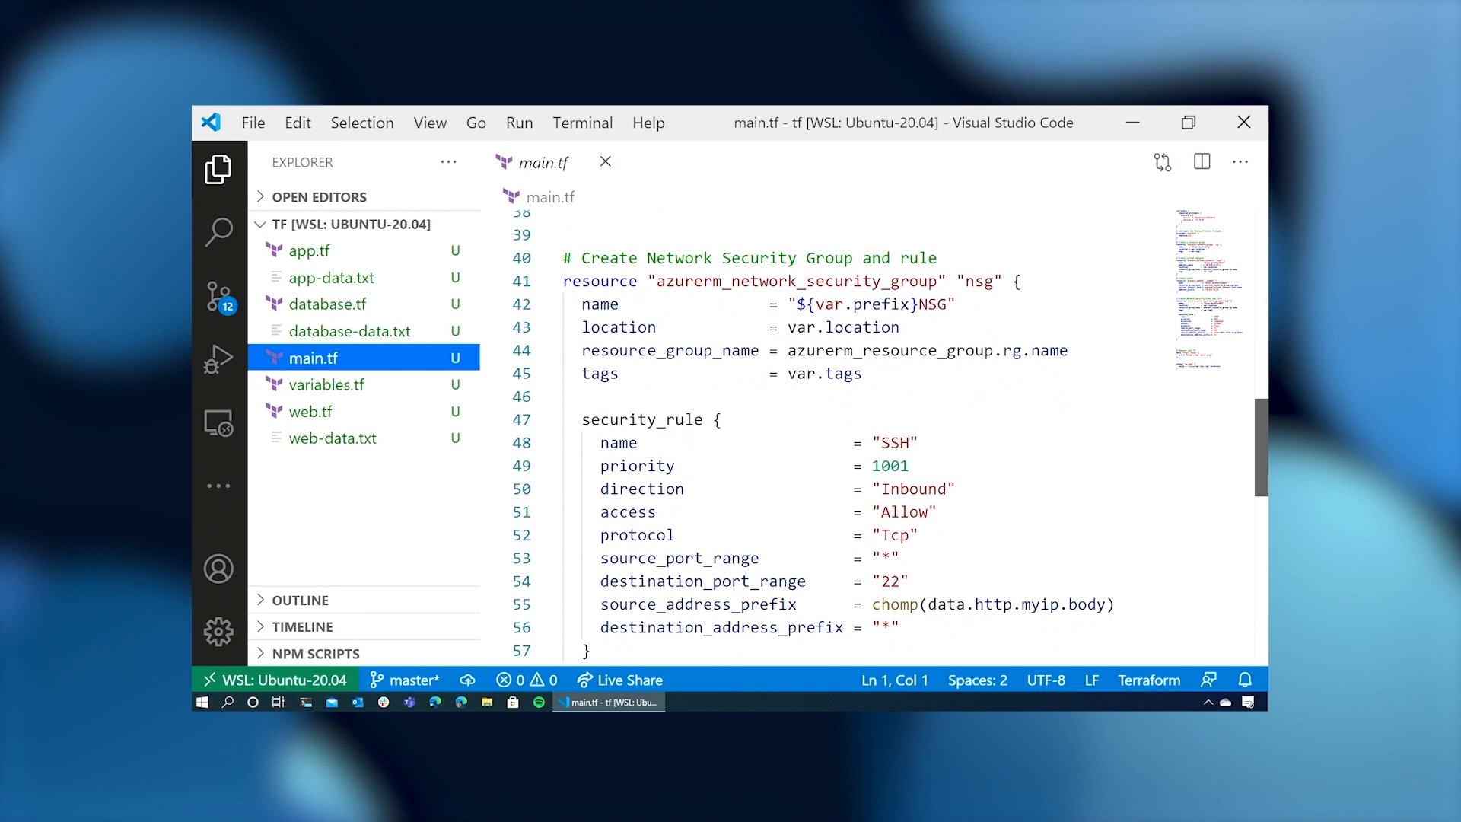
pyautogui.scroll(-3)
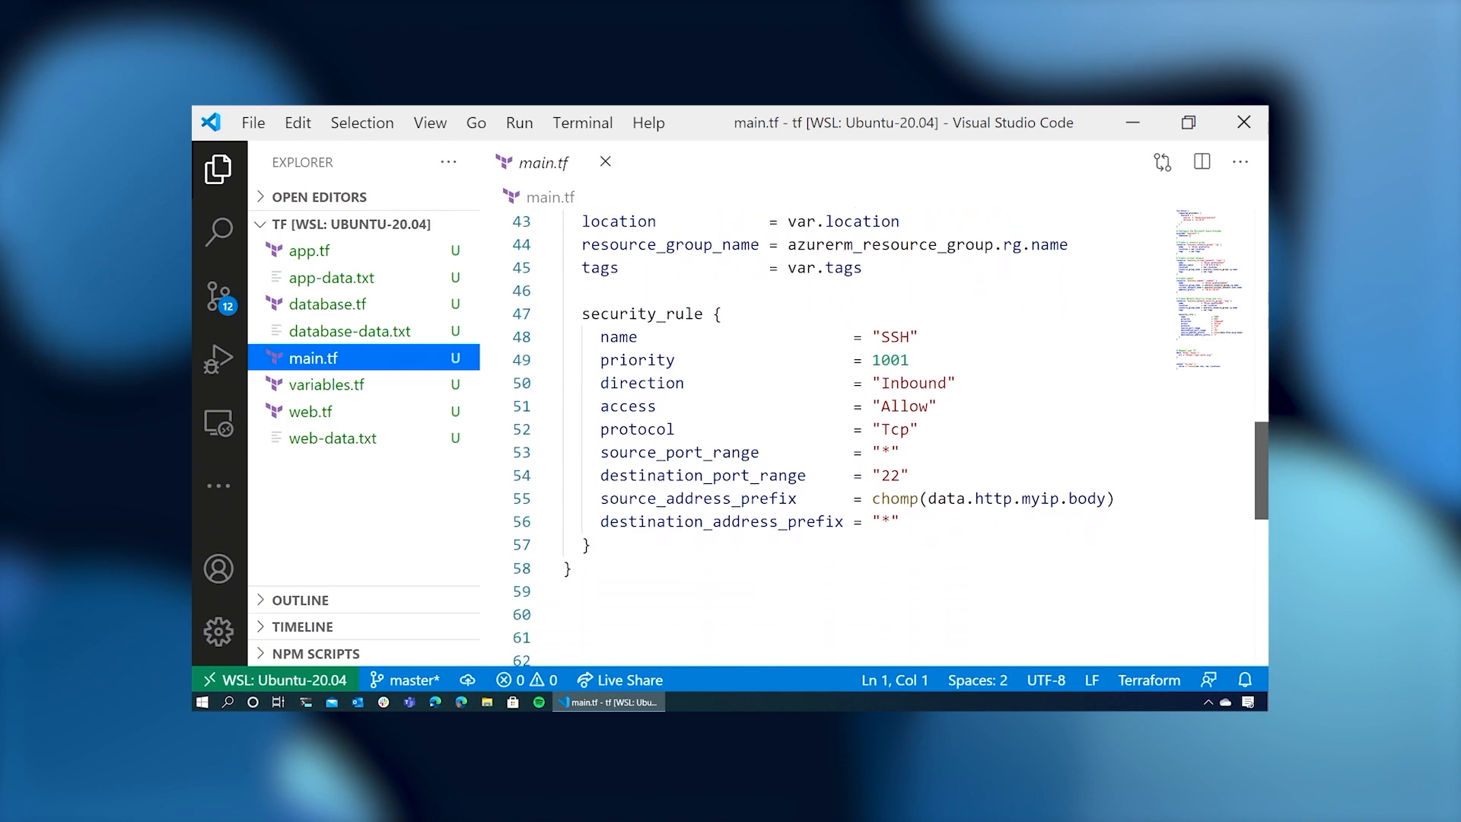
pyautogui.scroll(-3)
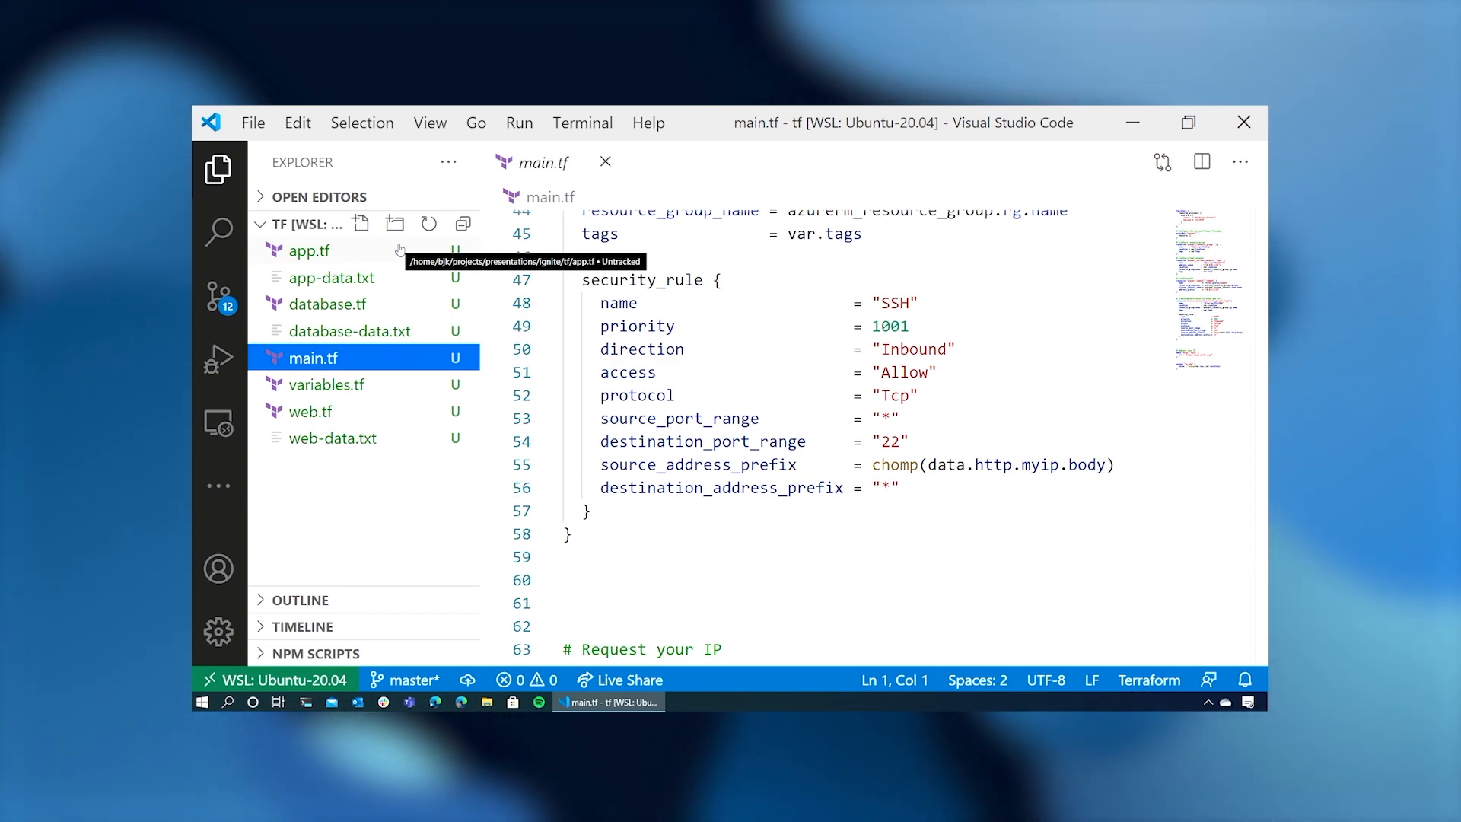
# Step: Browse app.tf, database.tf and web.tf, ending on variables.tf with location, admin and prefix variables
pyautogui.click(309, 249)
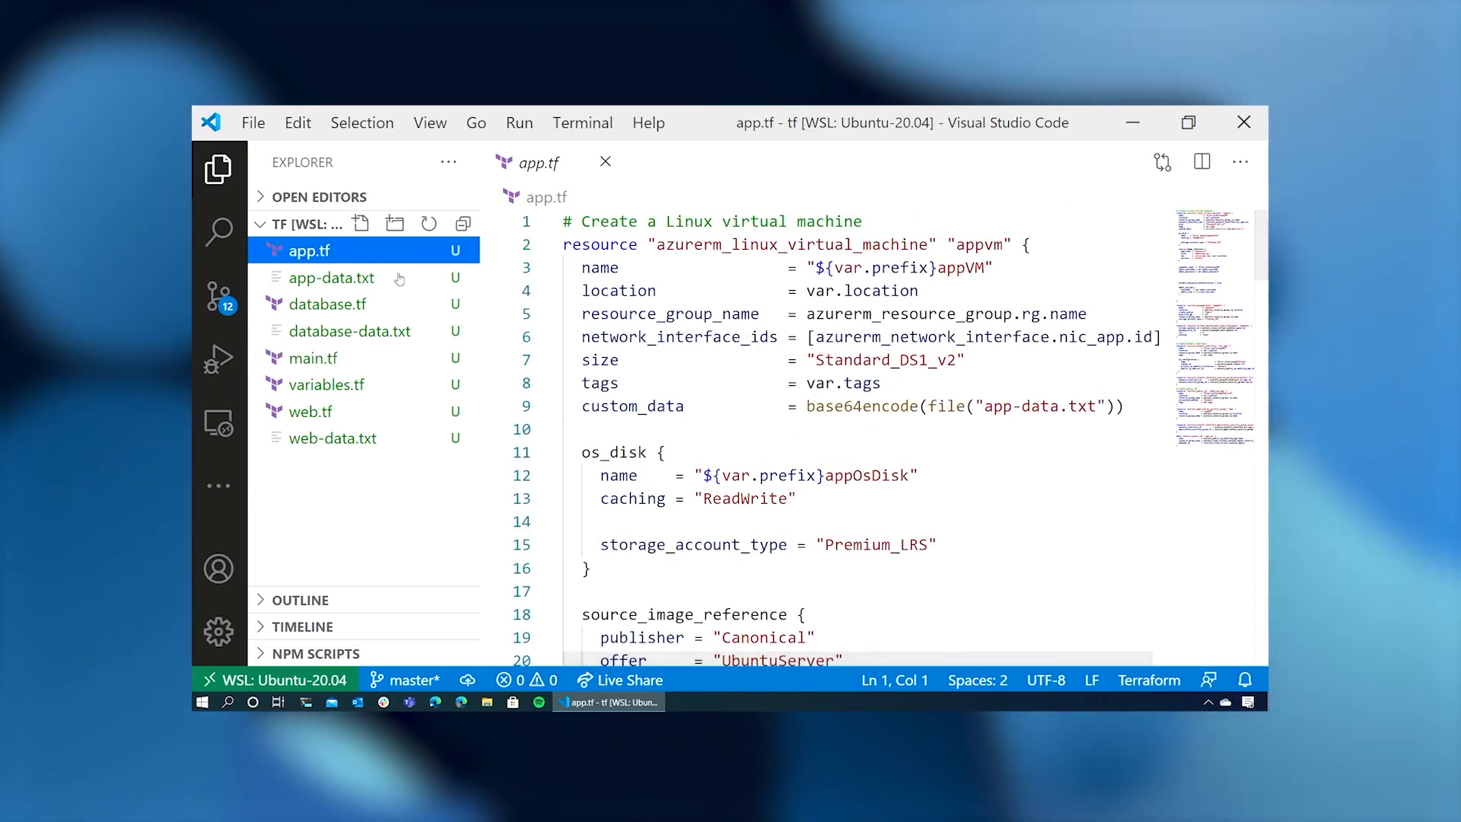
pyautogui.click(326, 305)
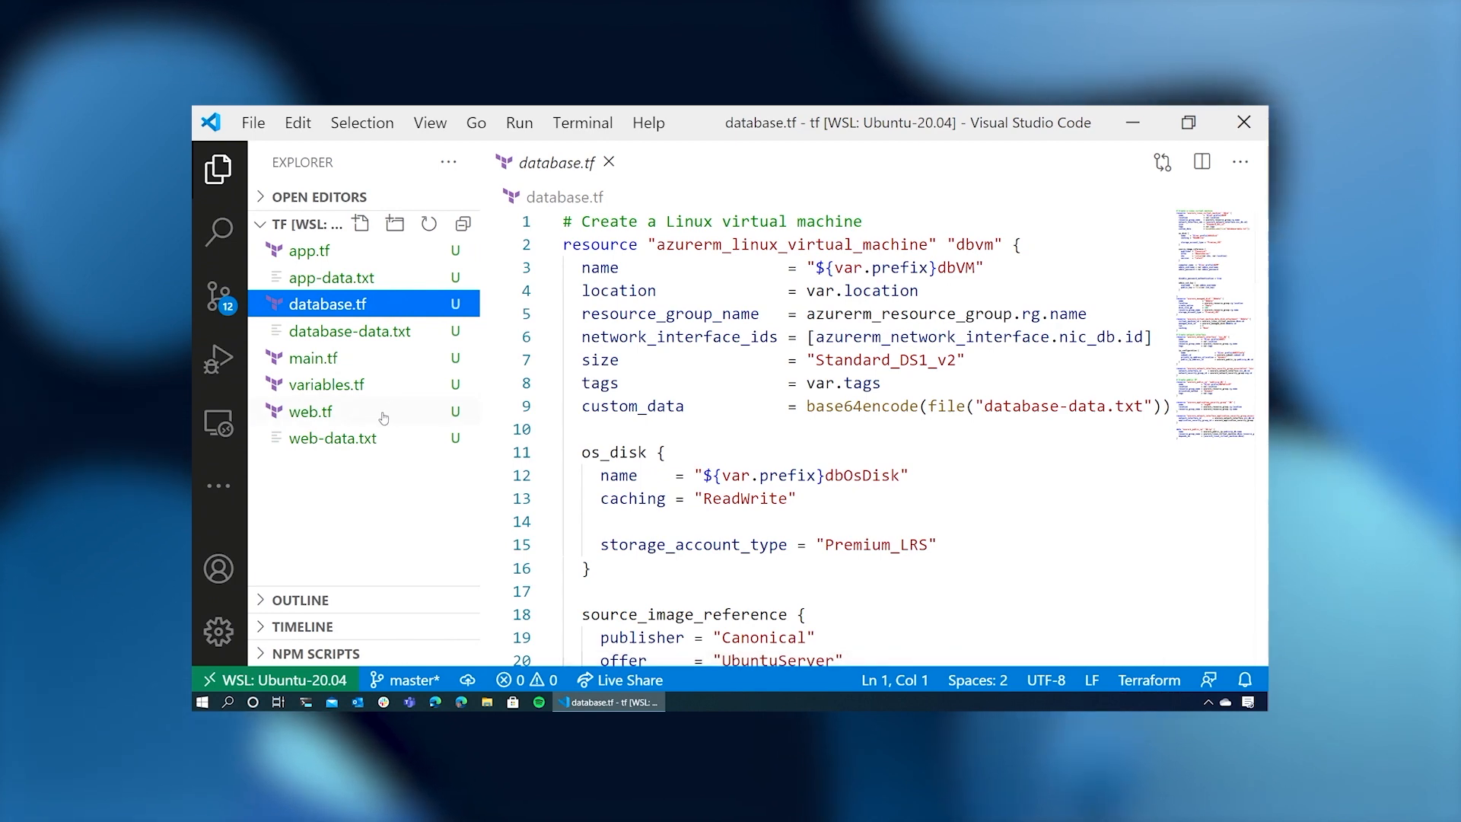
pyautogui.click(310, 411)
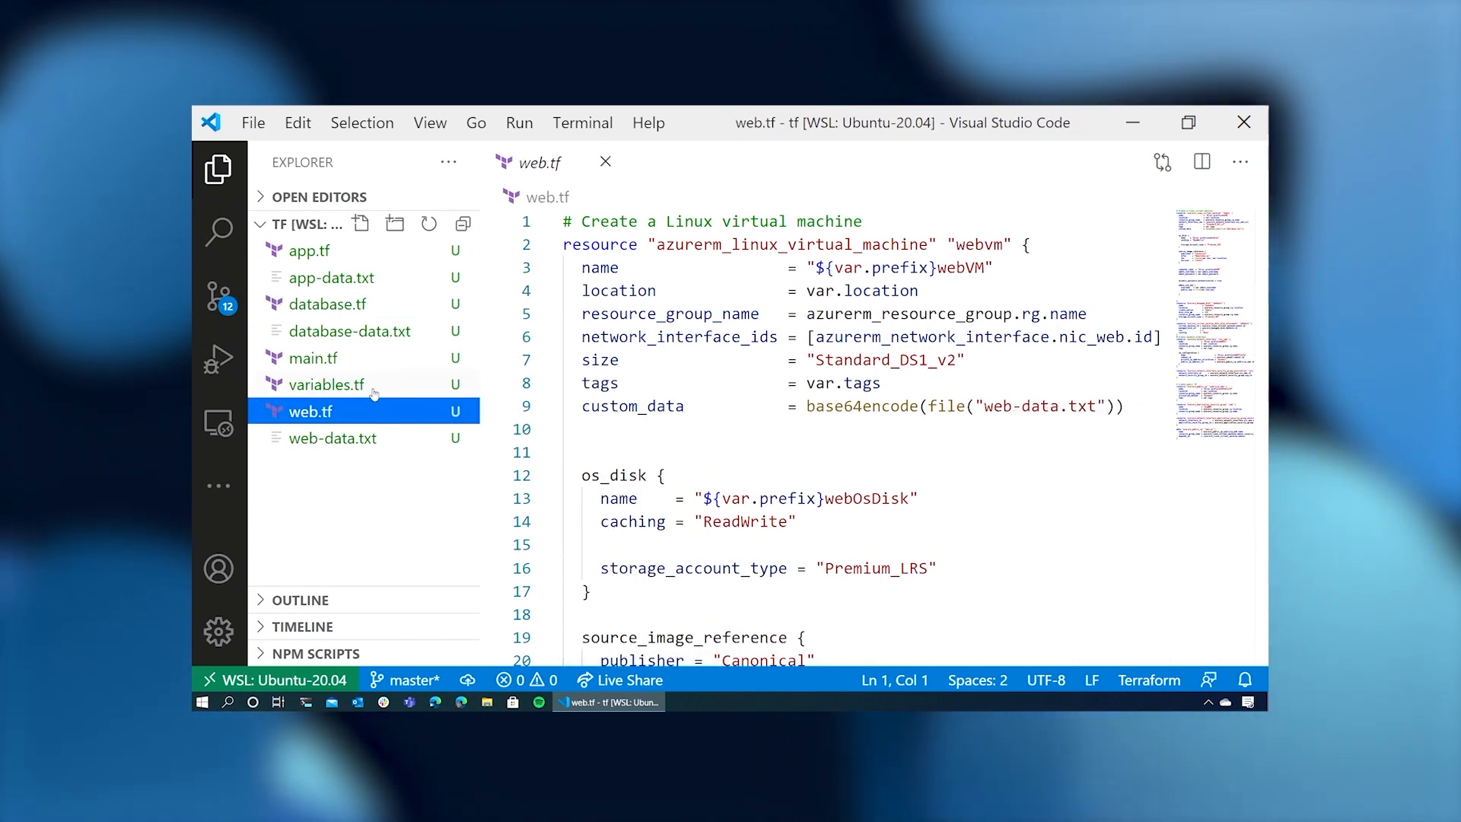
pyautogui.click(326, 384)
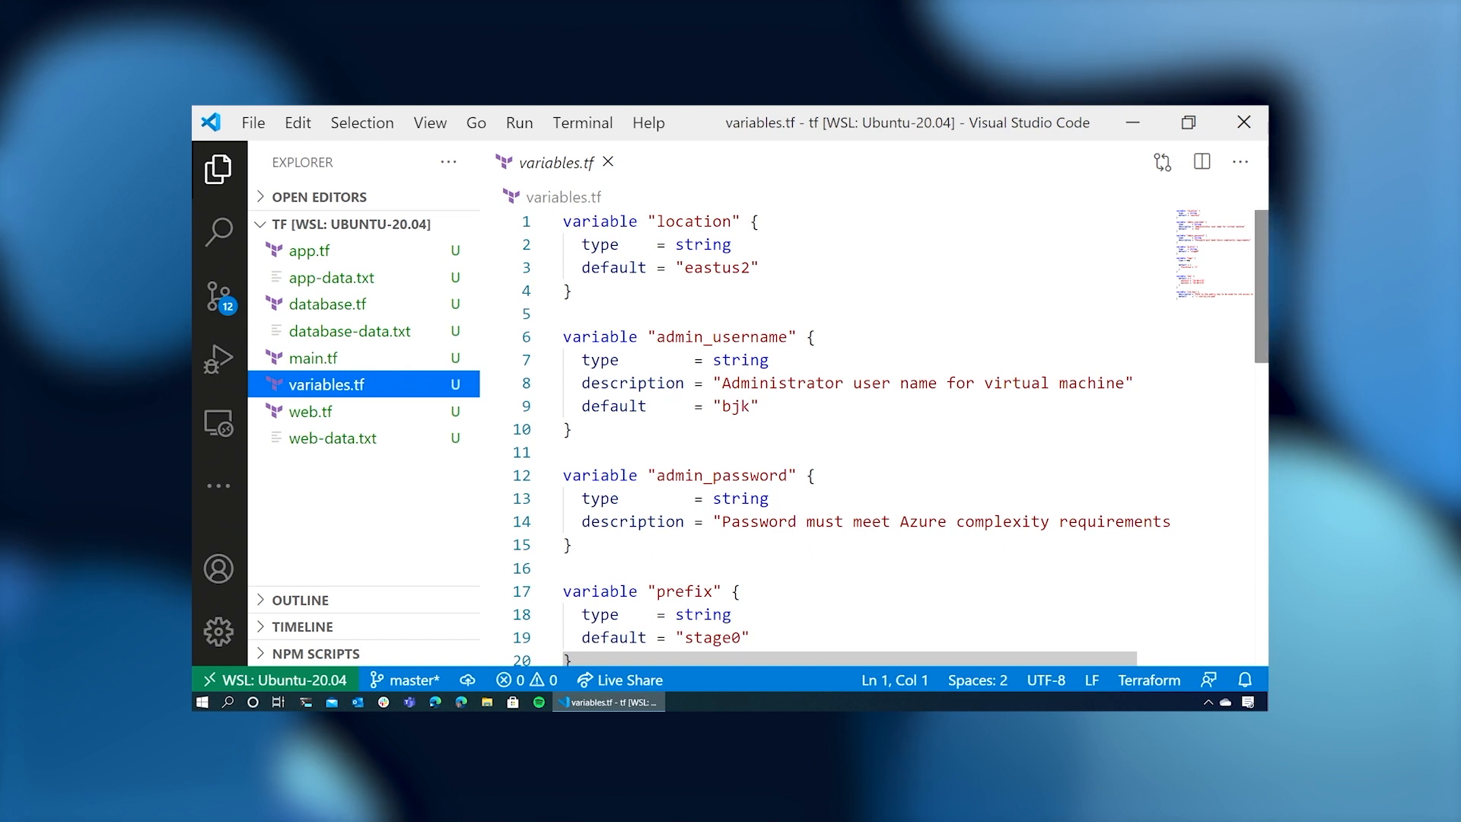
pyautogui.scroll(-3)
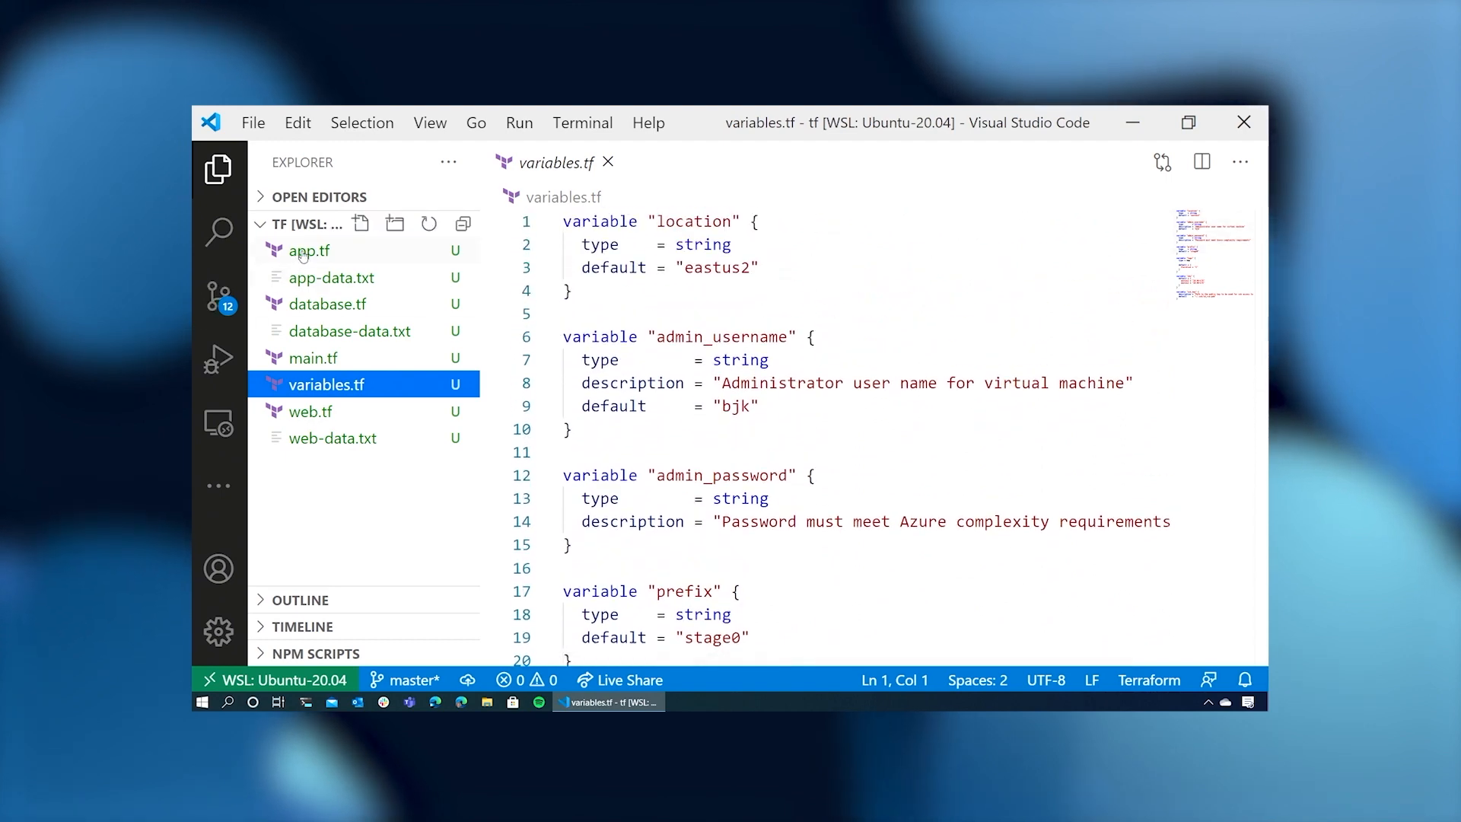
# Step: Review app.tf's VM: custom_data, Premium storage account type, admin_ssh_key block and appdata managed disk
pyautogui.click(309, 250)
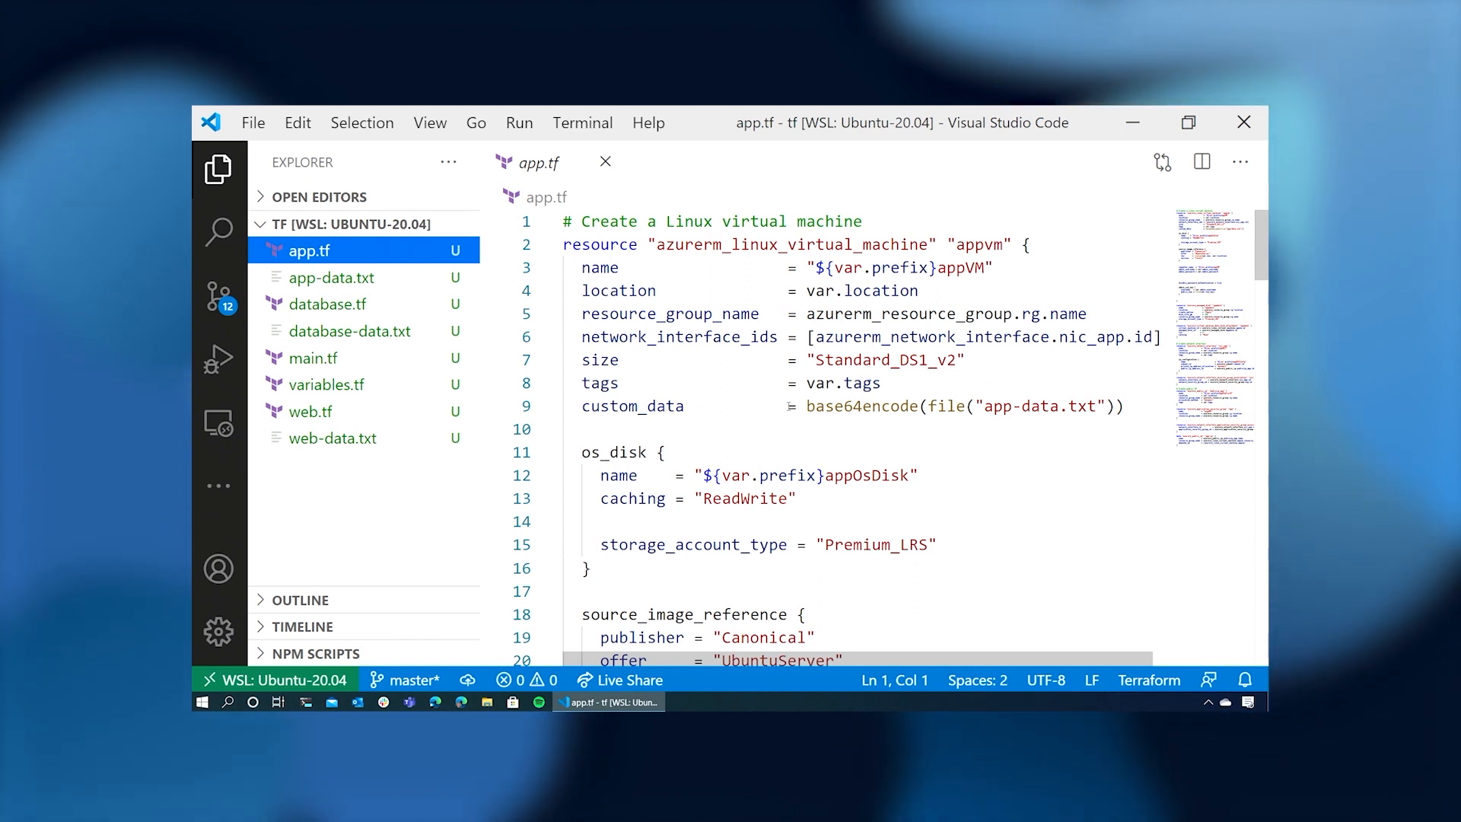
pyautogui.doubleClick(631, 405)
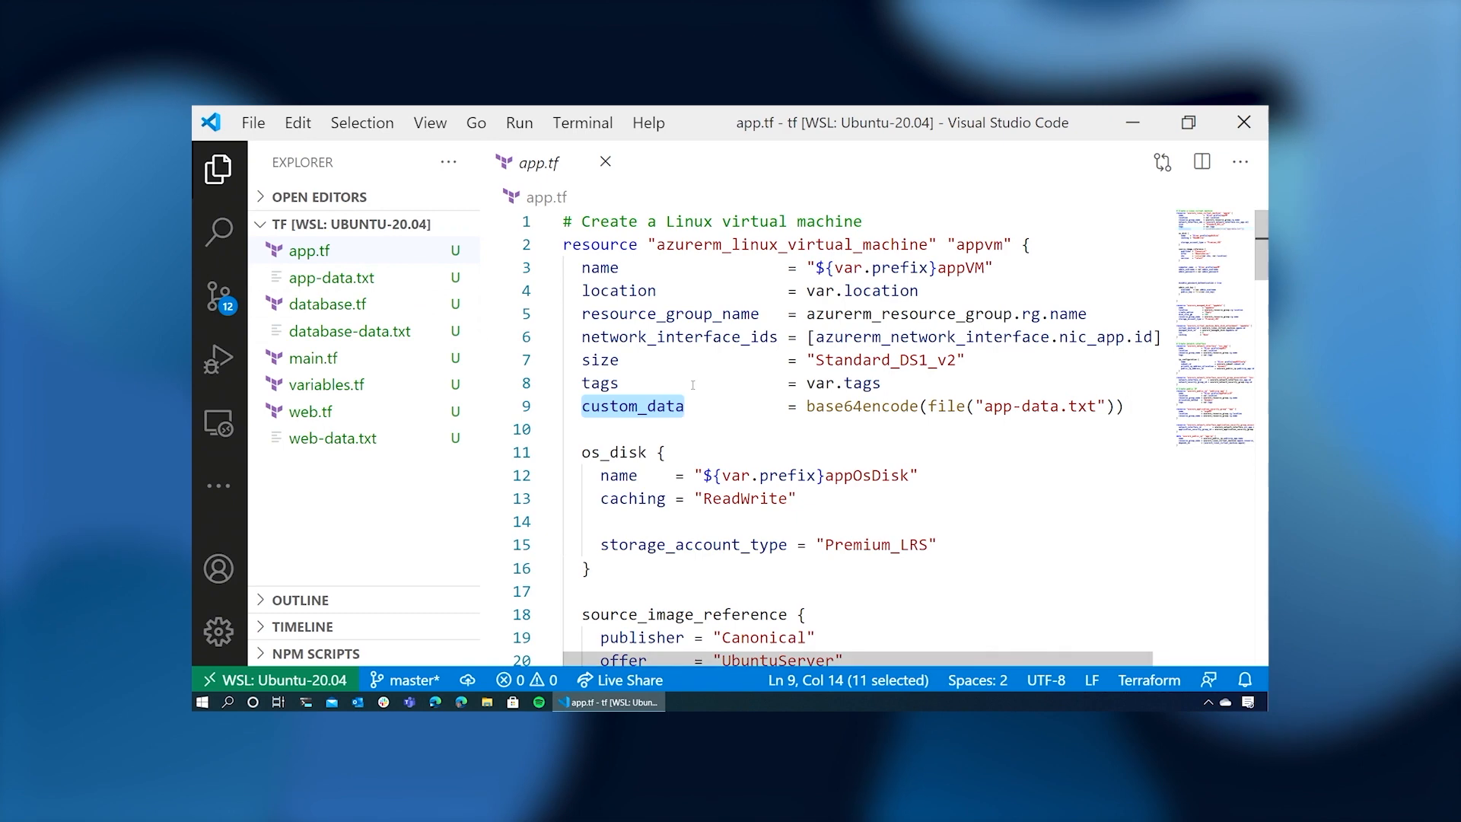
pyautogui.scroll(-3)
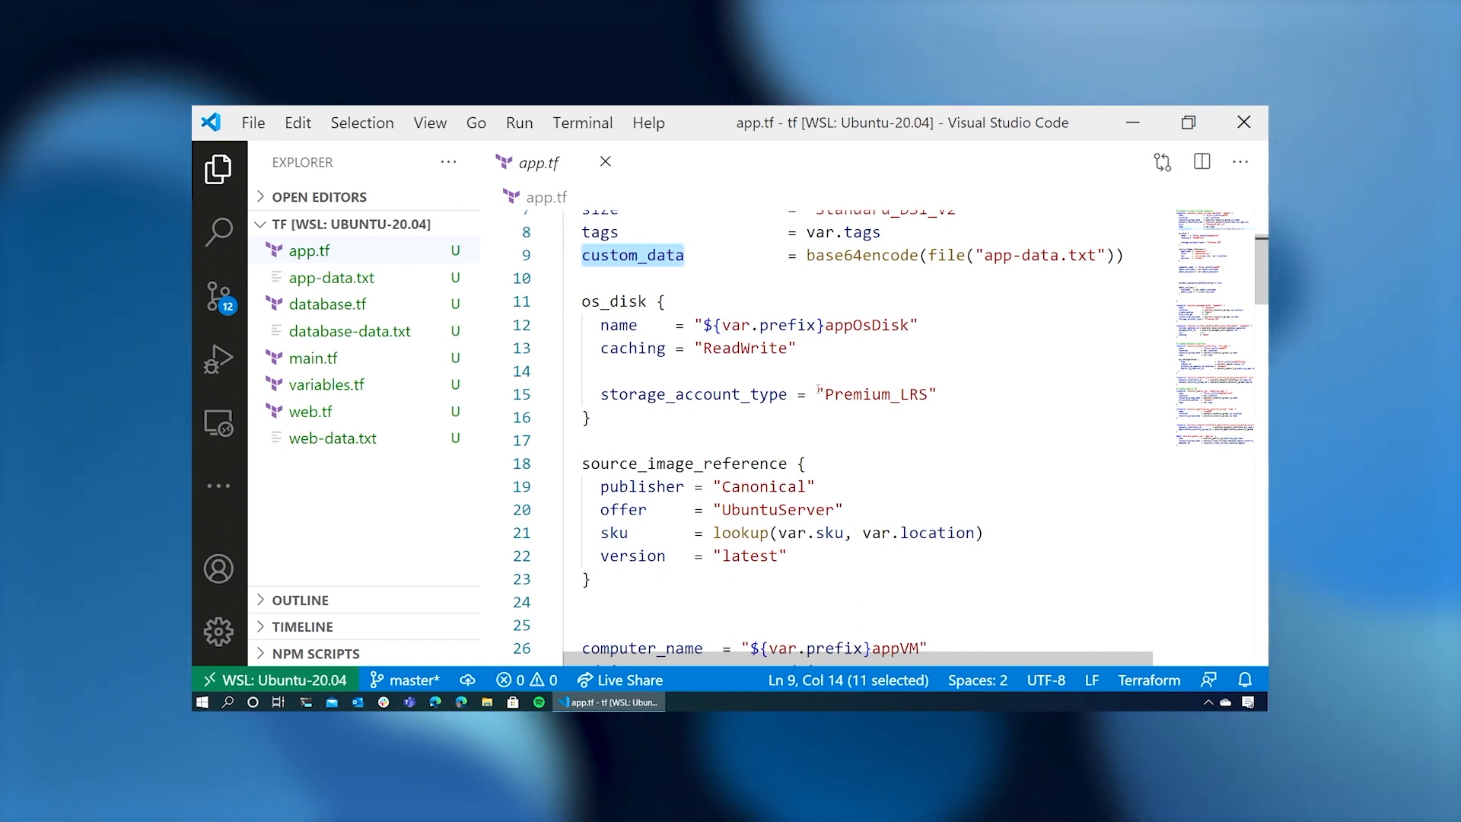
pyautogui.doubleClick(846, 394)
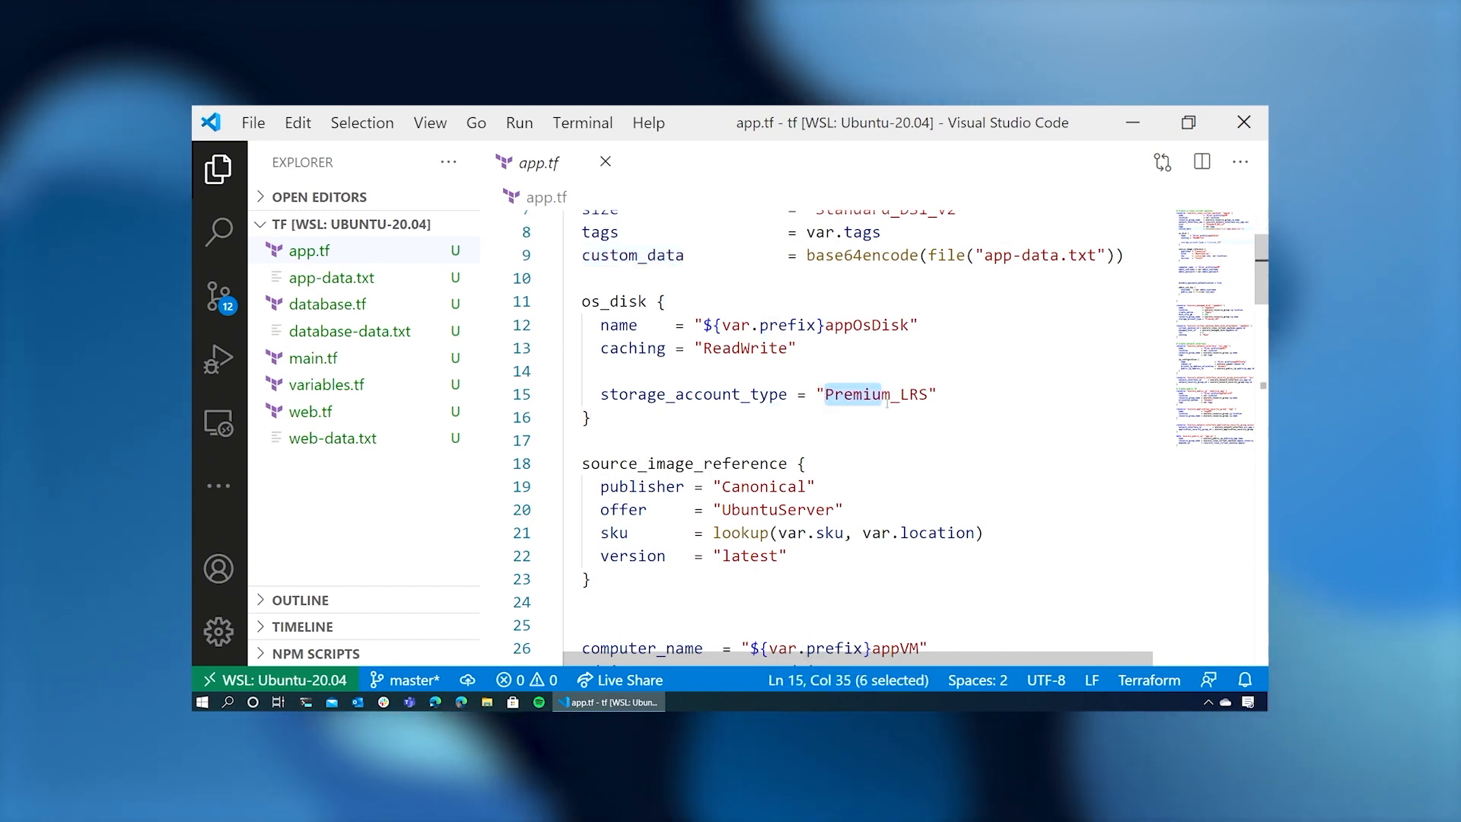
pyautogui.press('shift+Right')
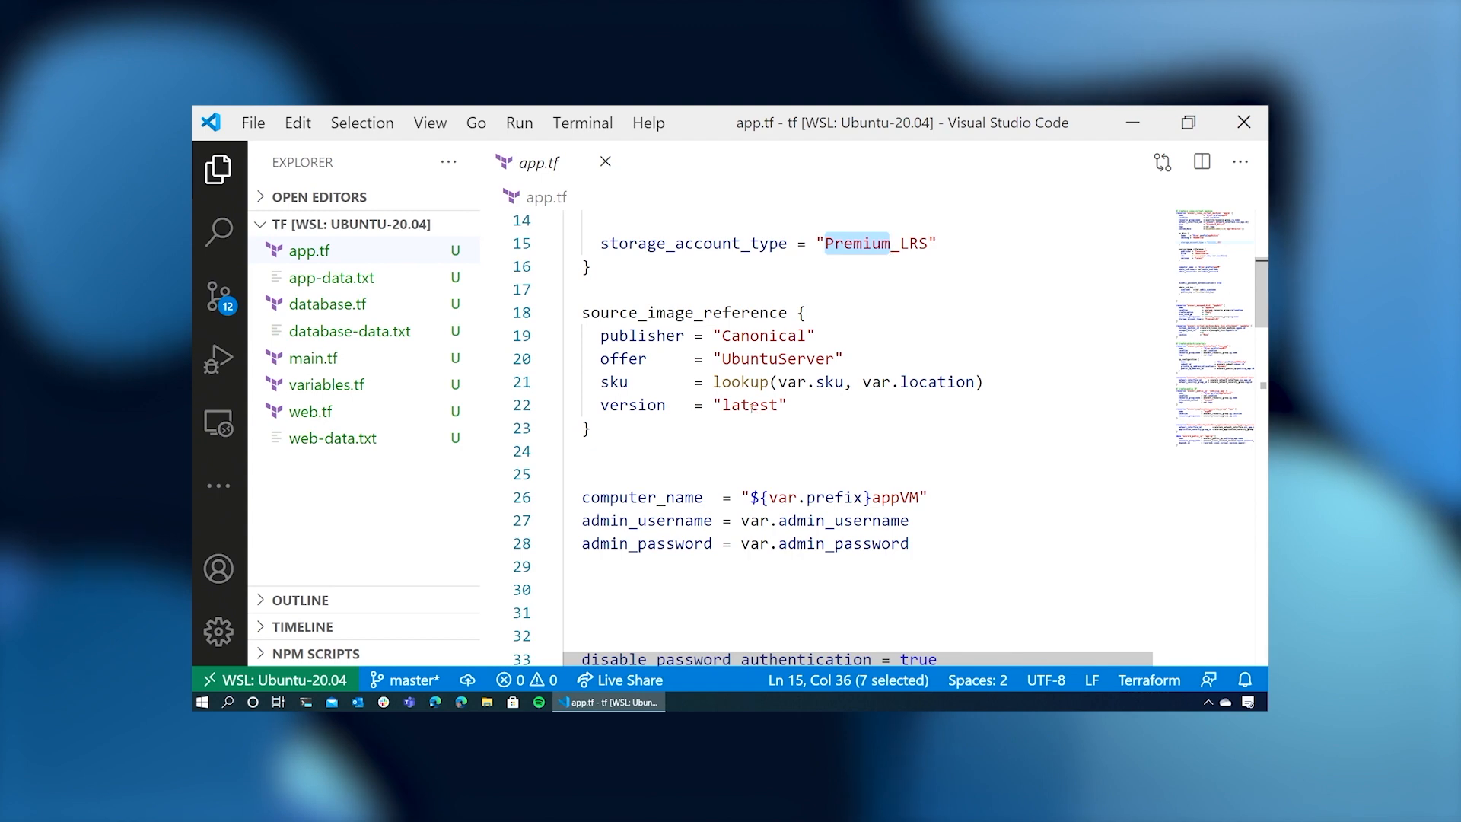
pyautogui.scroll(-3)
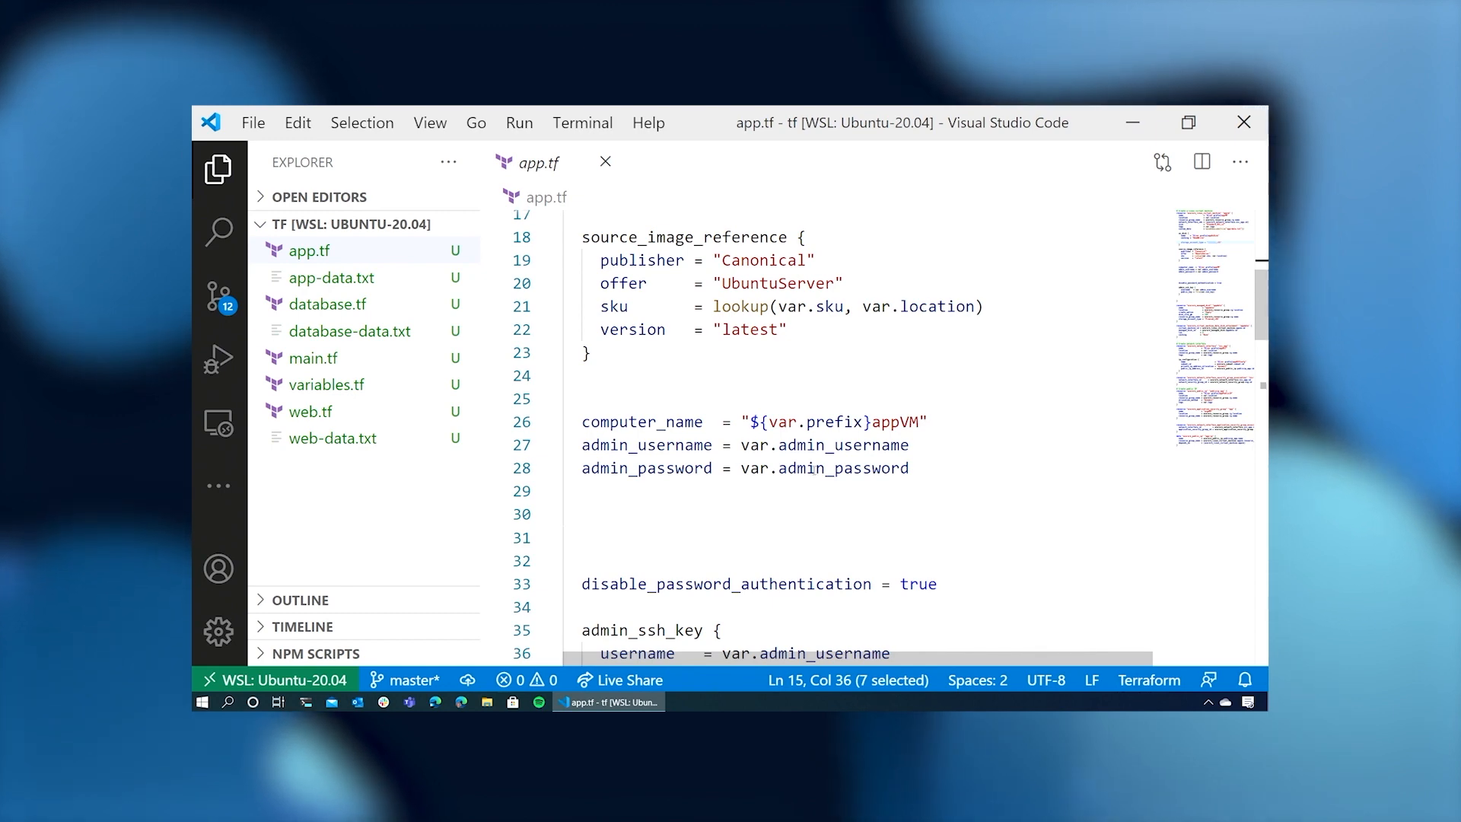
pyautogui.scroll(-3)
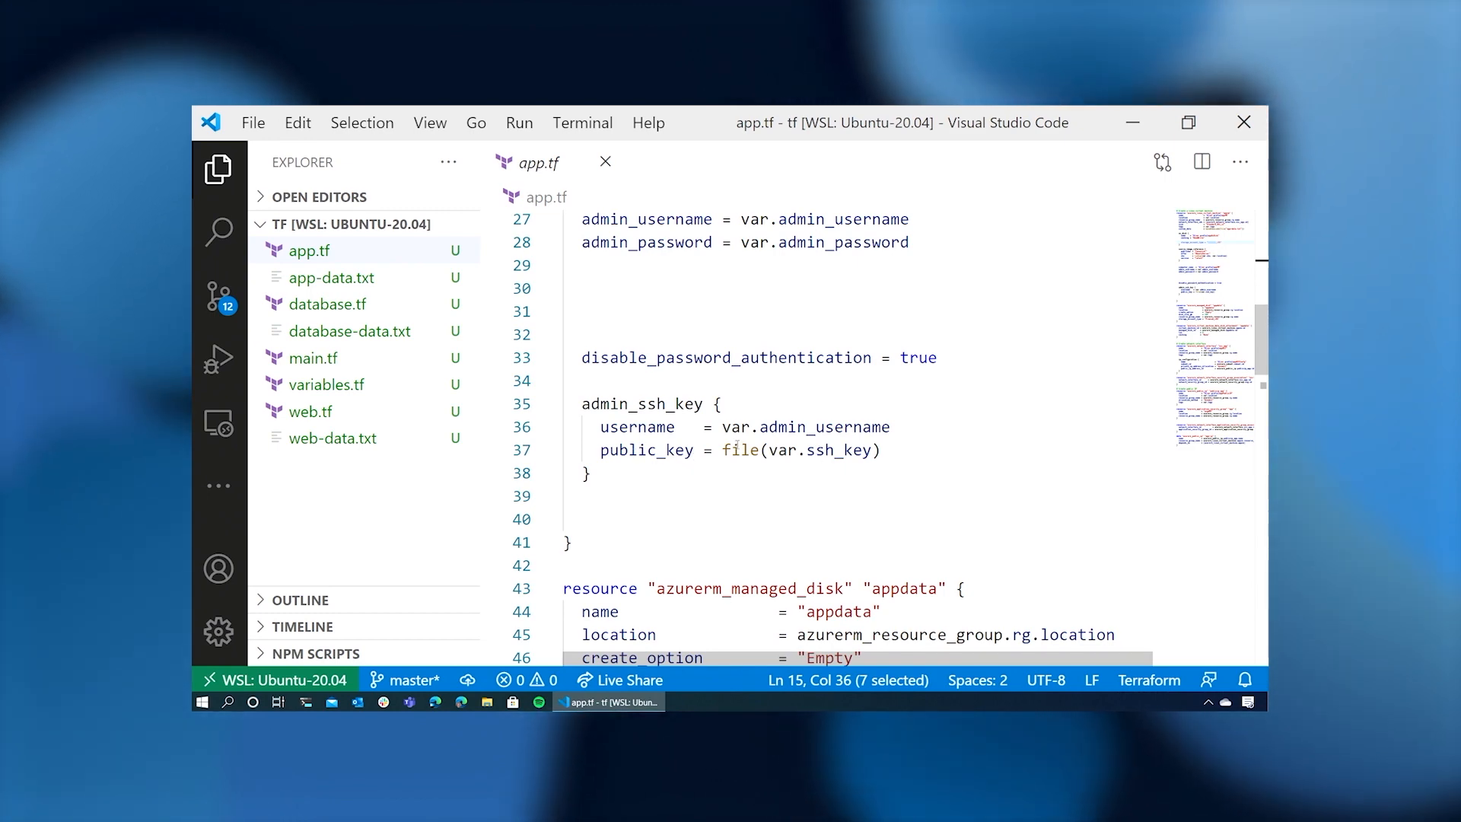
pyautogui.scroll(-3)
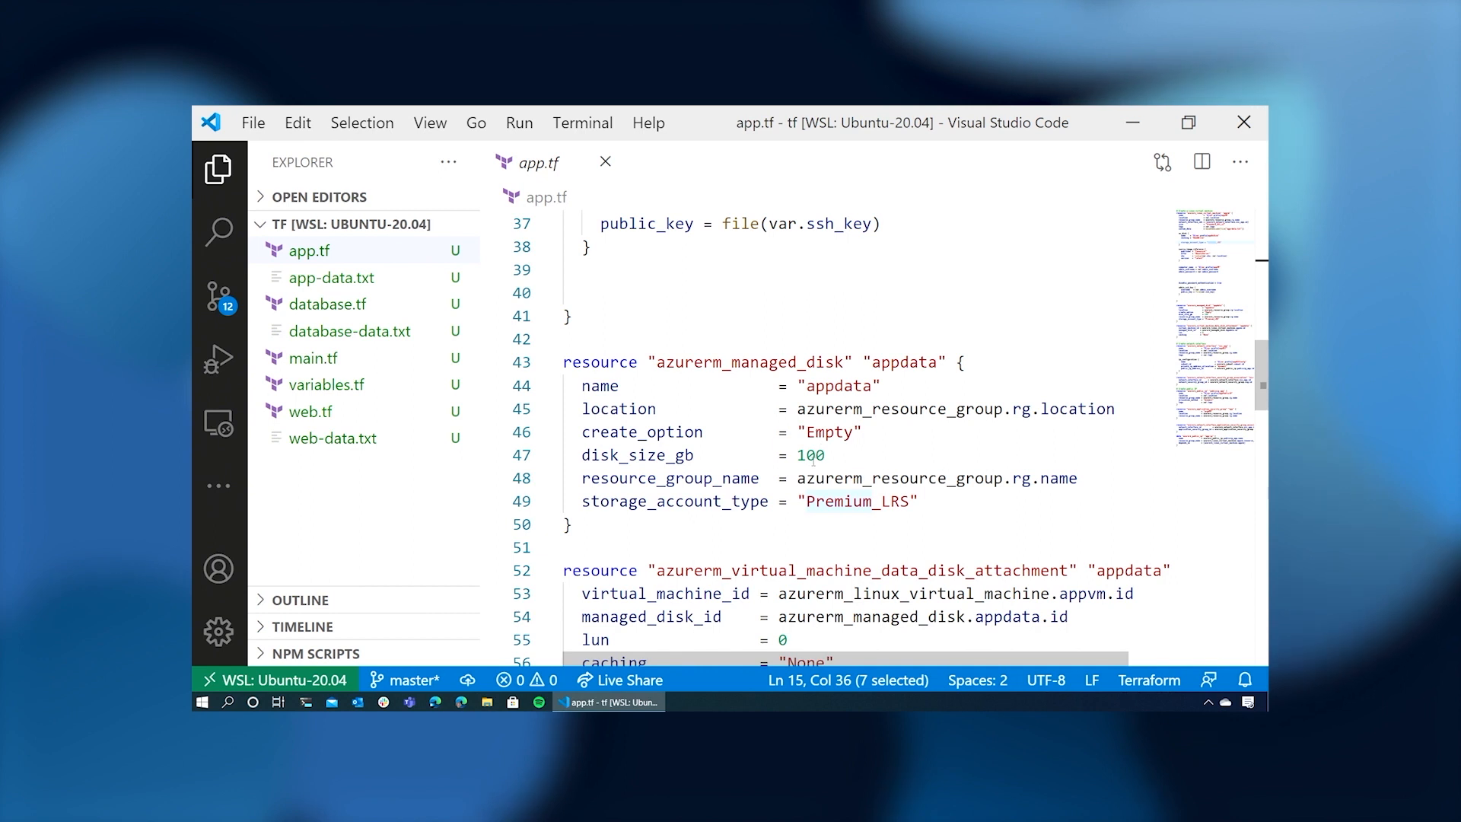
pyautogui.click(806, 455)
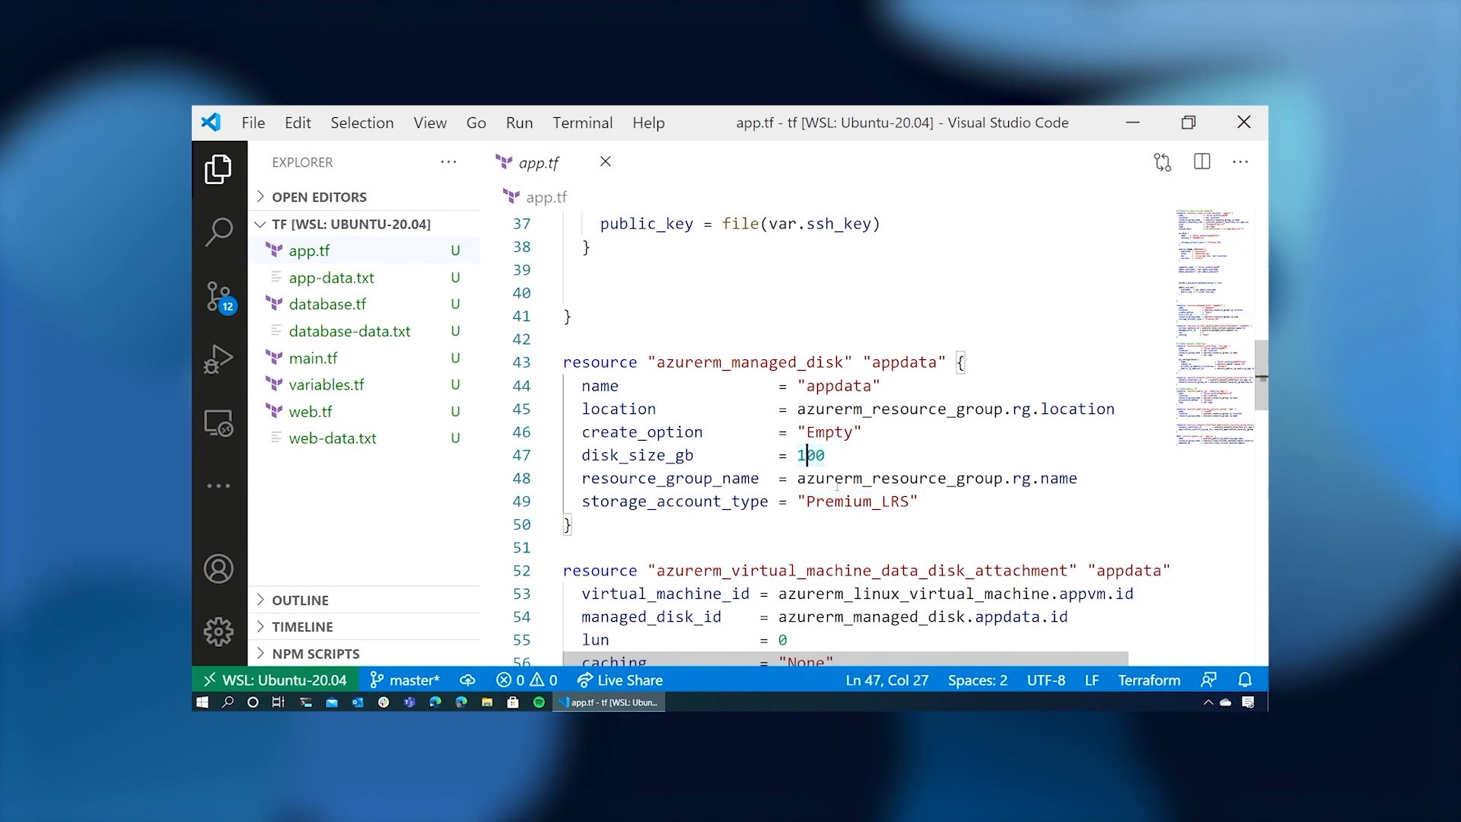
pyautogui.doubleClick(855, 501)
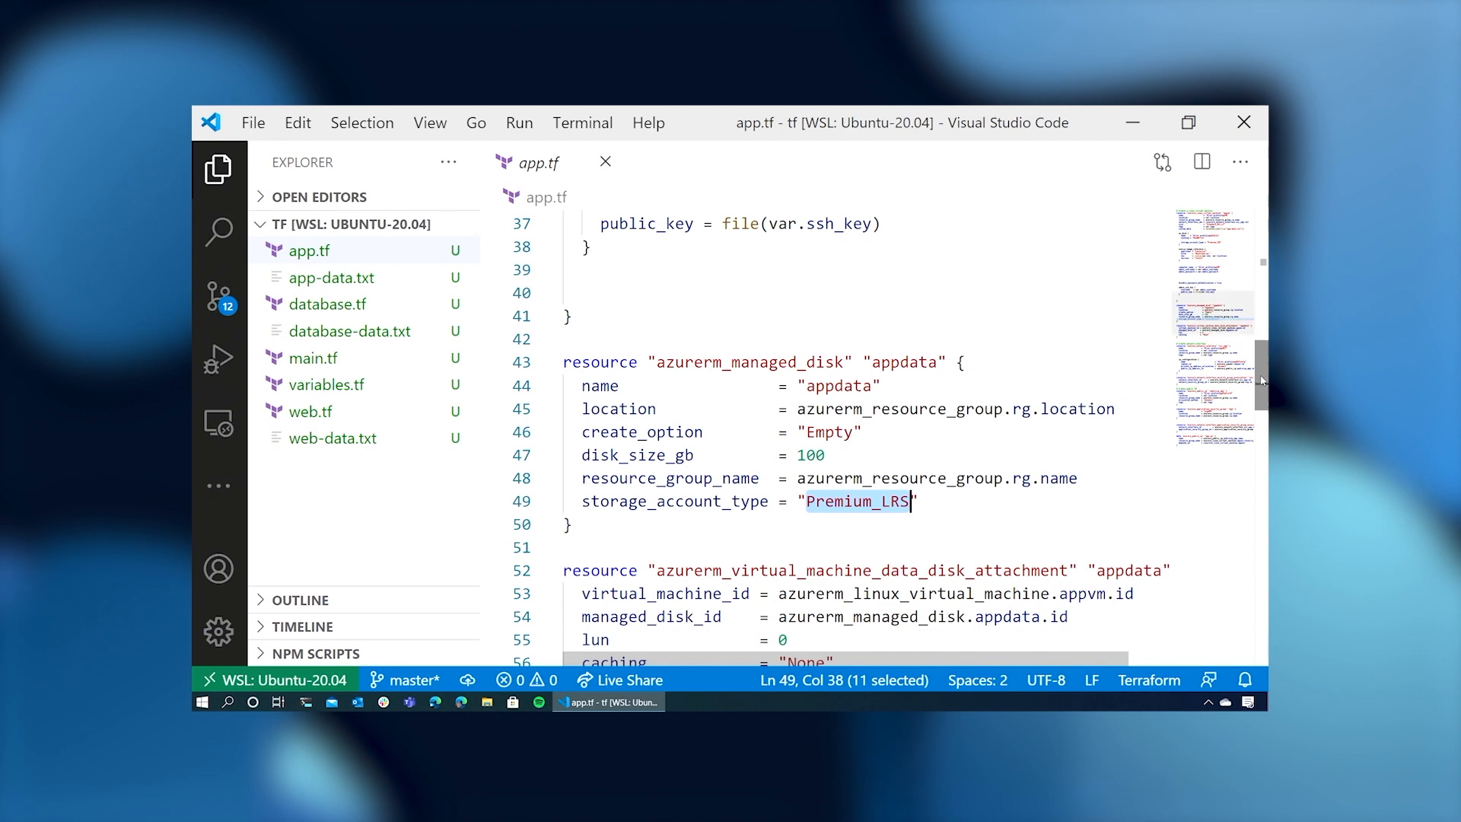
pyautogui.scroll(-3)
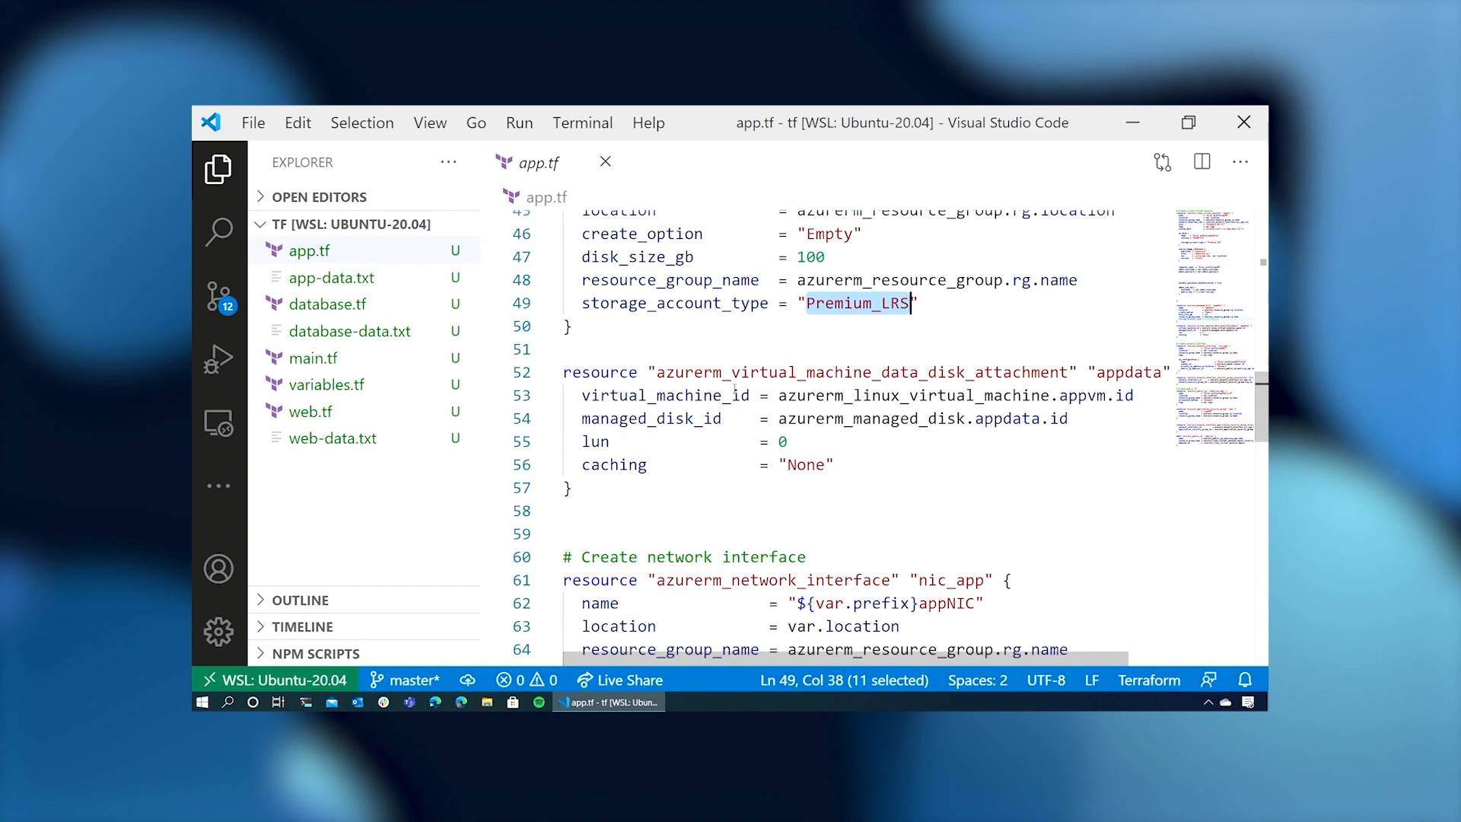
pyautogui.moveTo(1001, 356)
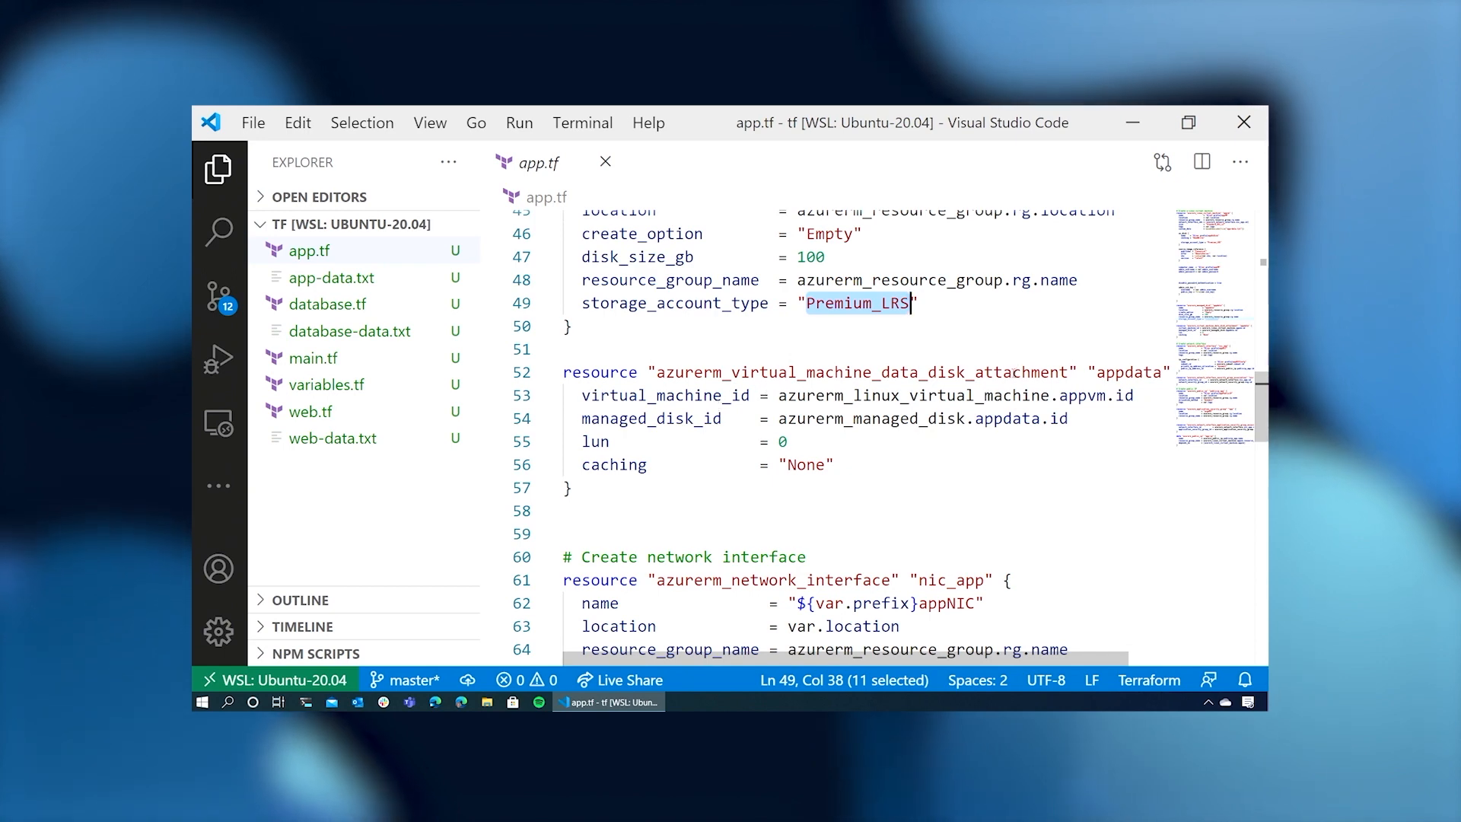
pyautogui.scroll(-3)
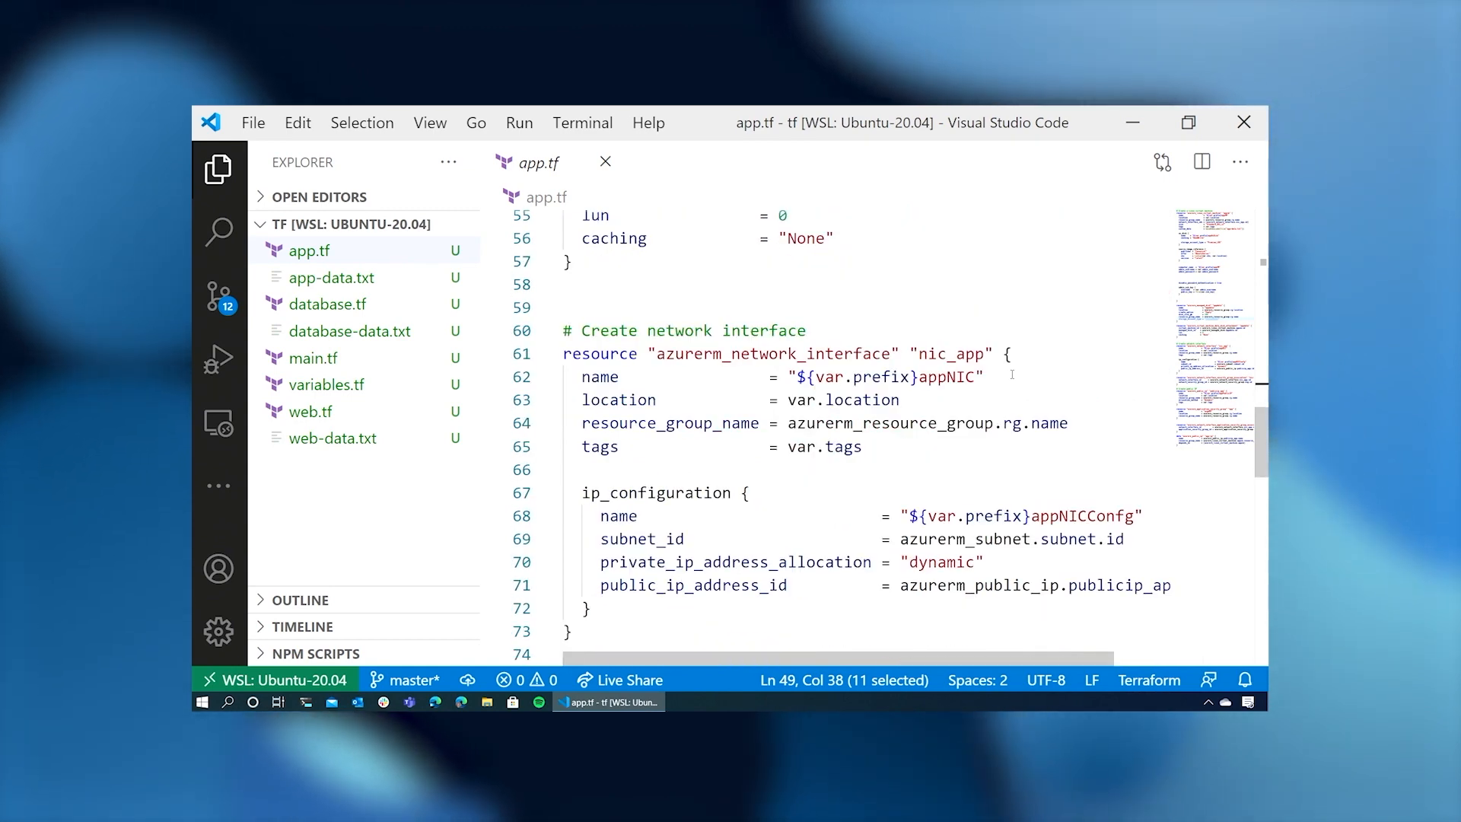
pyautogui.scroll(-3)
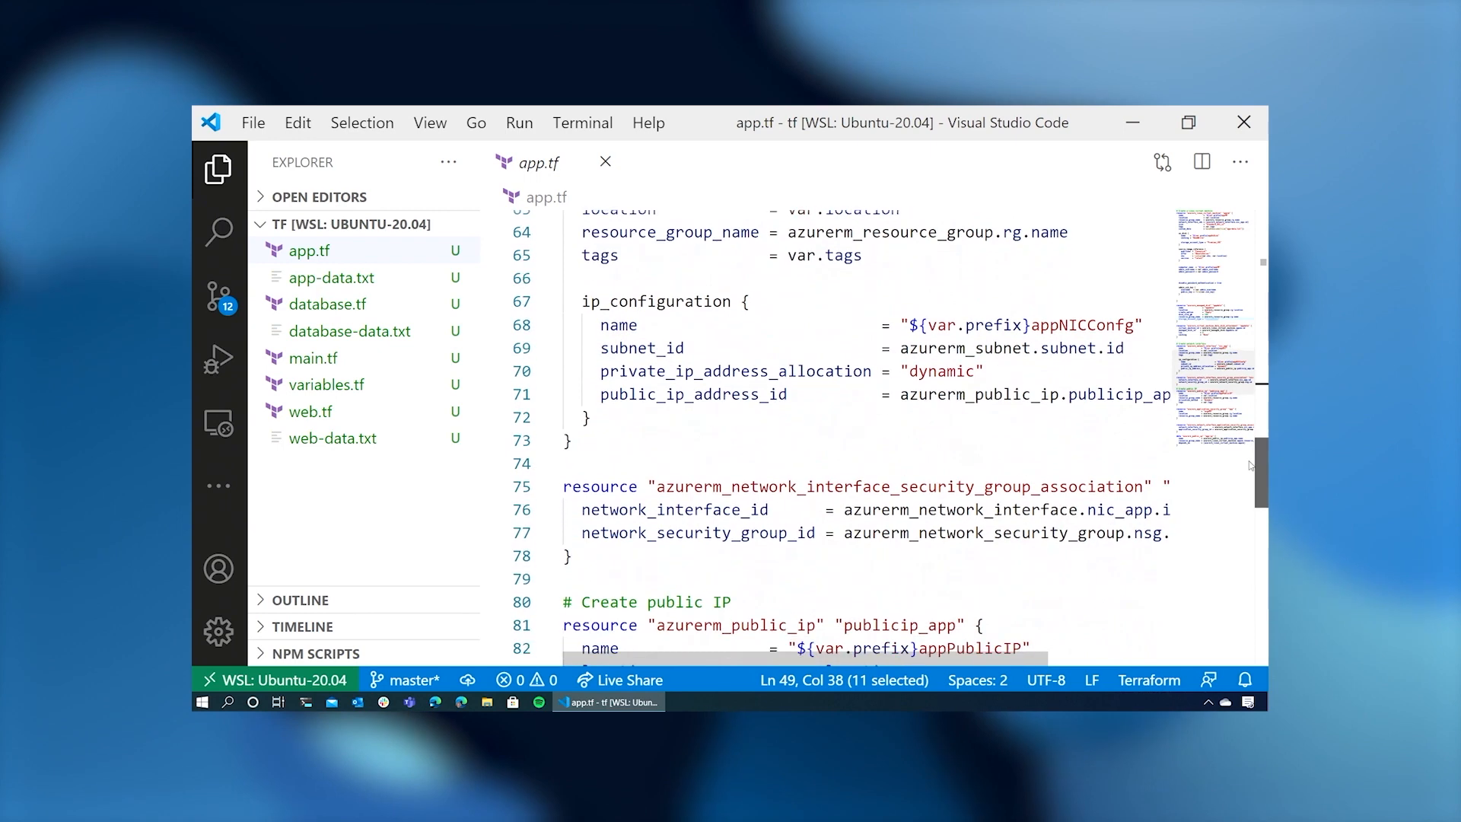
pyautogui.scroll(-3)
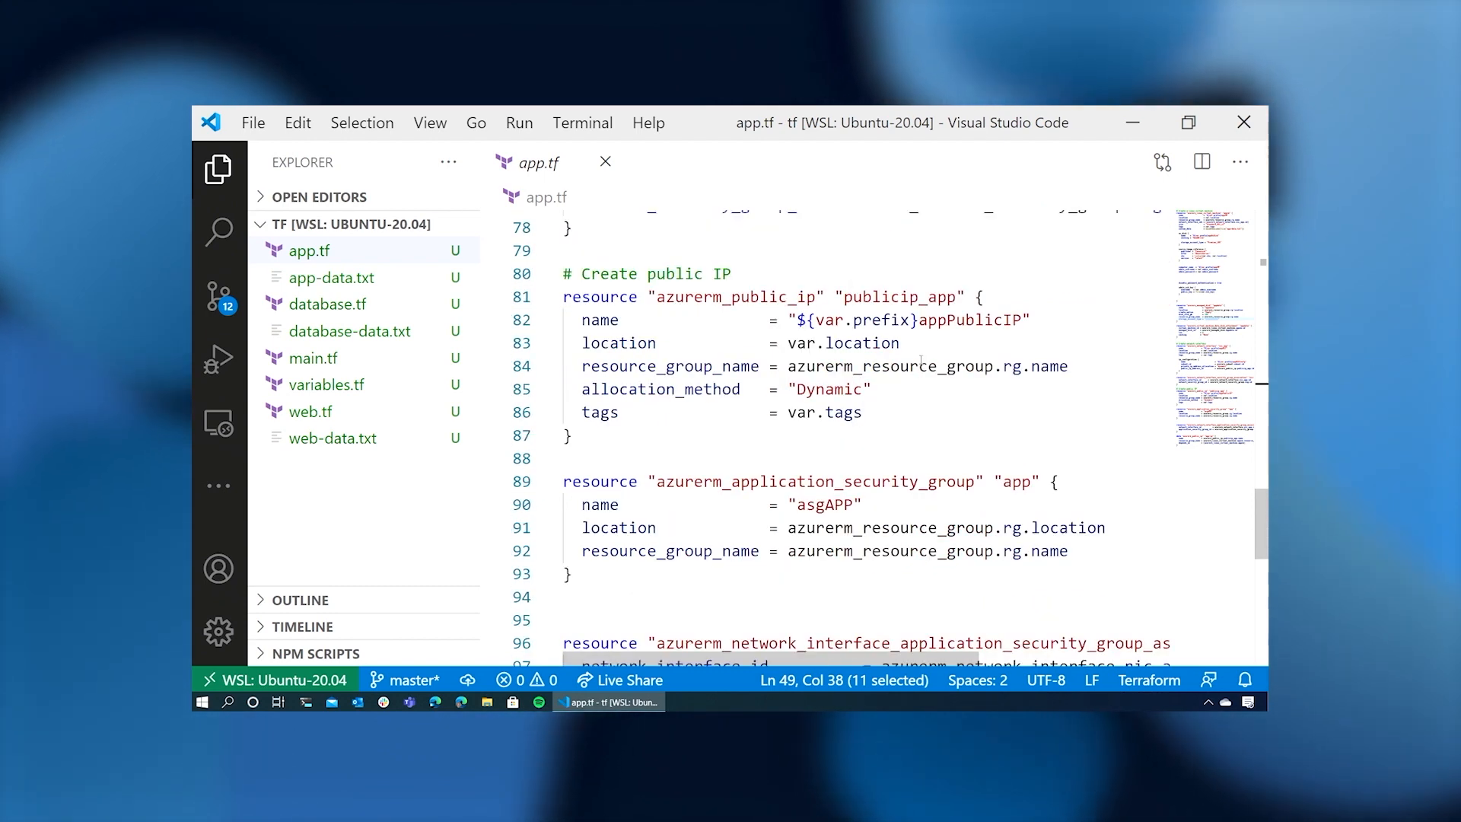
pyautogui.scroll(-3)
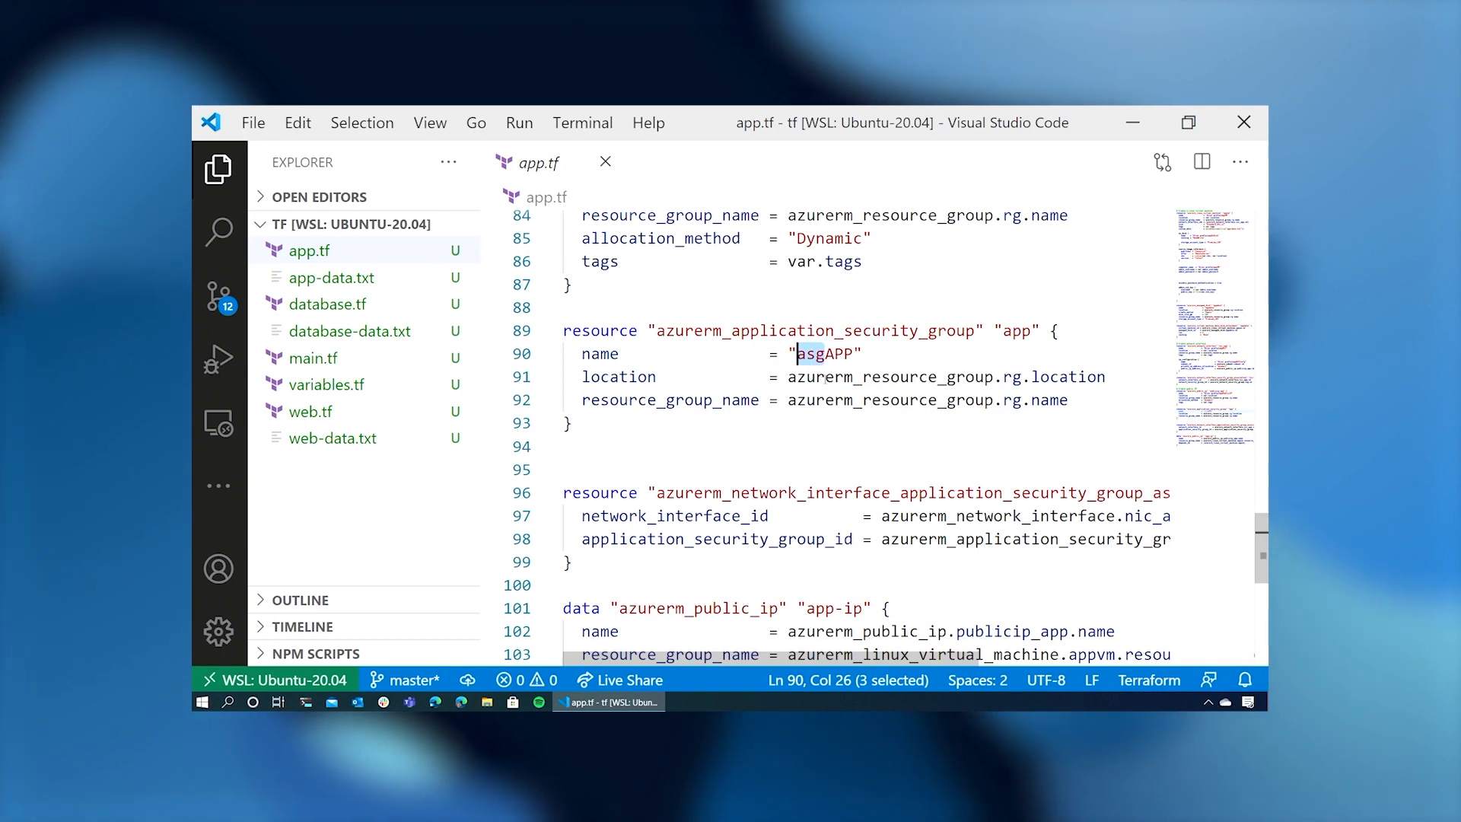
pyautogui.scroll(-3)
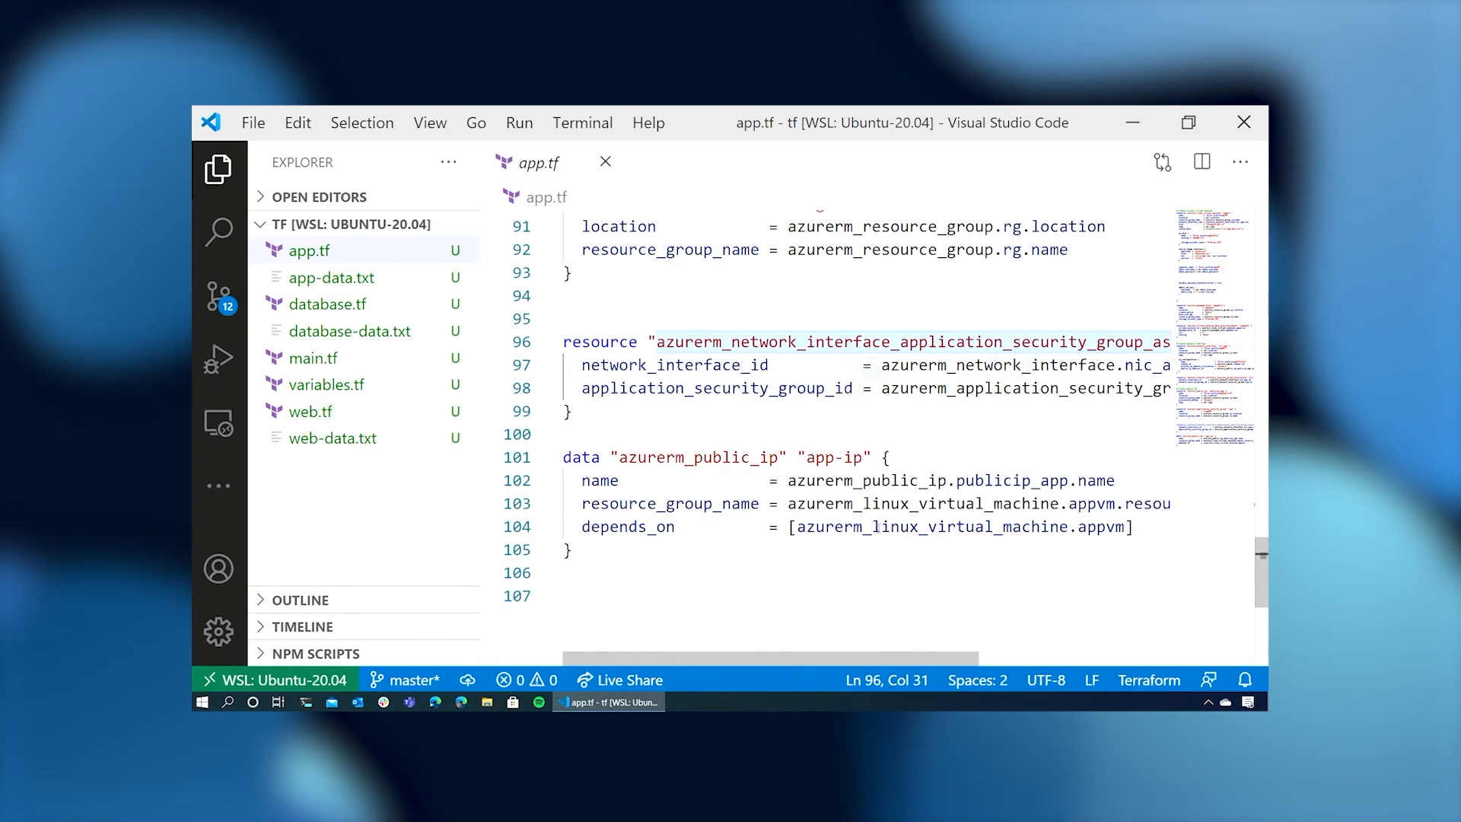
# Step: Read through database.tf's virtual machine definition from top to bottom
pyautogui.click(328, 304)
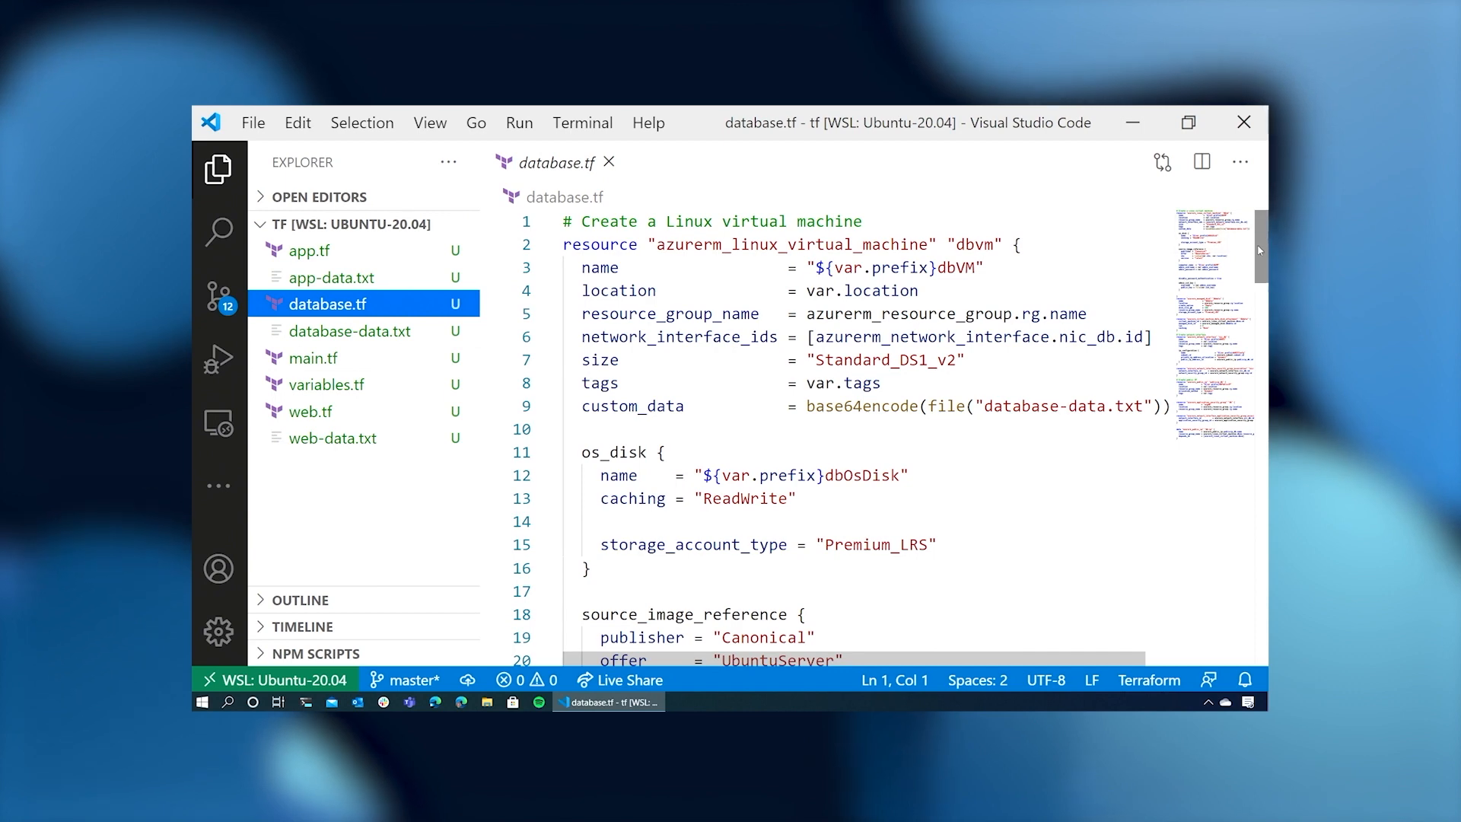
pyautogui.scroll(-3)
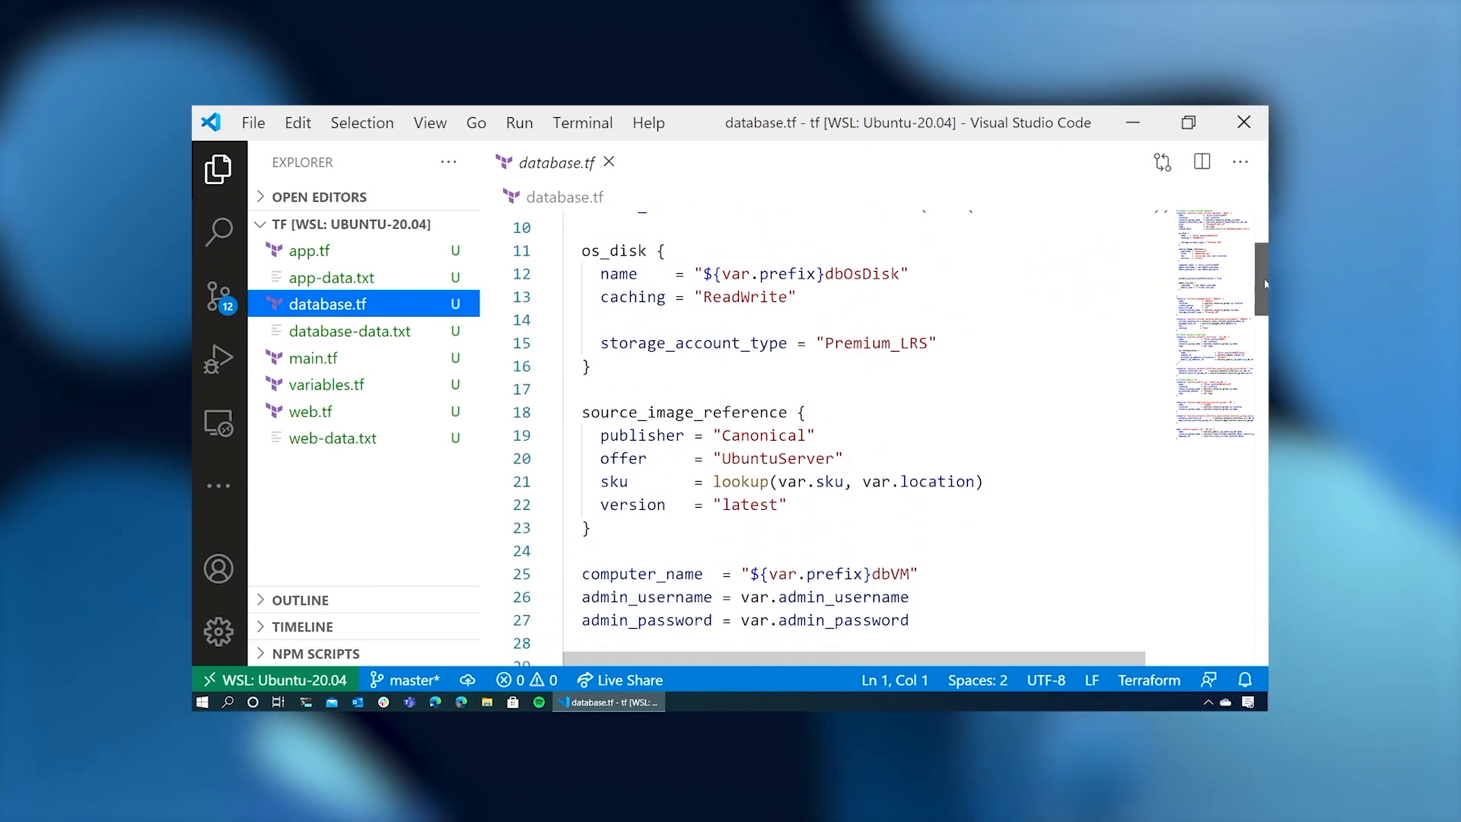
pyautogui.scroll(-3)
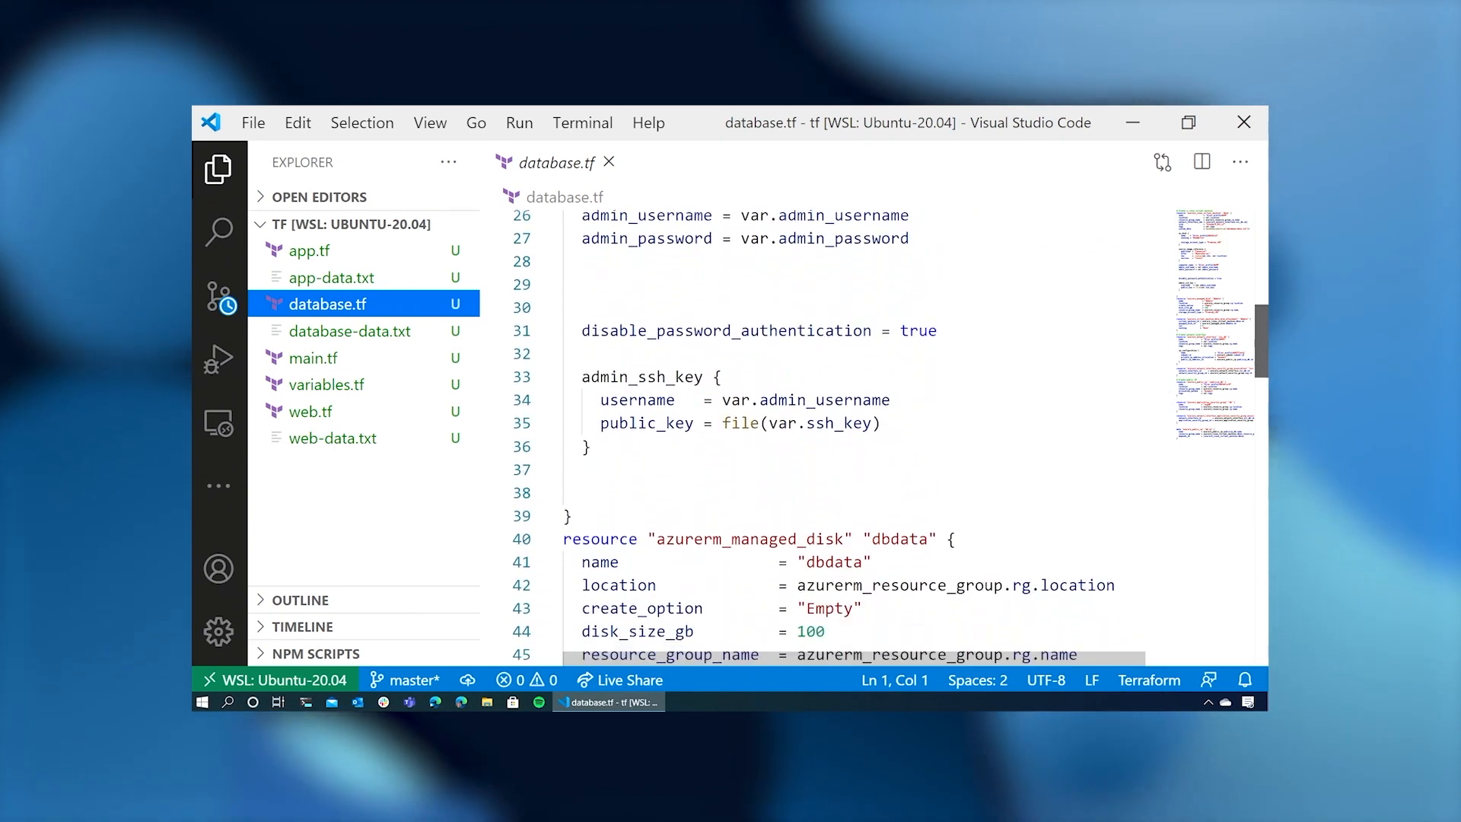
pyautogui.scroll(-3)
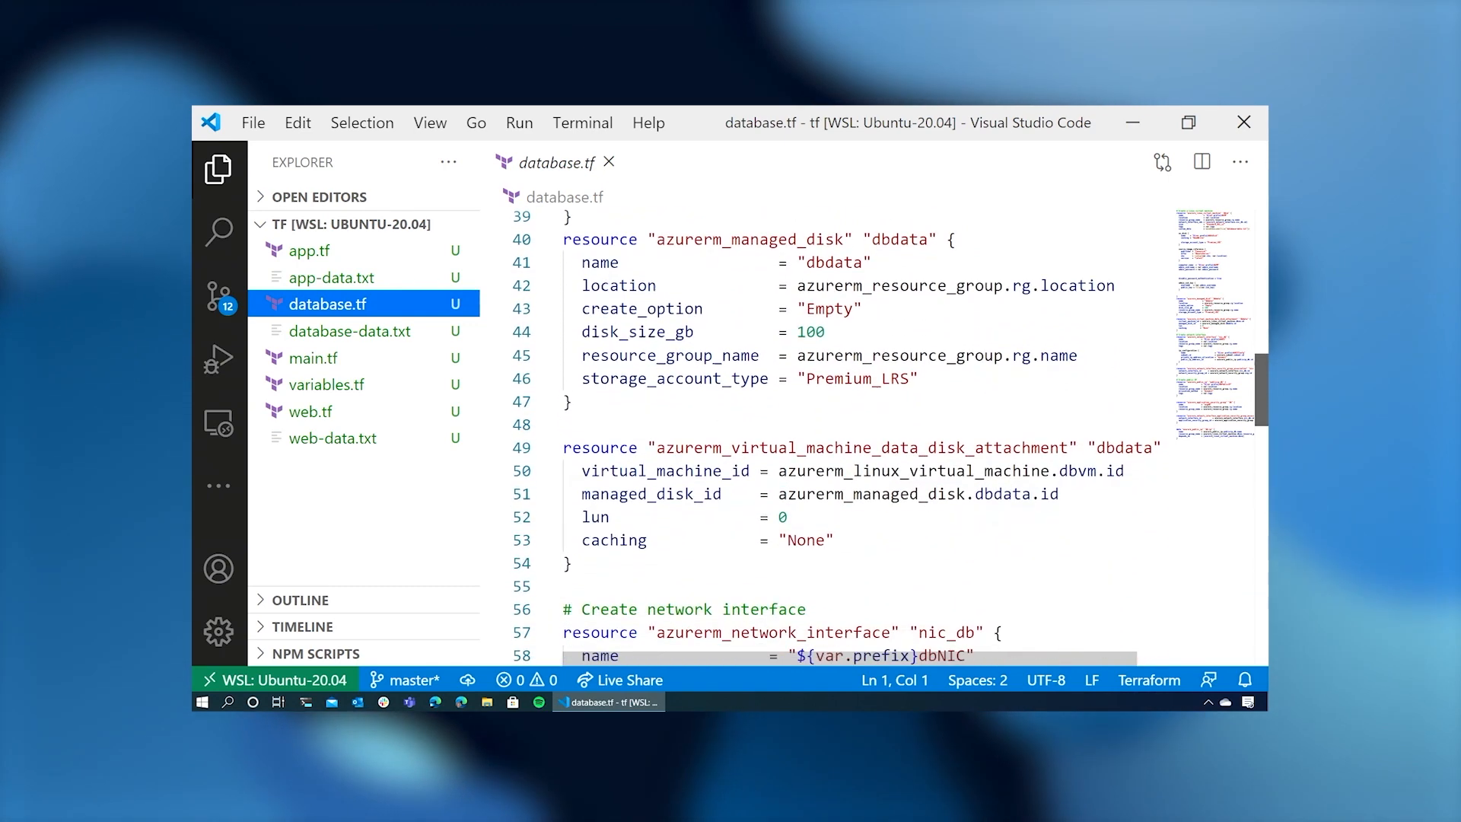
pyautogui.scroll(-3)
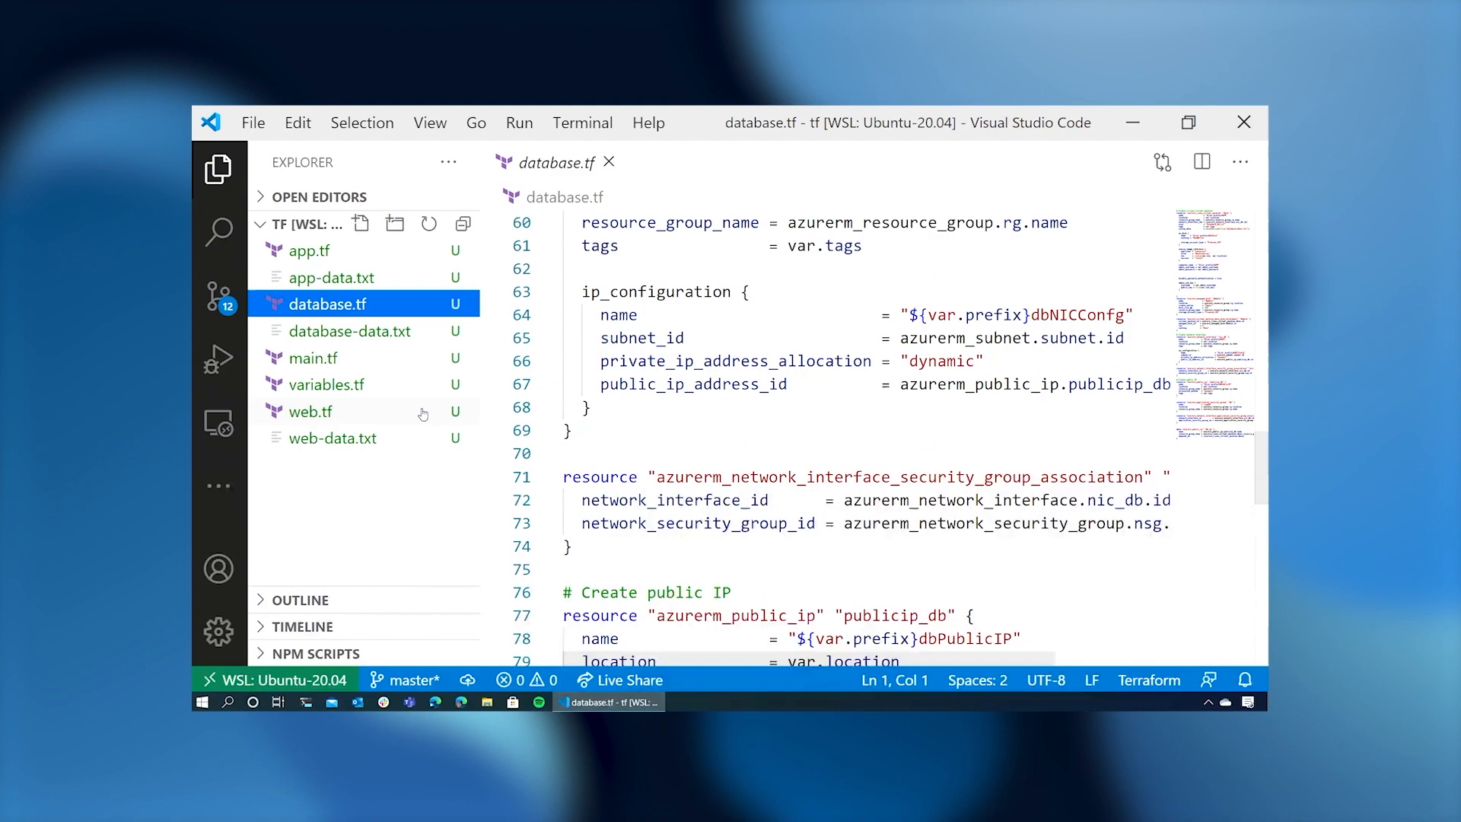
# Step: Review web.tf's webvm custom_data and follow its reference into the web-data.txt cloud-config
pyautogui.click(309, 412)
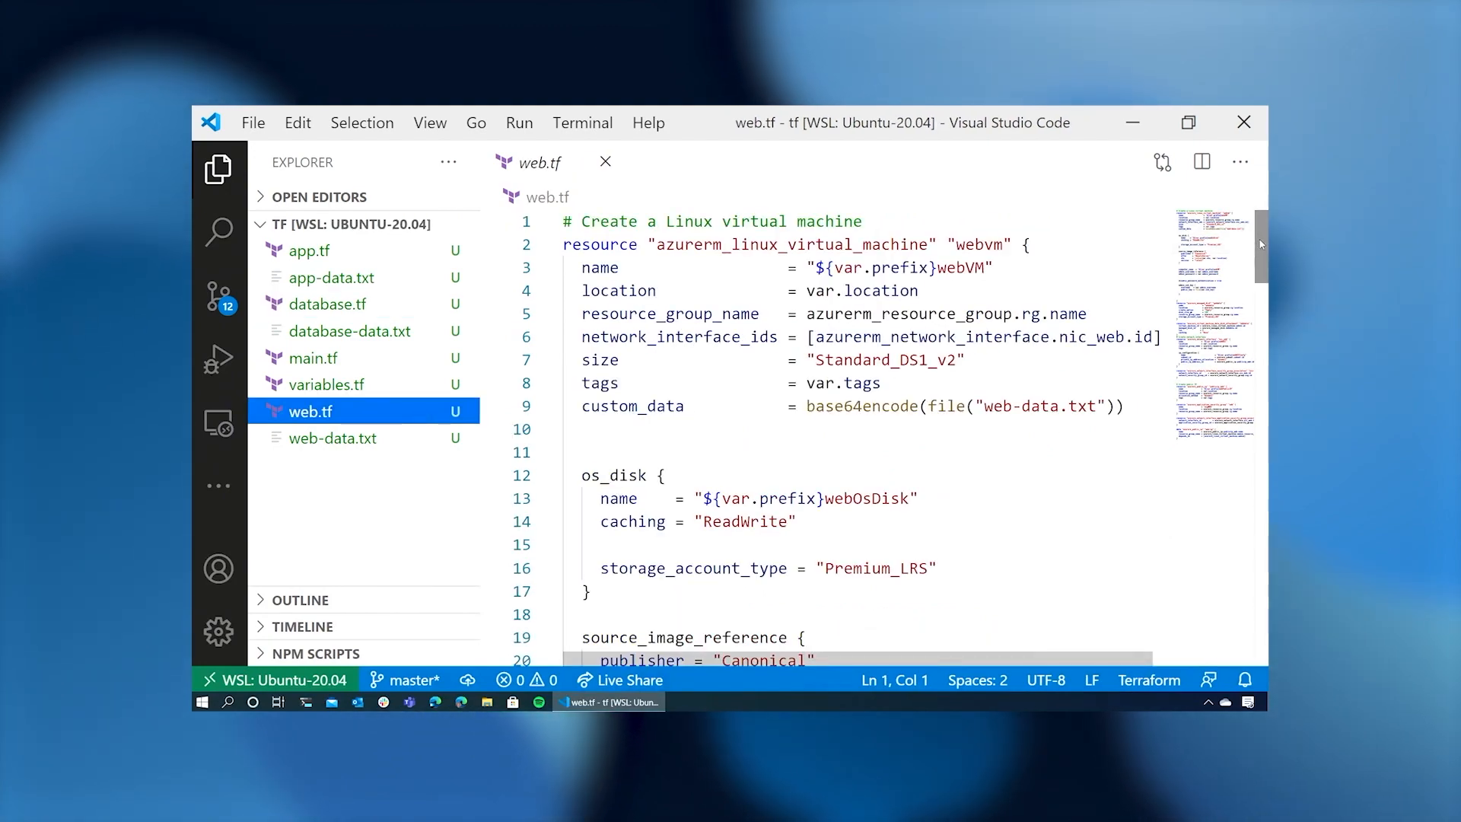
pyautogui.scroll(-3)
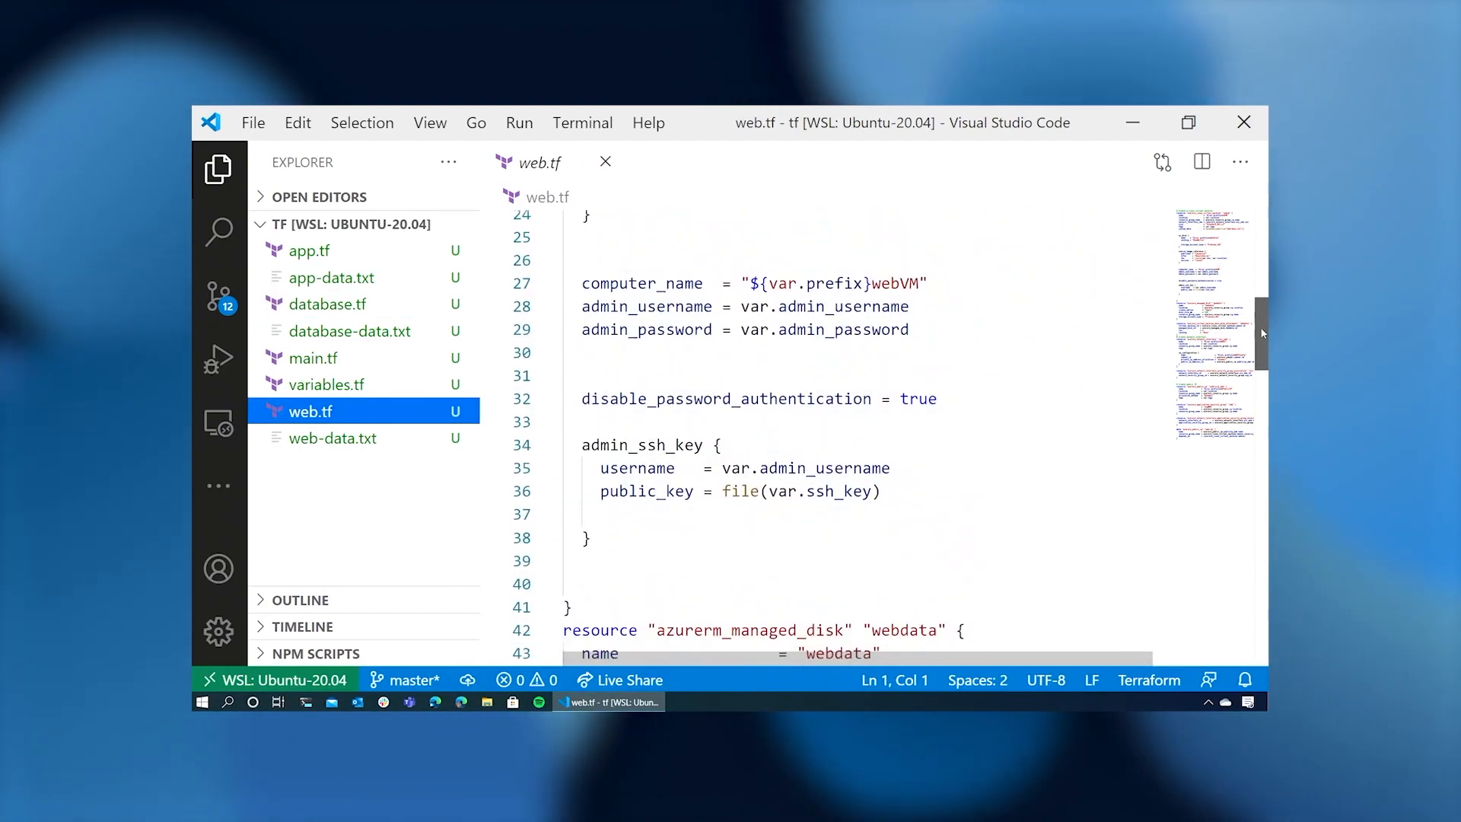
pyautogui.scroll(-3)
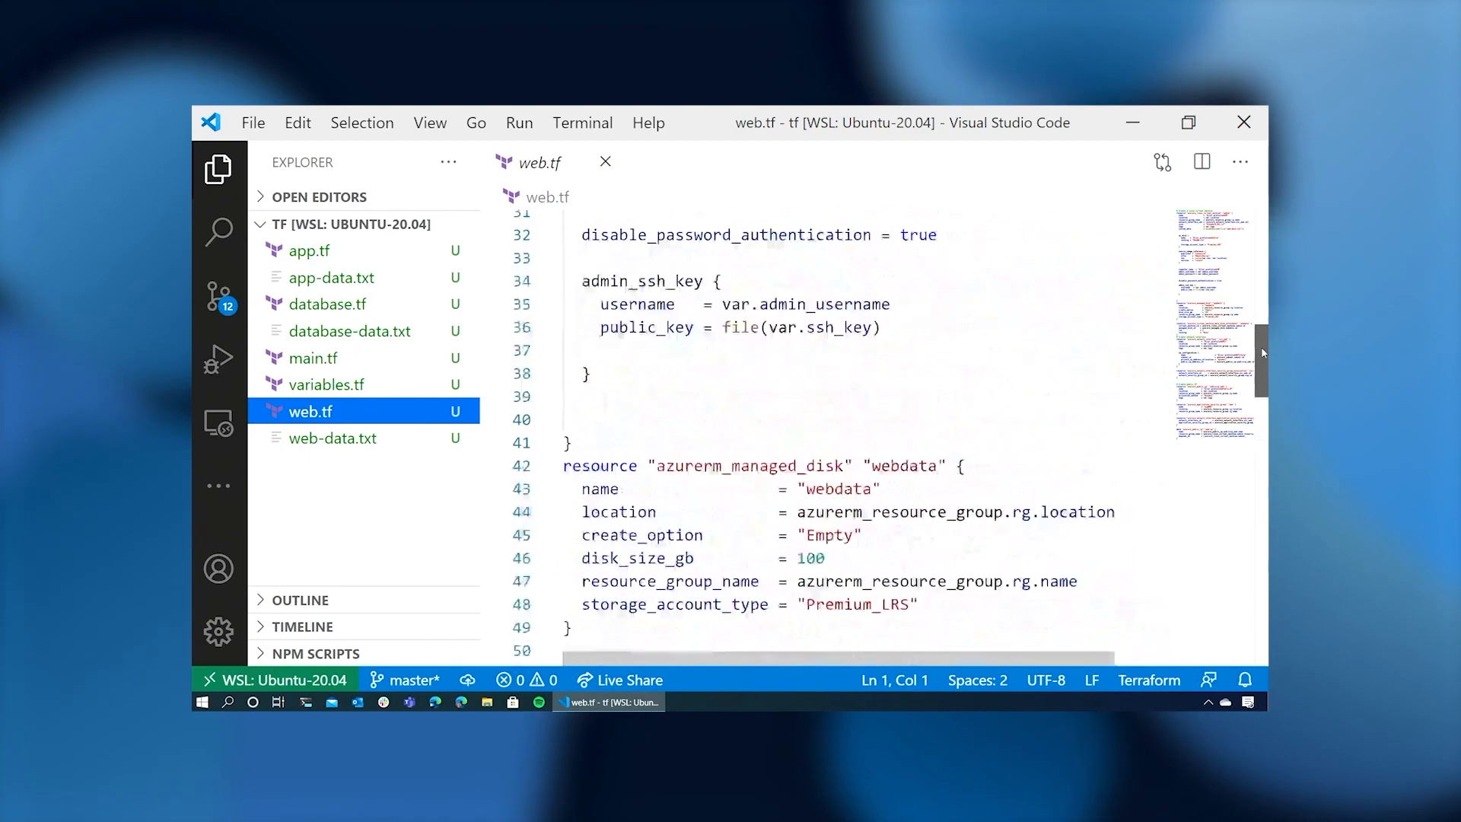
pyautogui.scroll(3)
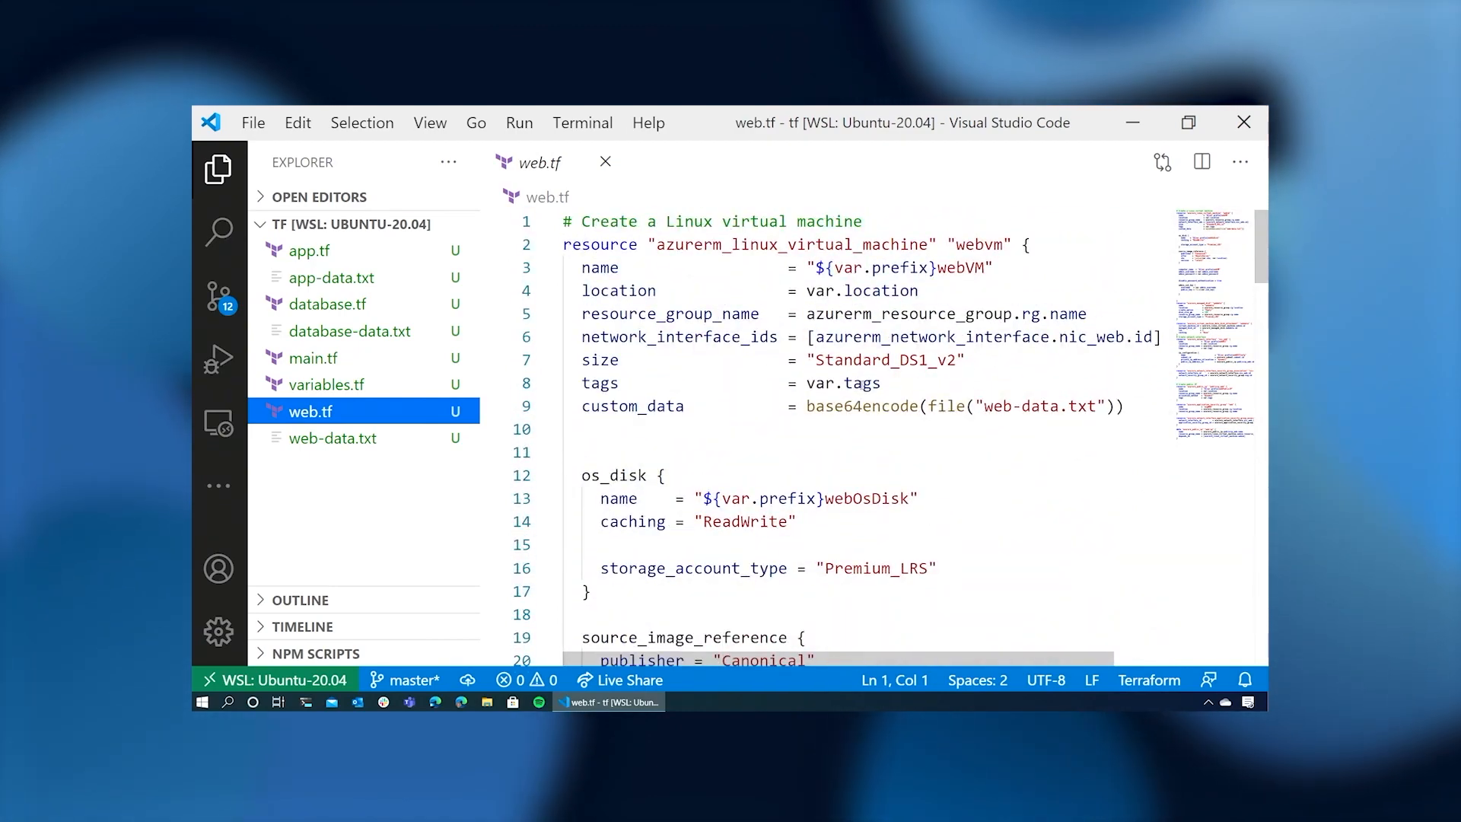
pyautogui.doubleClick(632, 405)
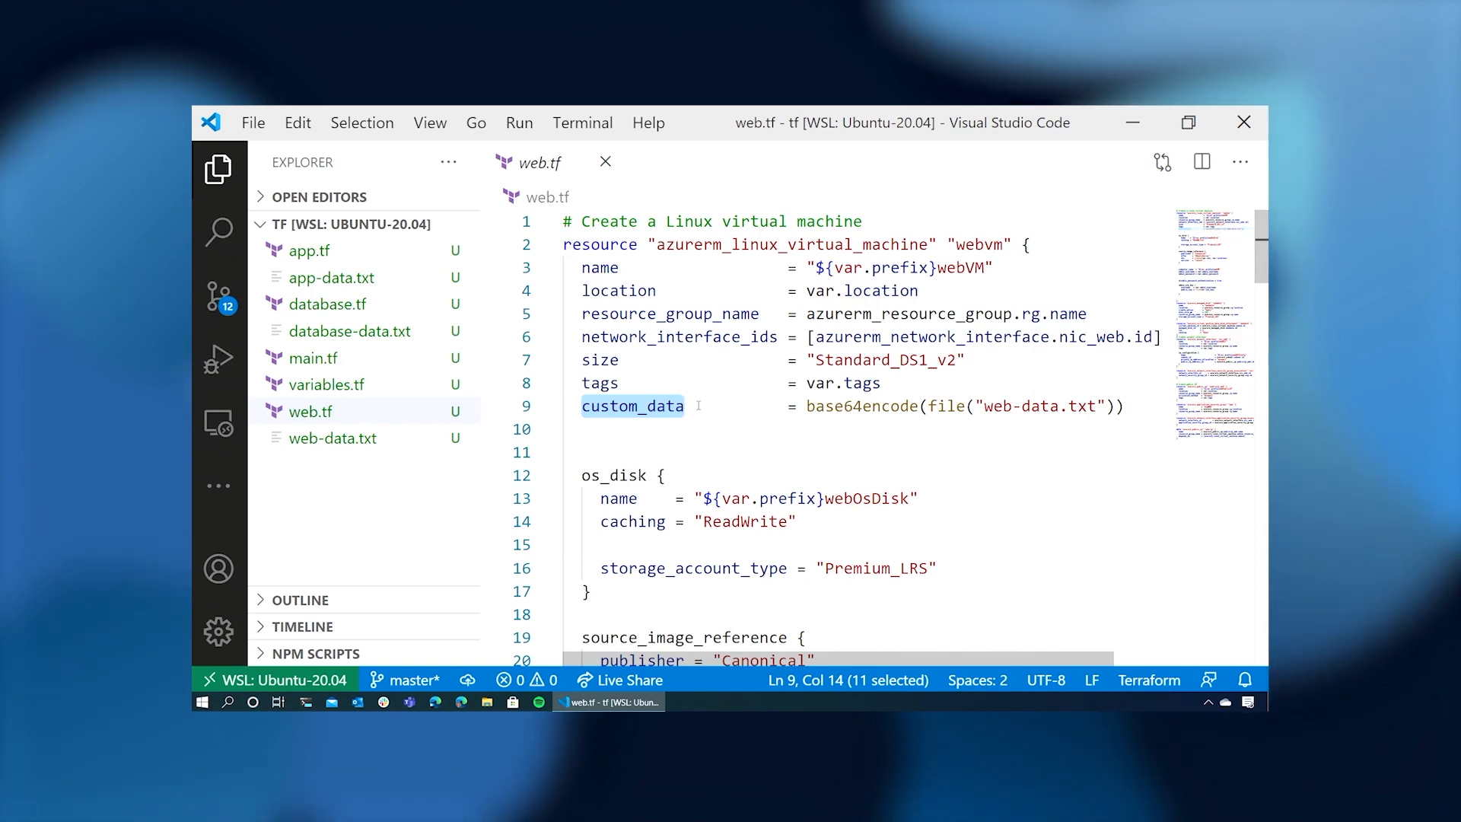
pyautogui.click(694, 405)
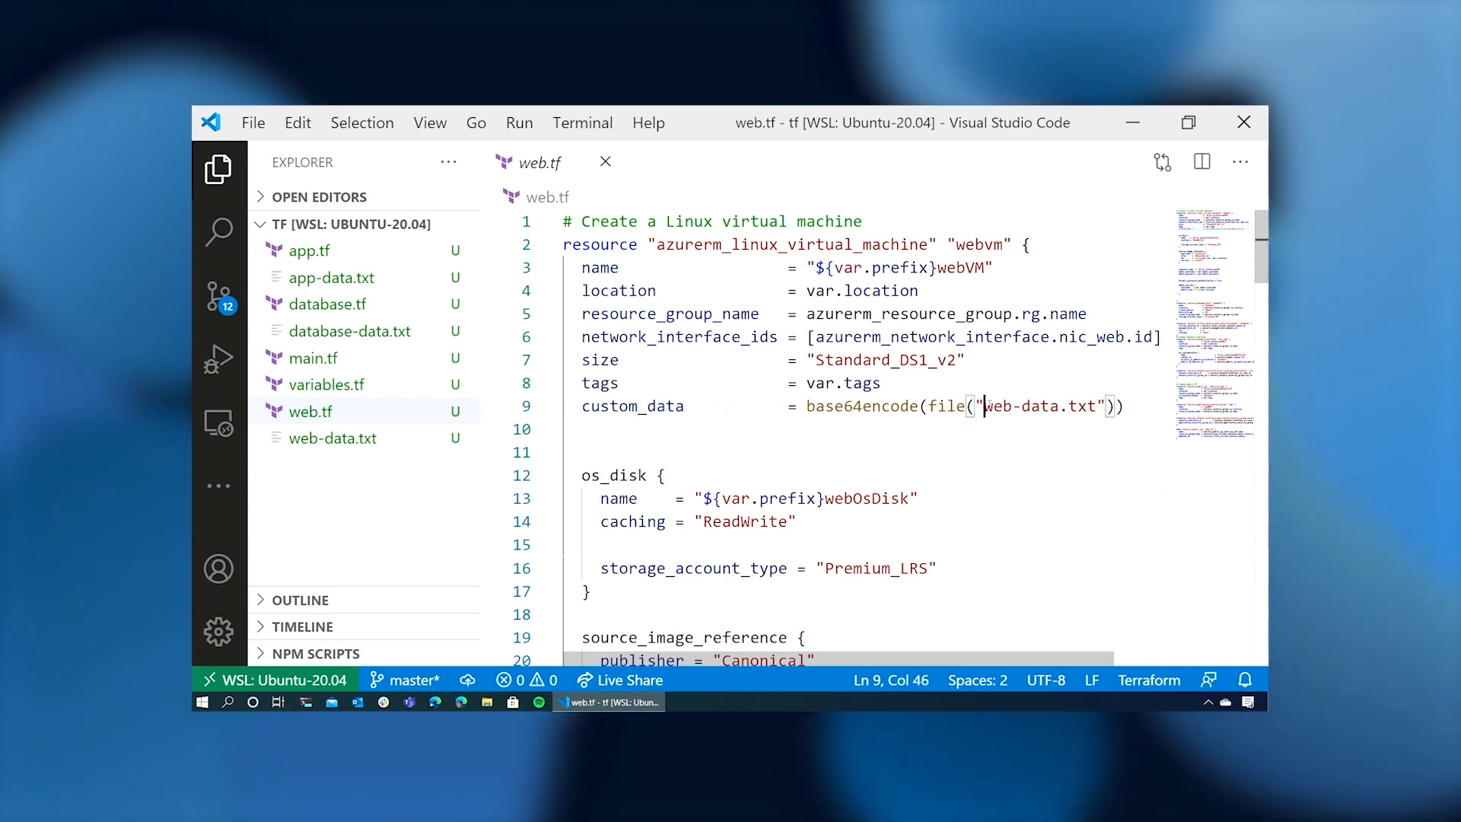
pyautogui.doubleClick(1019, 405)
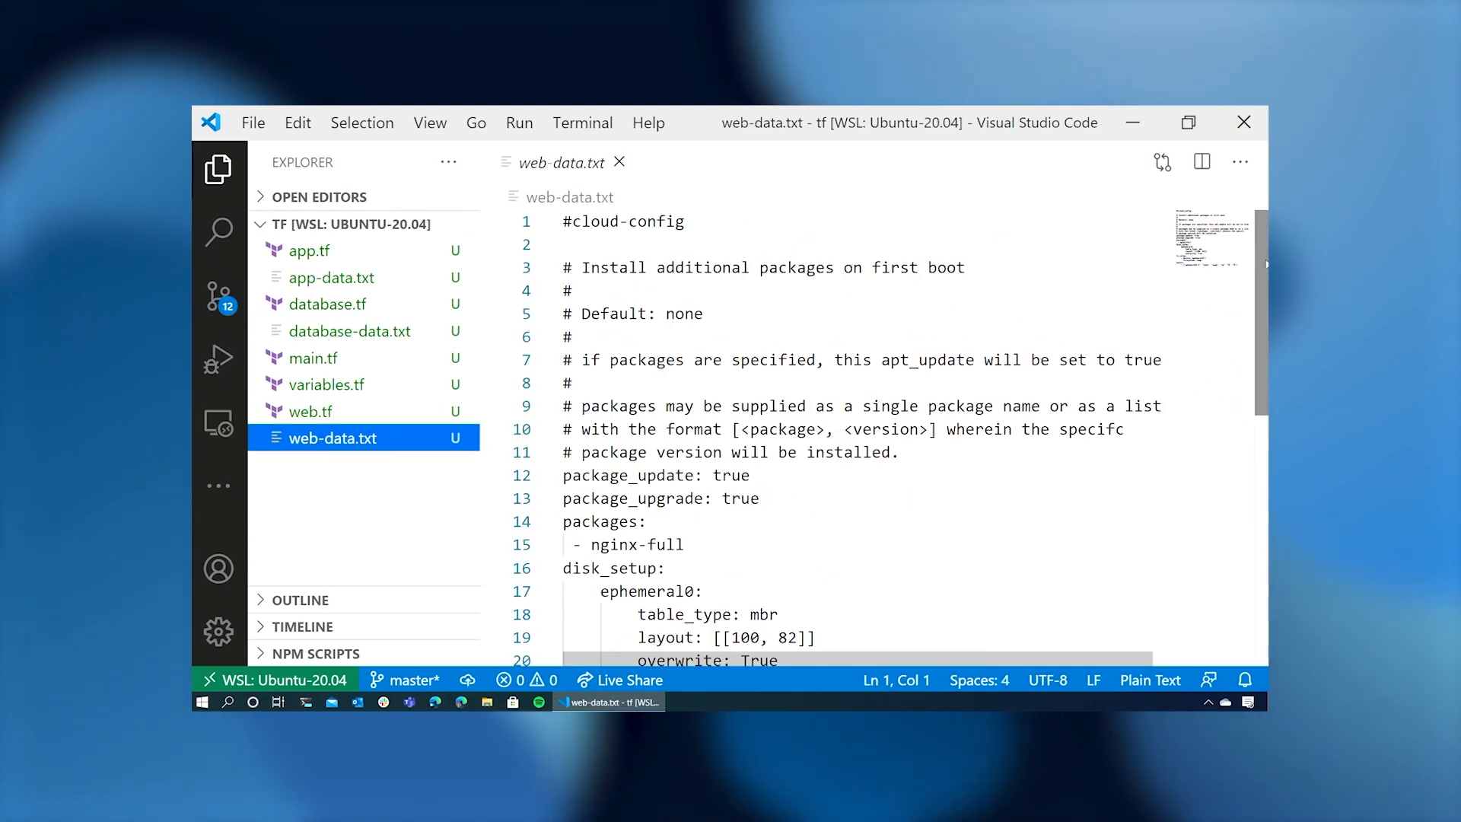
# Step: Read web-data.txt's nginx-full package install and disk_setup with mbr table type
pyautogui.scroll(-3)
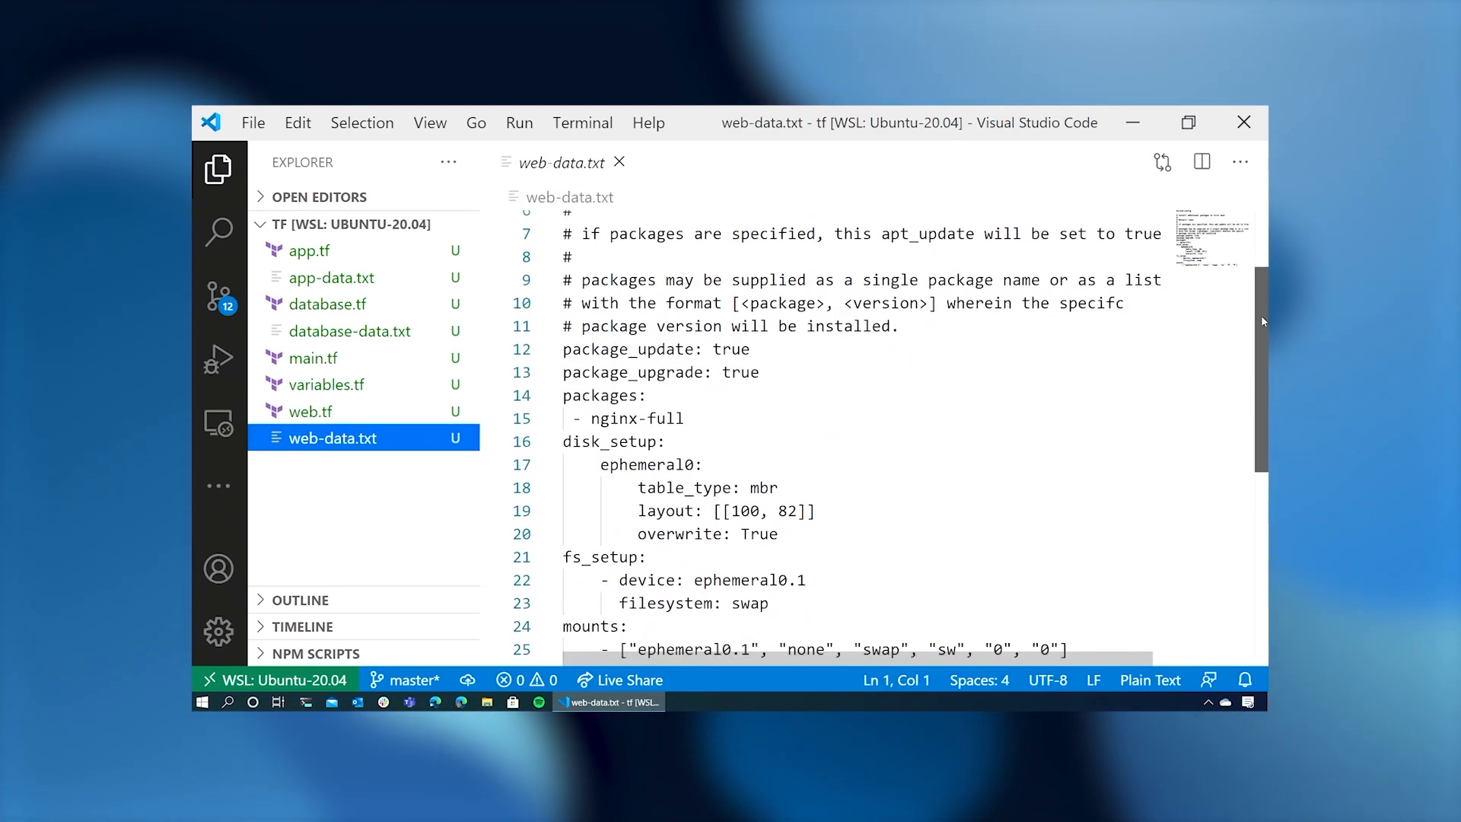
pyautogui.scroll(-3)
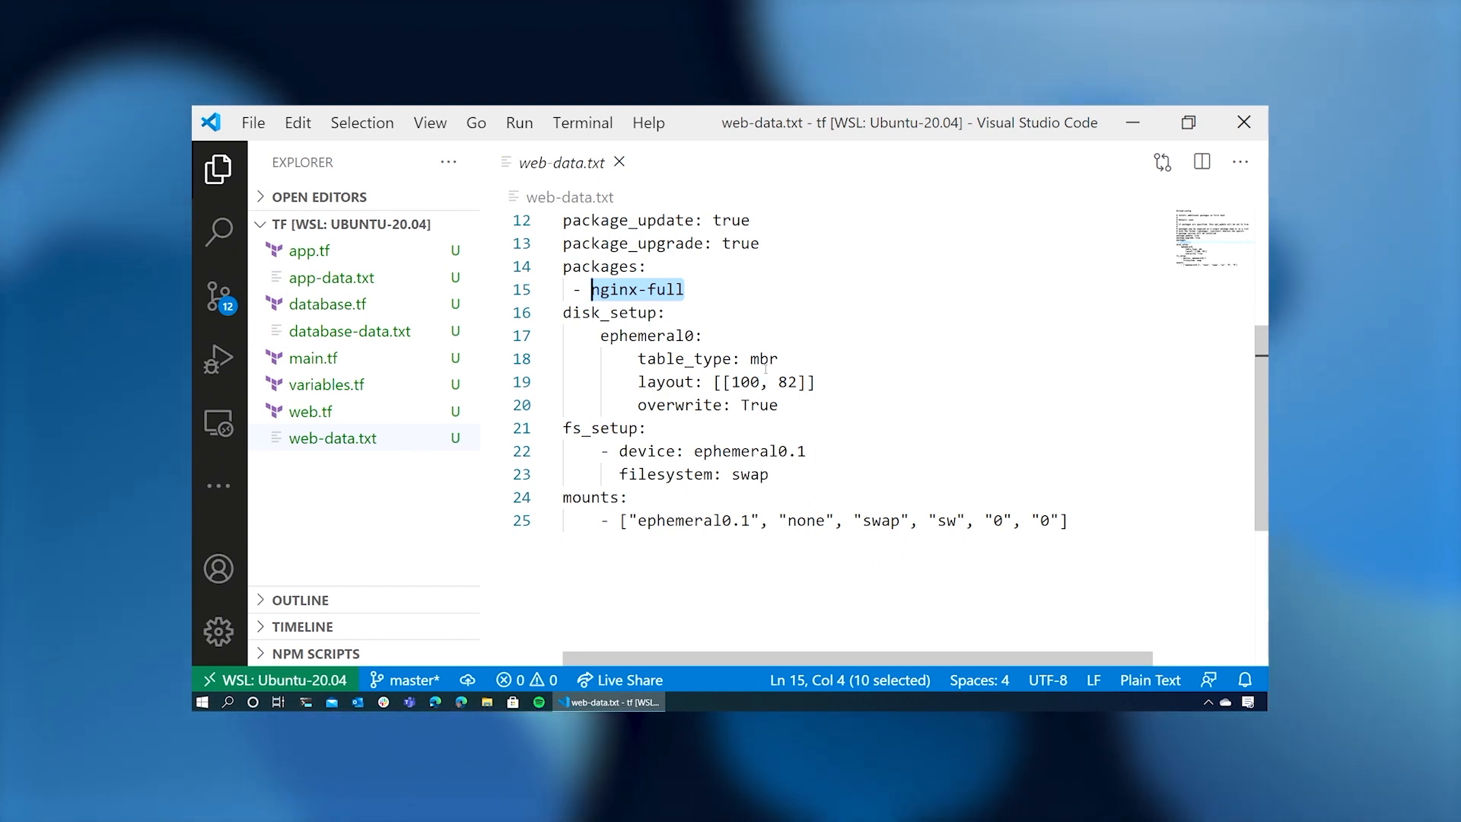
pyautogui.click(763, 358)
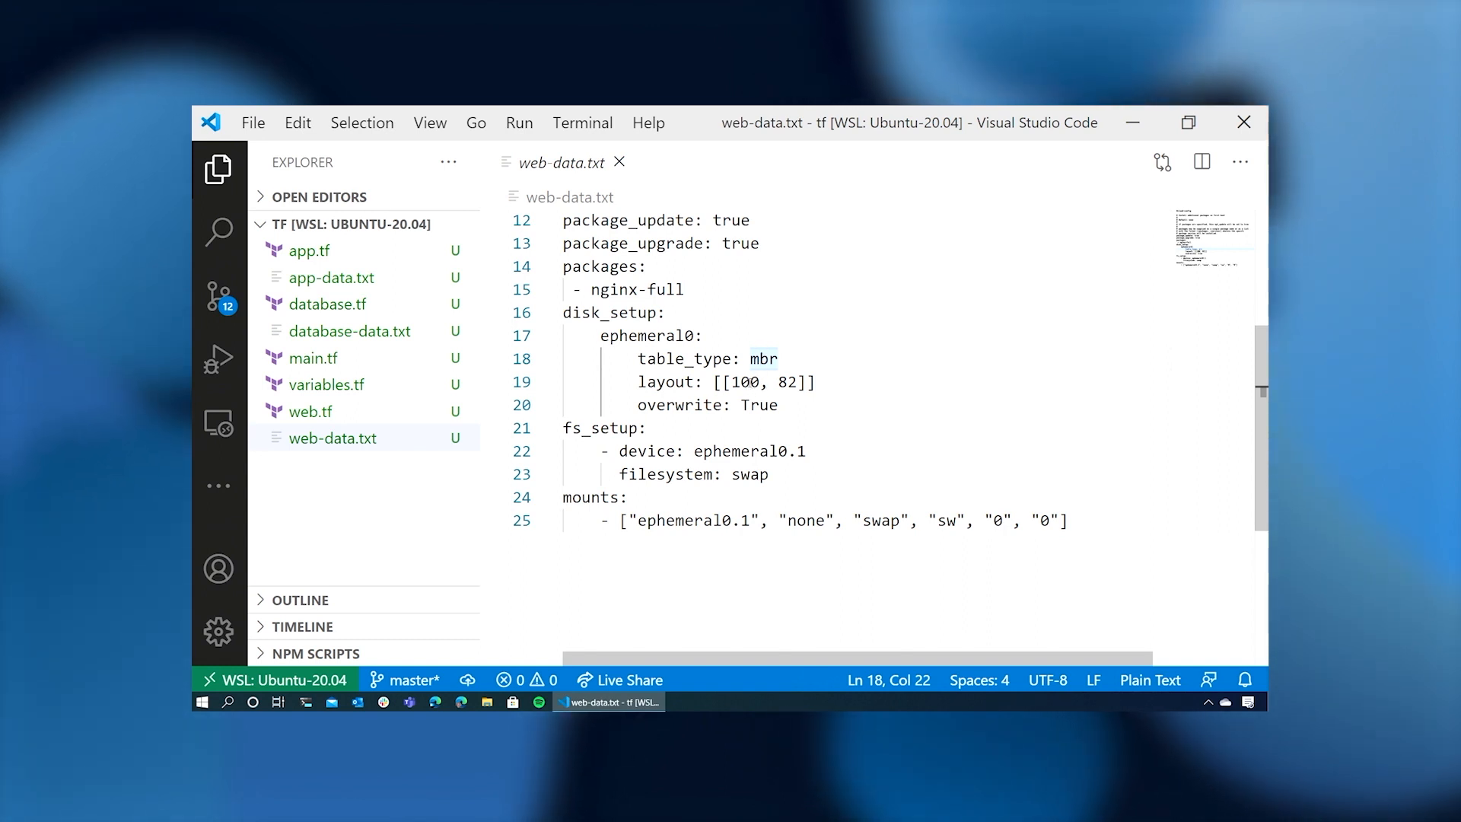
pyautogui.click(728, 382)
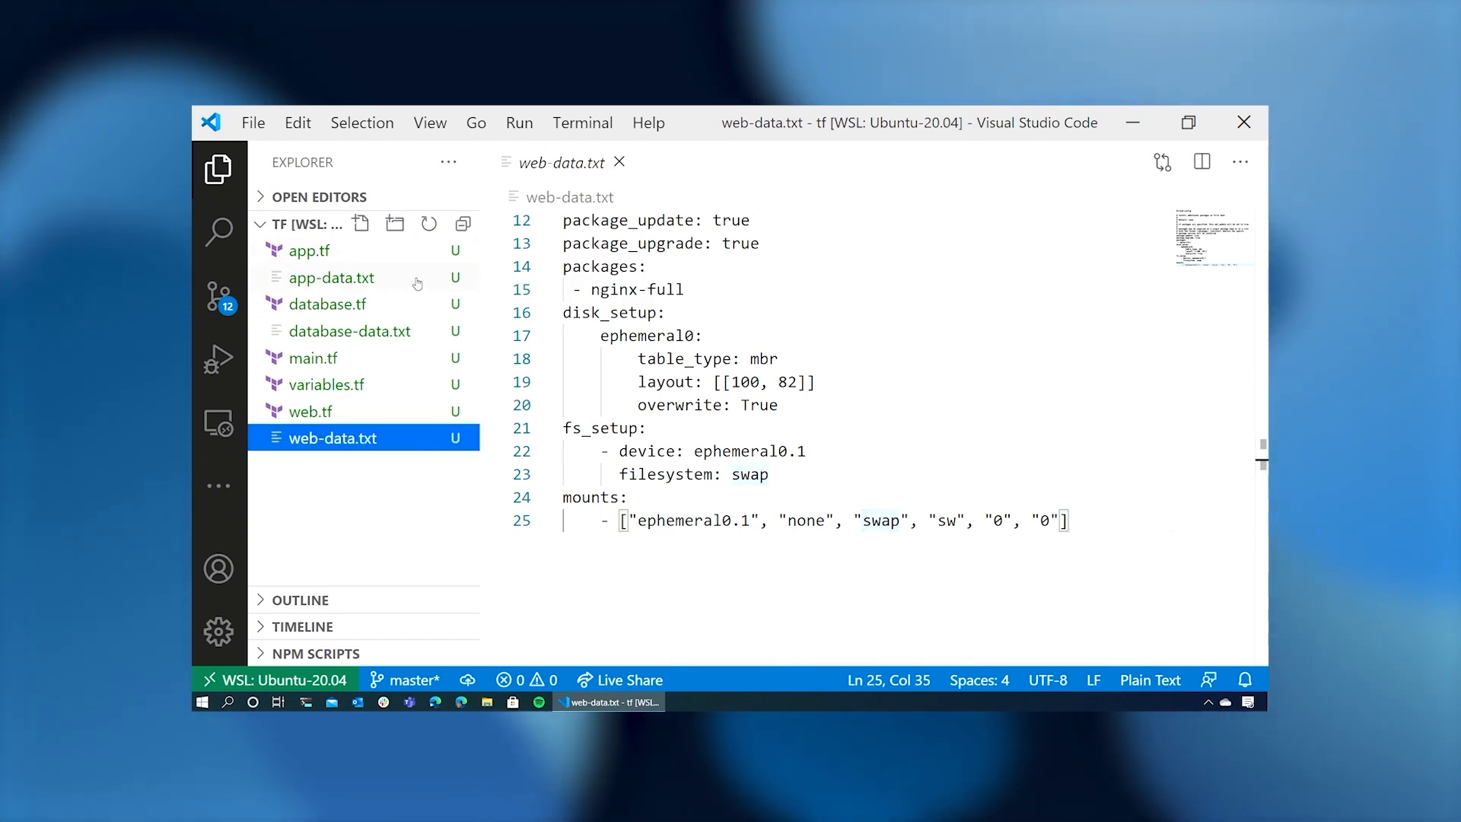
# Step: Review the app-data.txt cloud-config, then move on to database-data.txt
pyautogui.click(331, 277)
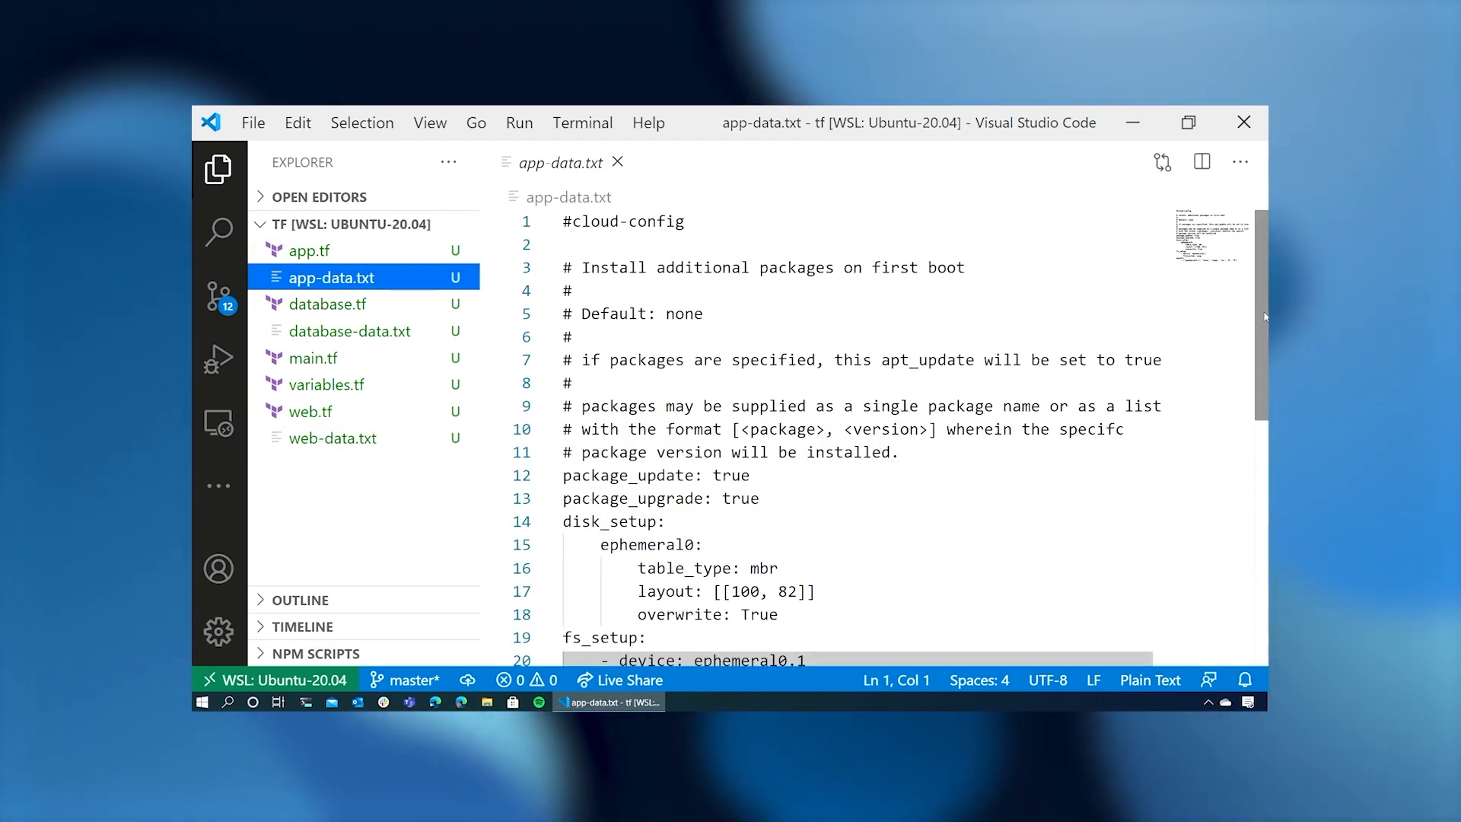
pyautogui.scroll(-3)
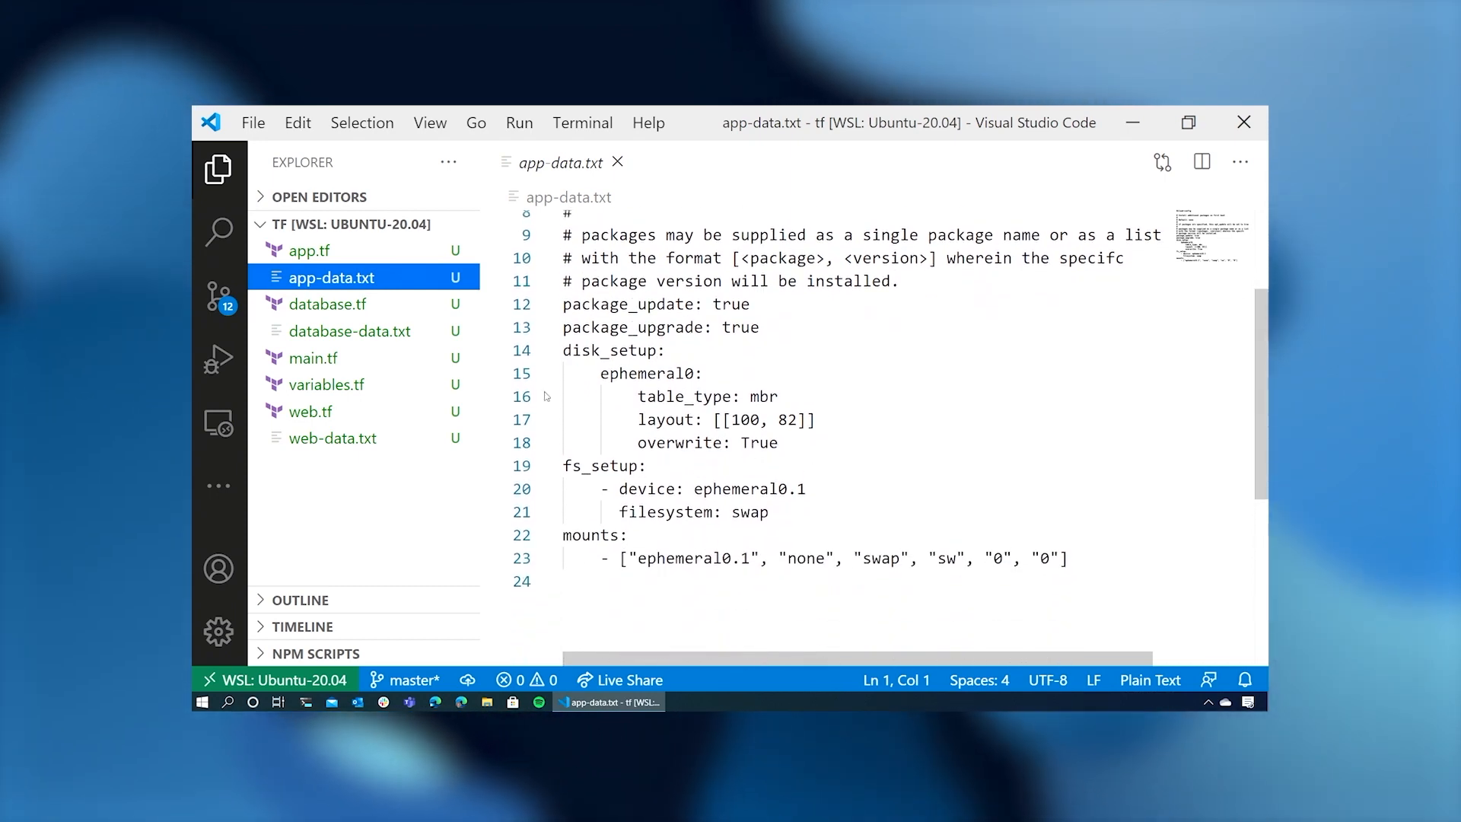
pyautogui.click(352, 330)
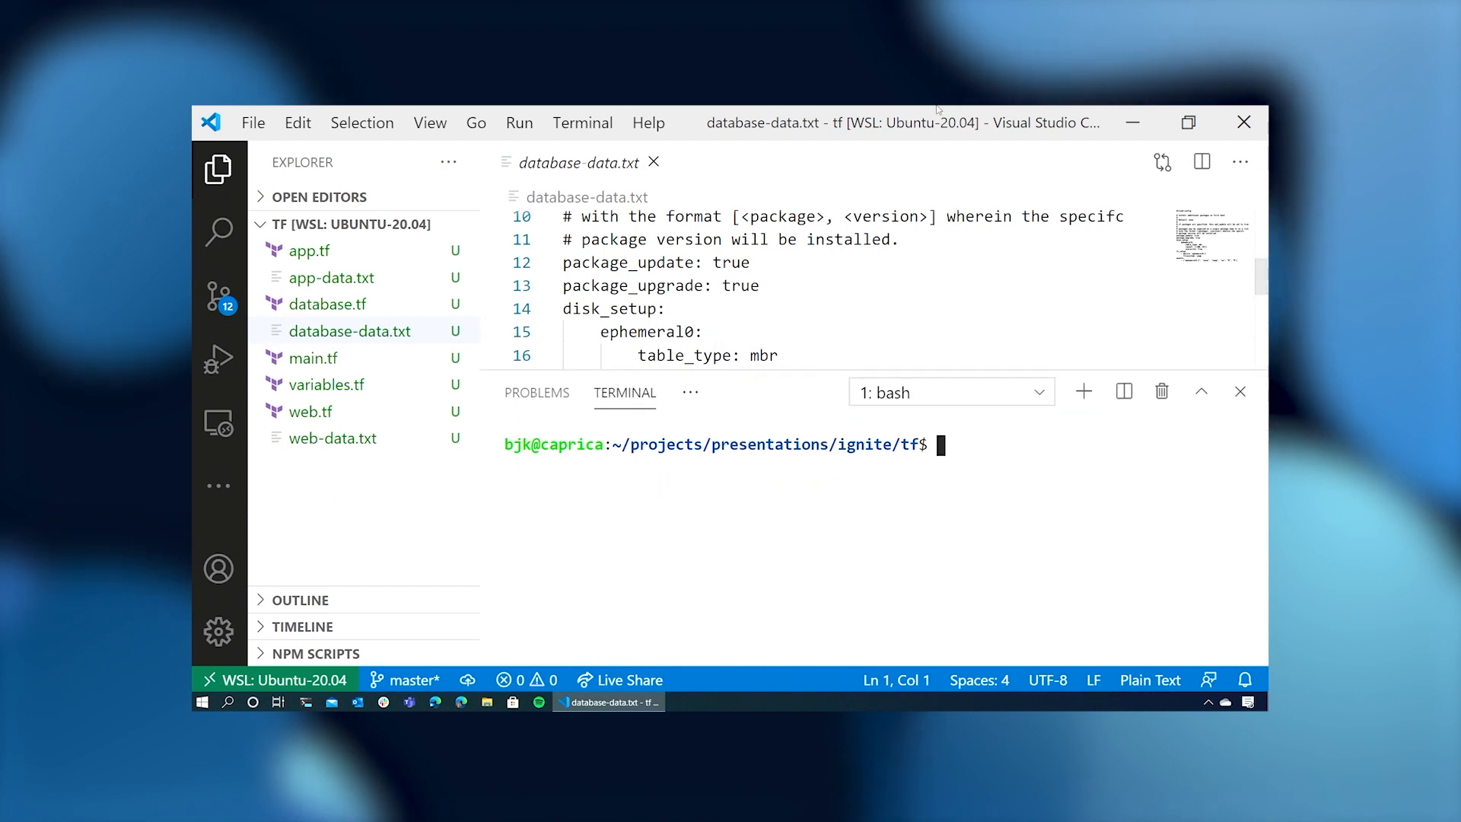
# Step: Run terraform init then terraform plan, and check variables.tf for the admin_password rule
pyautogui.write('terrafo')
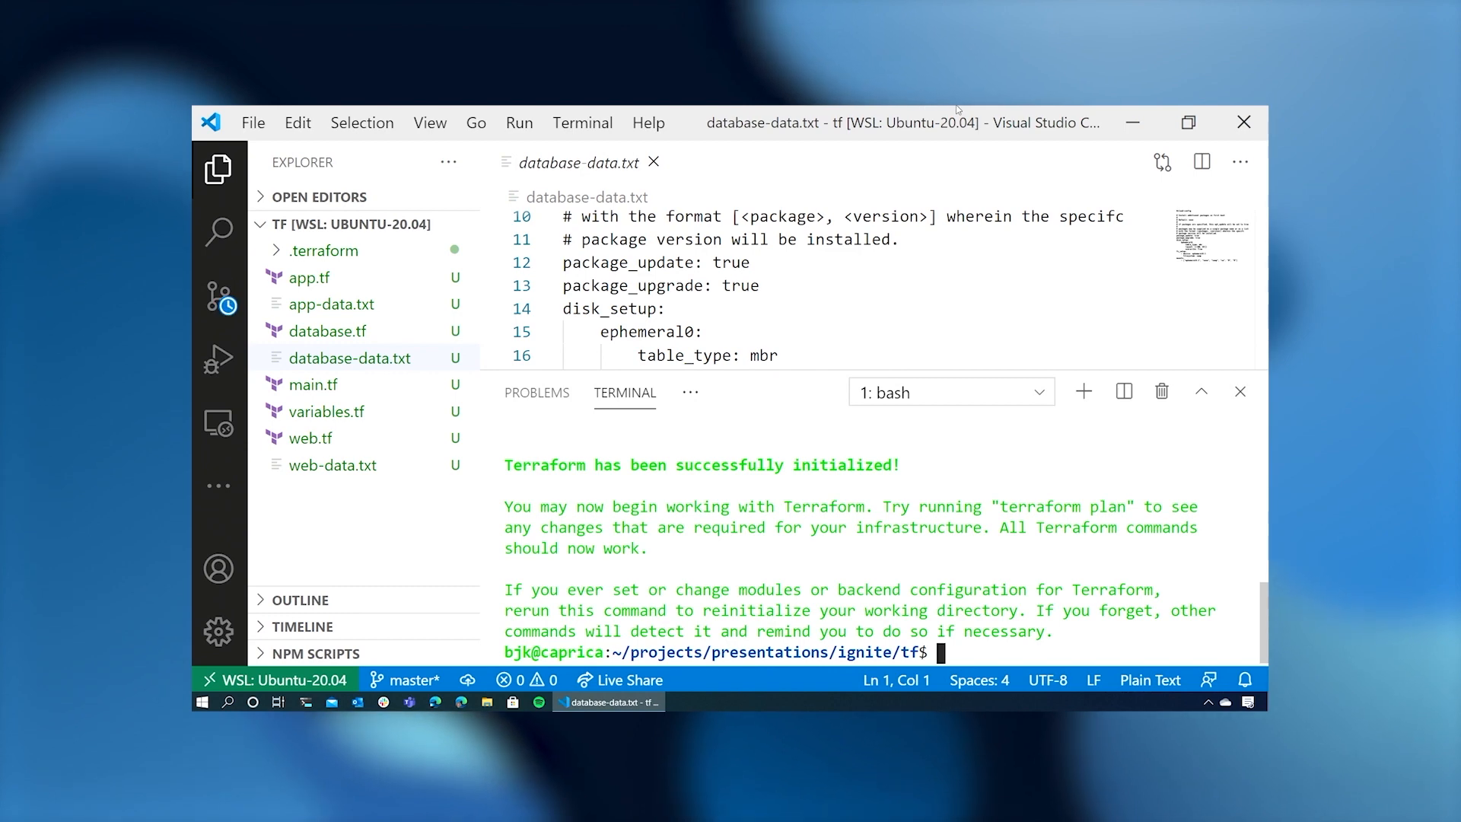
pyautogui.write('terraform plan')
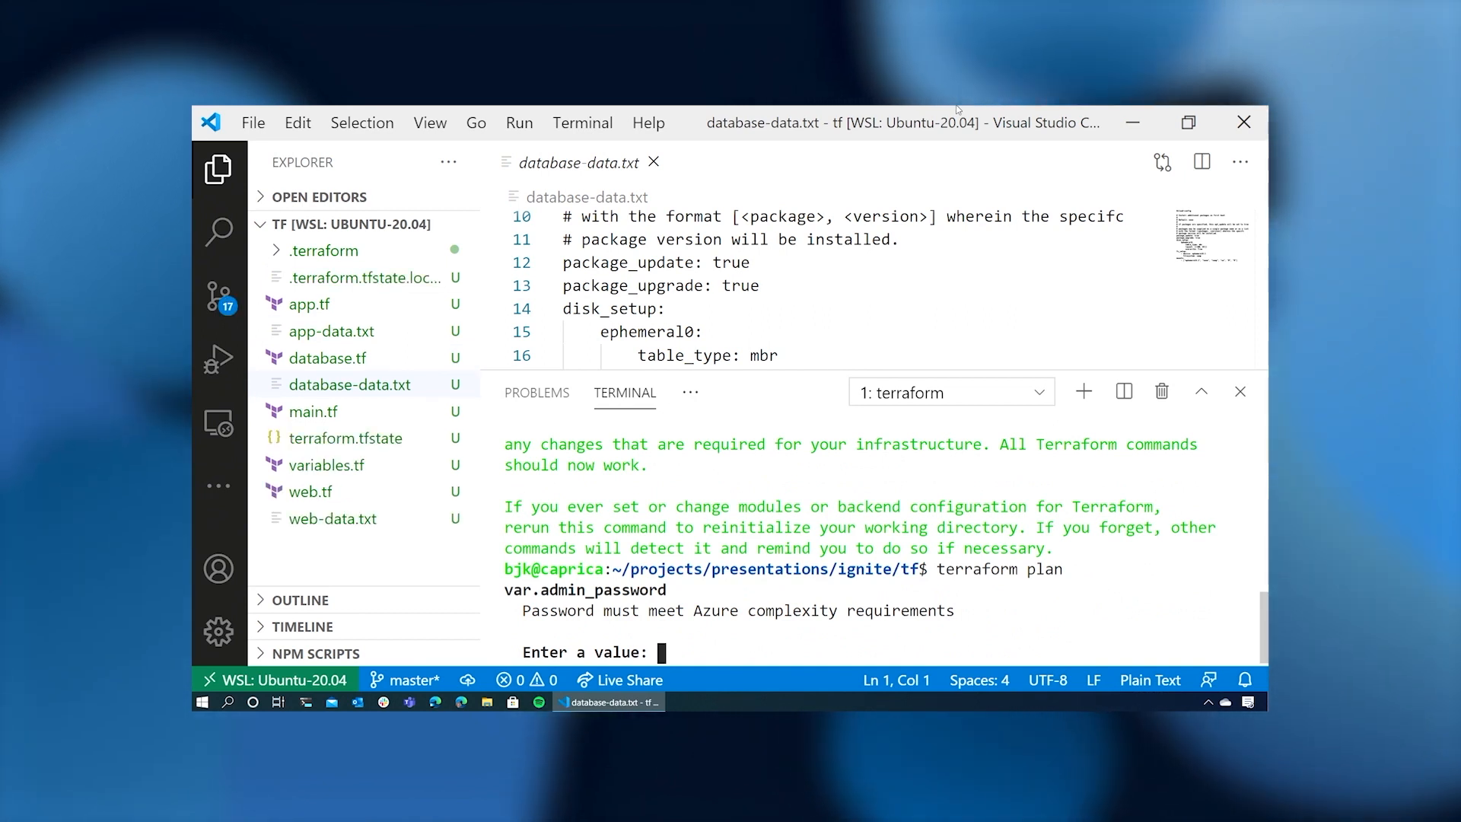
pyautogui.click(327, 464)
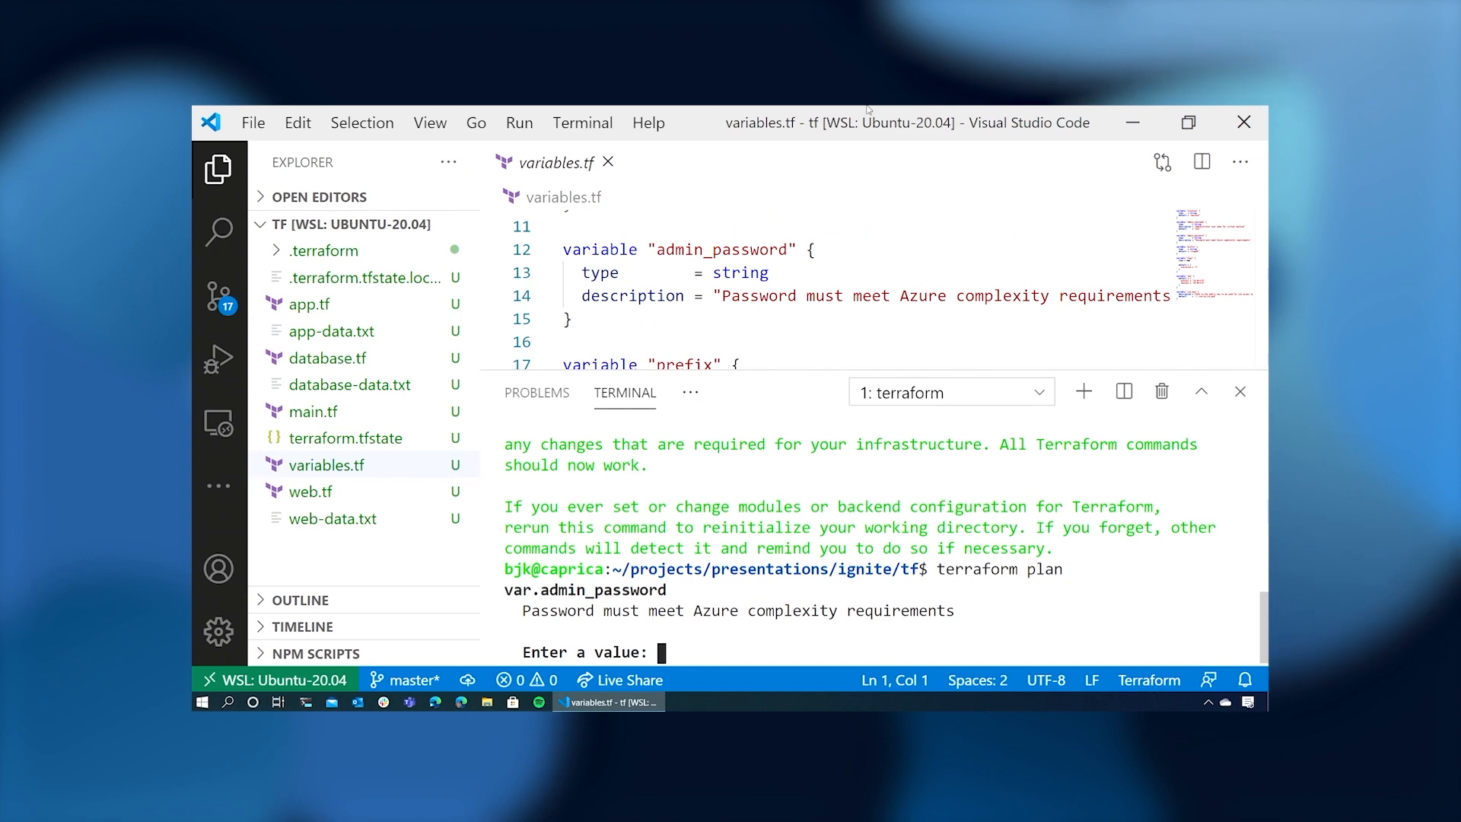
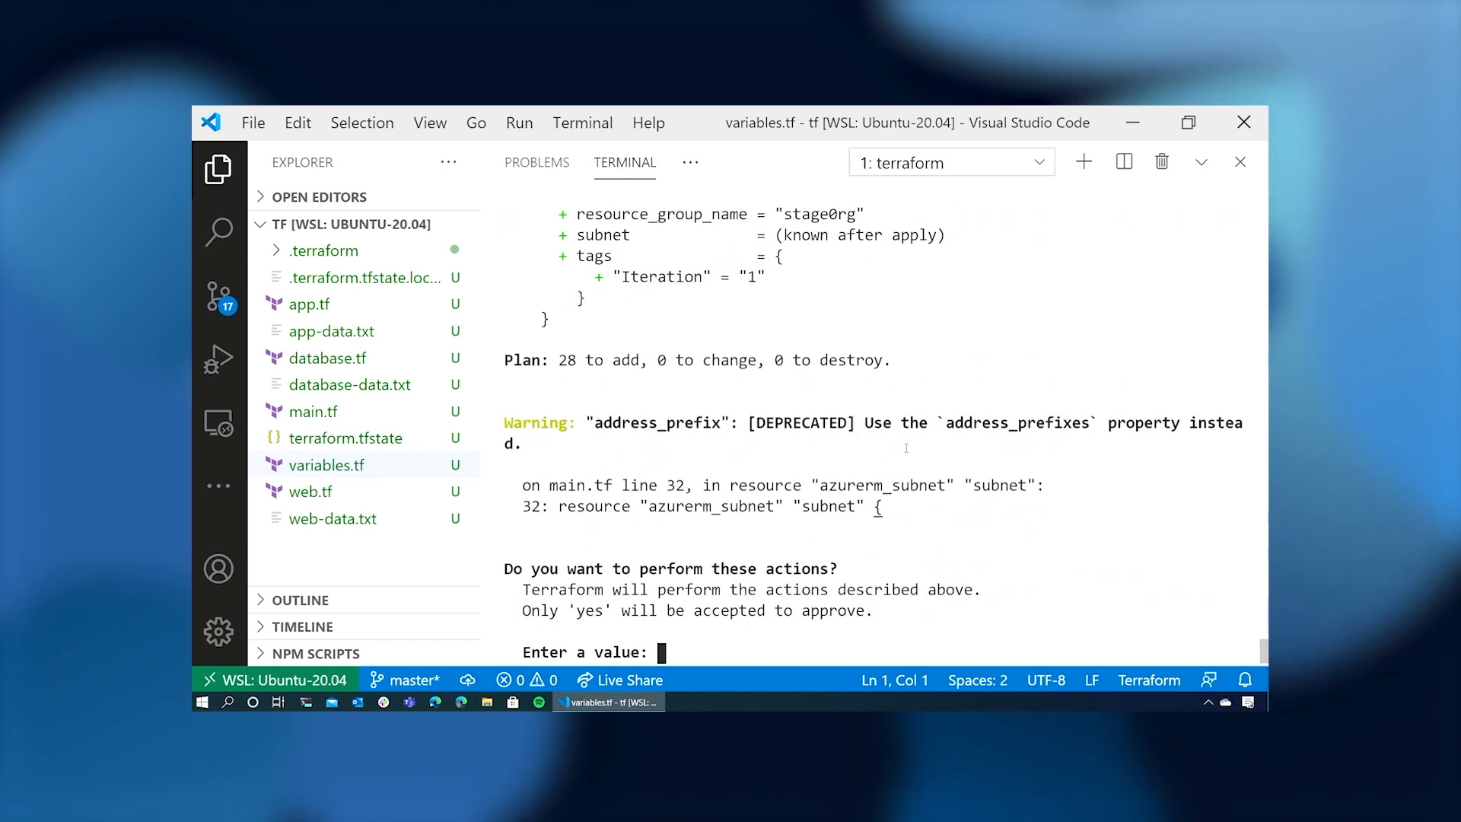
# Step: Supply the admin password for the apply and approve it with 'yes' so Azure resources start creating
pyautogui.moveTo(961, 225)
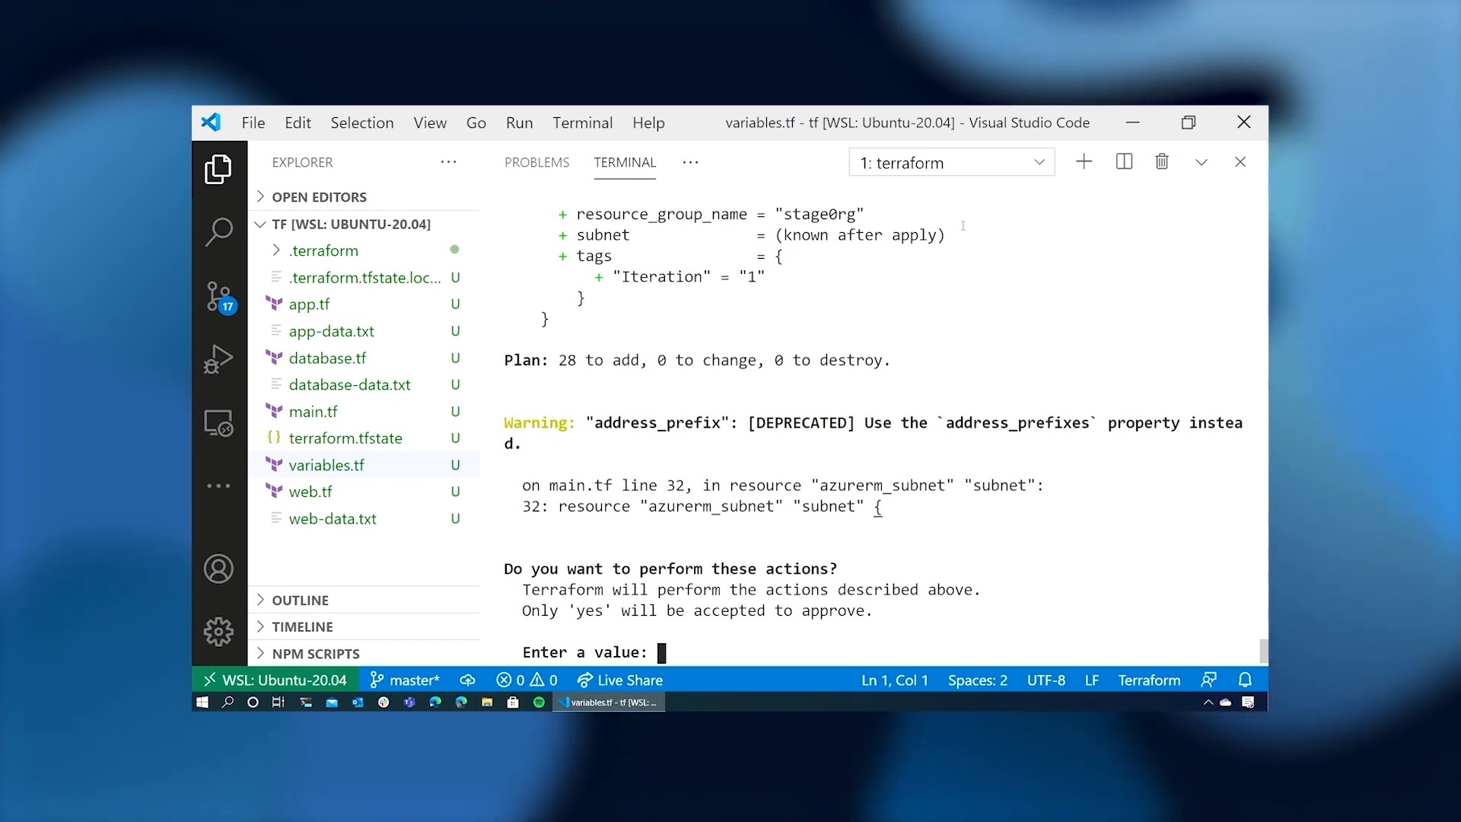
pyautogui.write('yes')
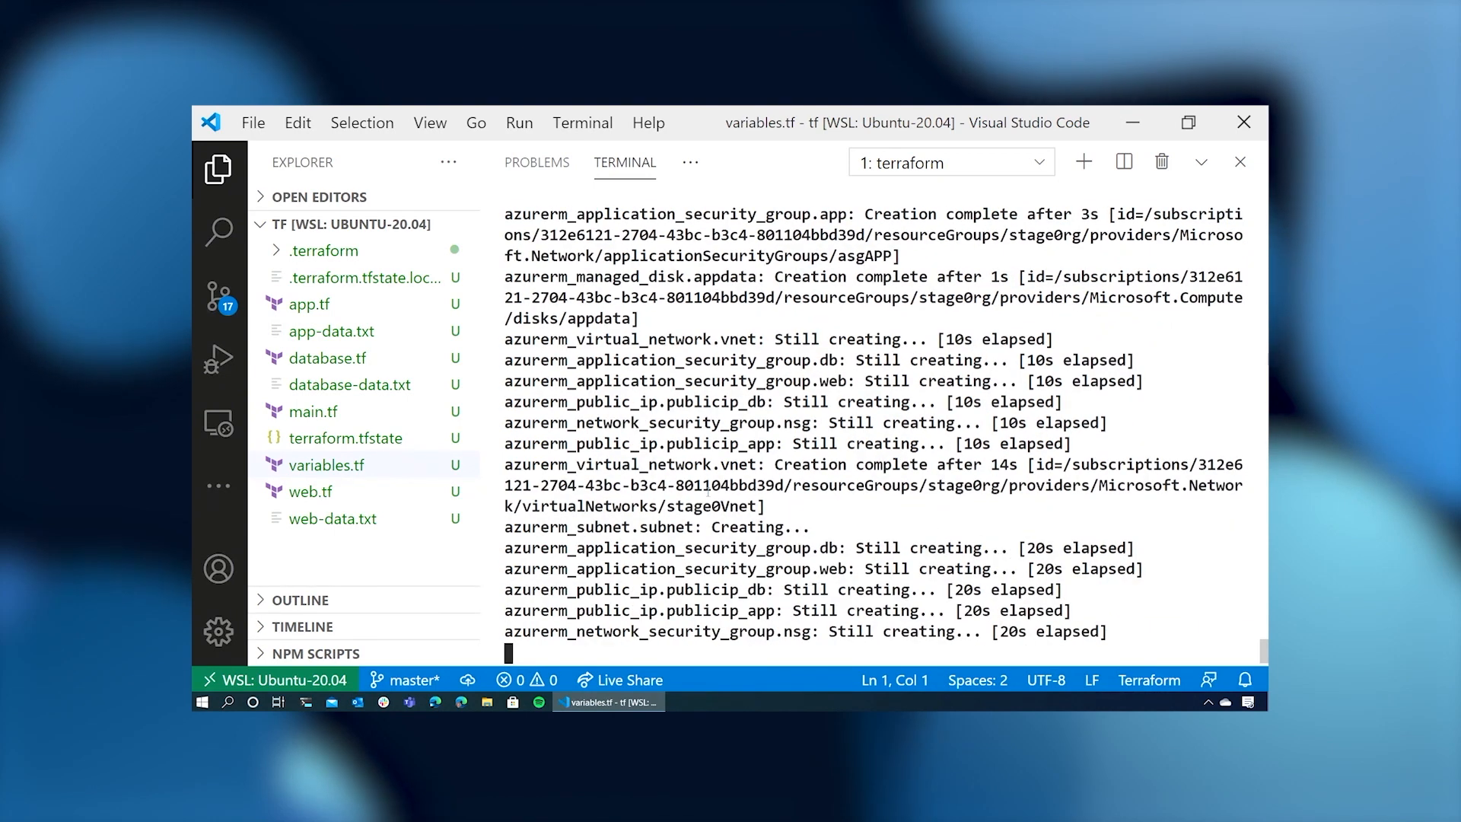
# Step: Browse variables.tf's ssh key default path while apply adds 28 resources, then view web-data.txt
pyautogui.click(327, 464)
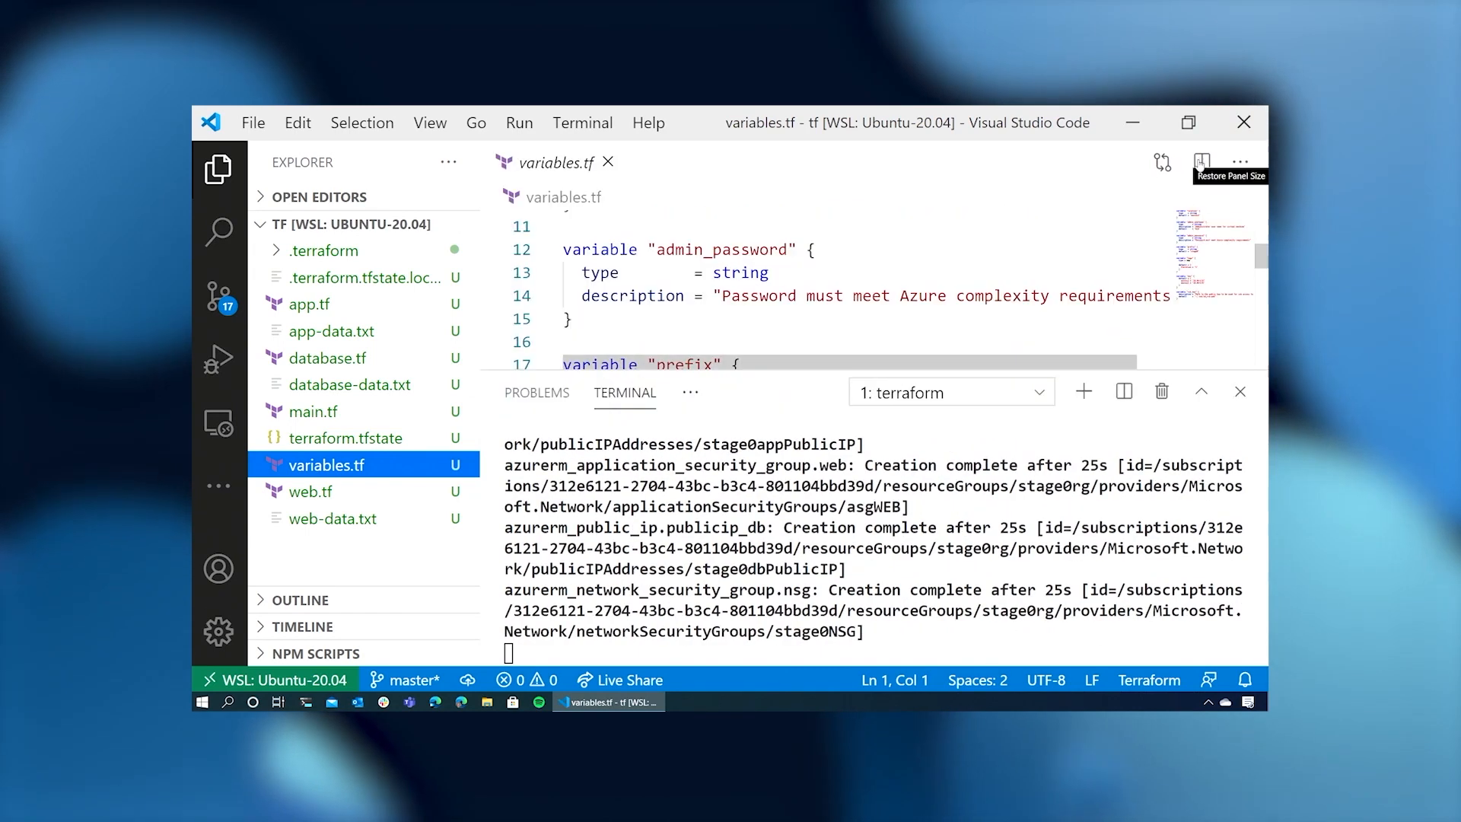
pyautogui.click(1201, 162)
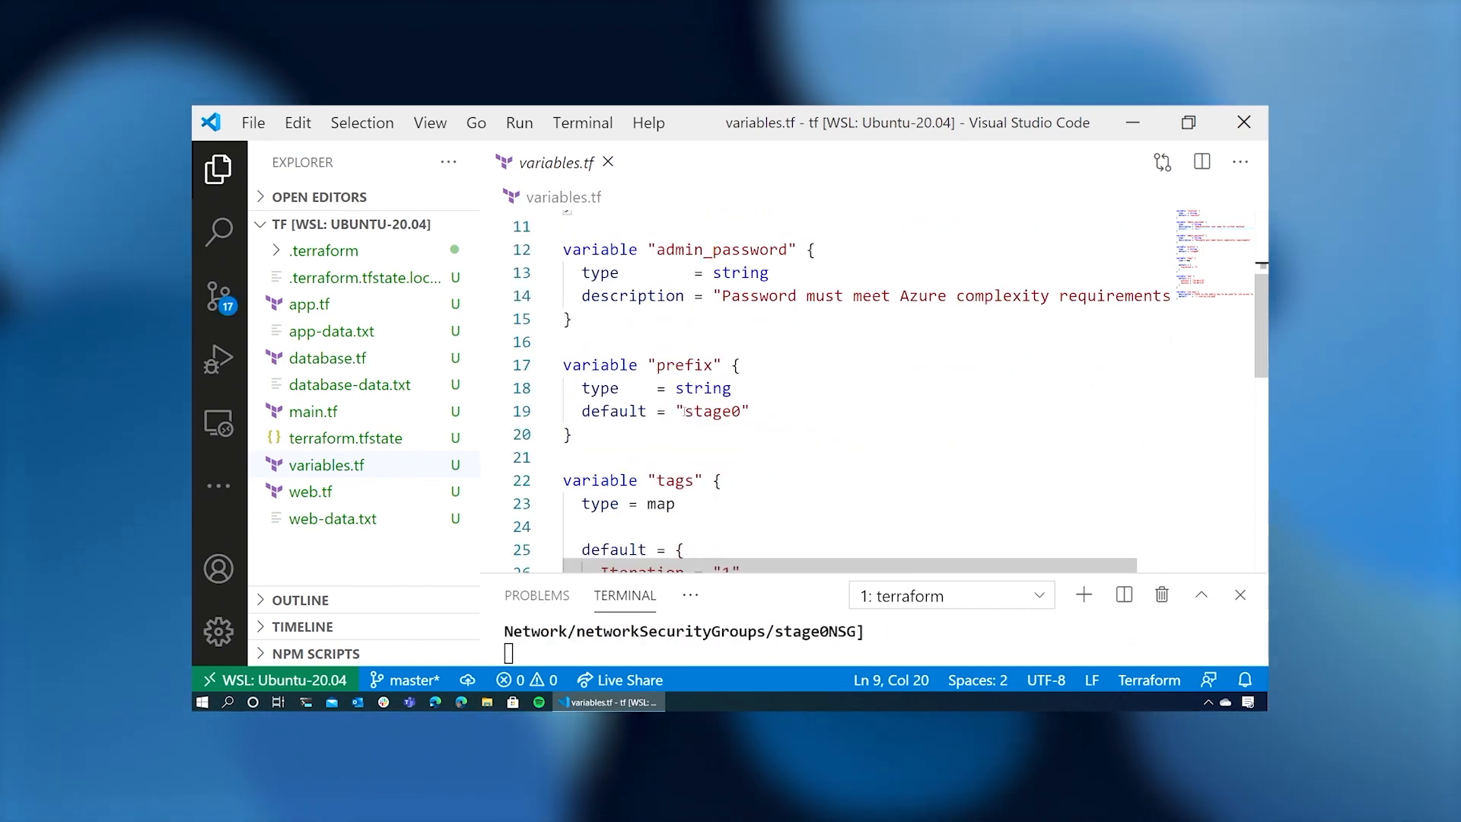
pyautogui.doubleClick(711, 411)
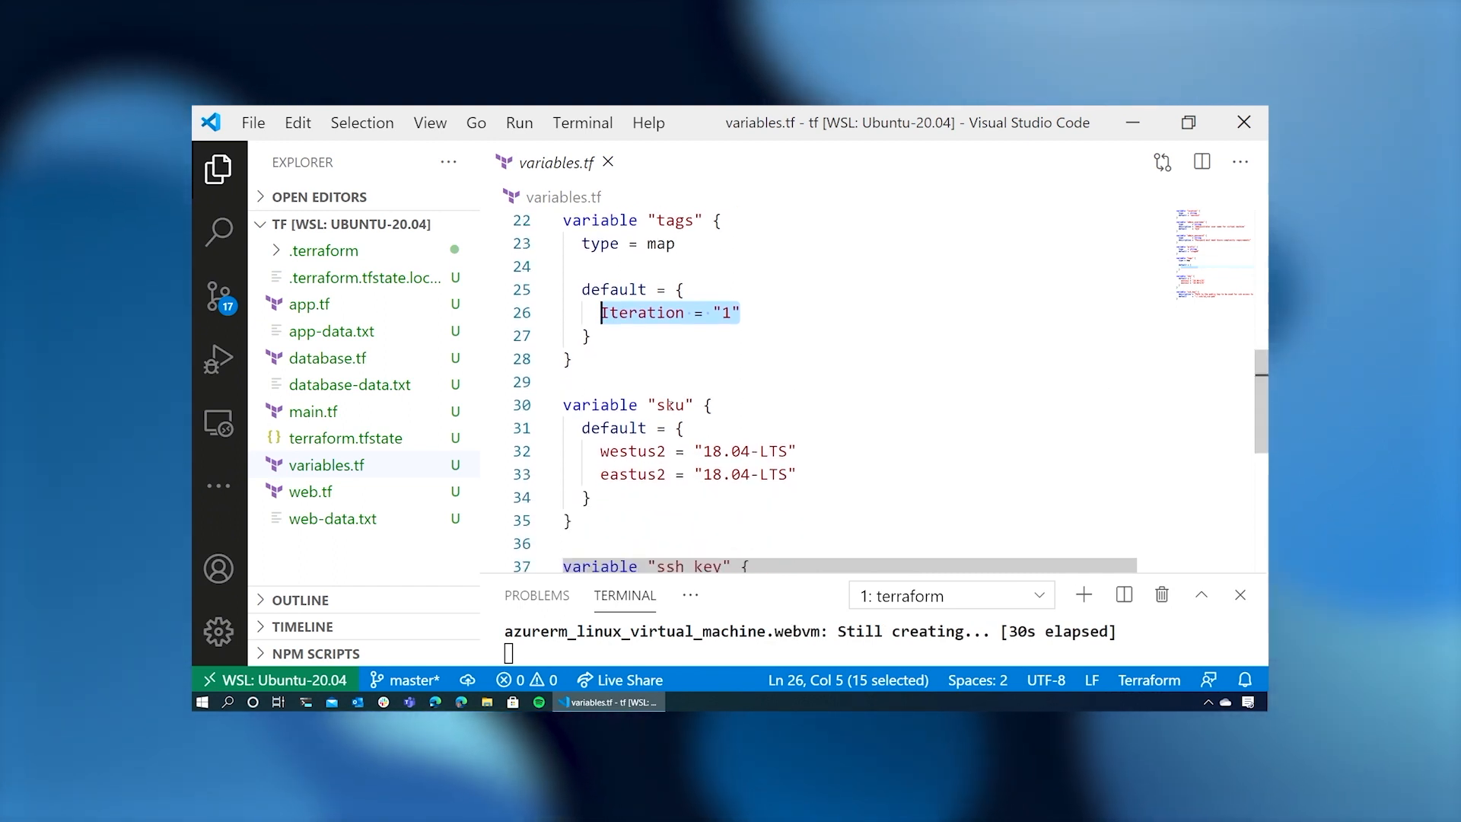
pyautogui.scroll(-3)
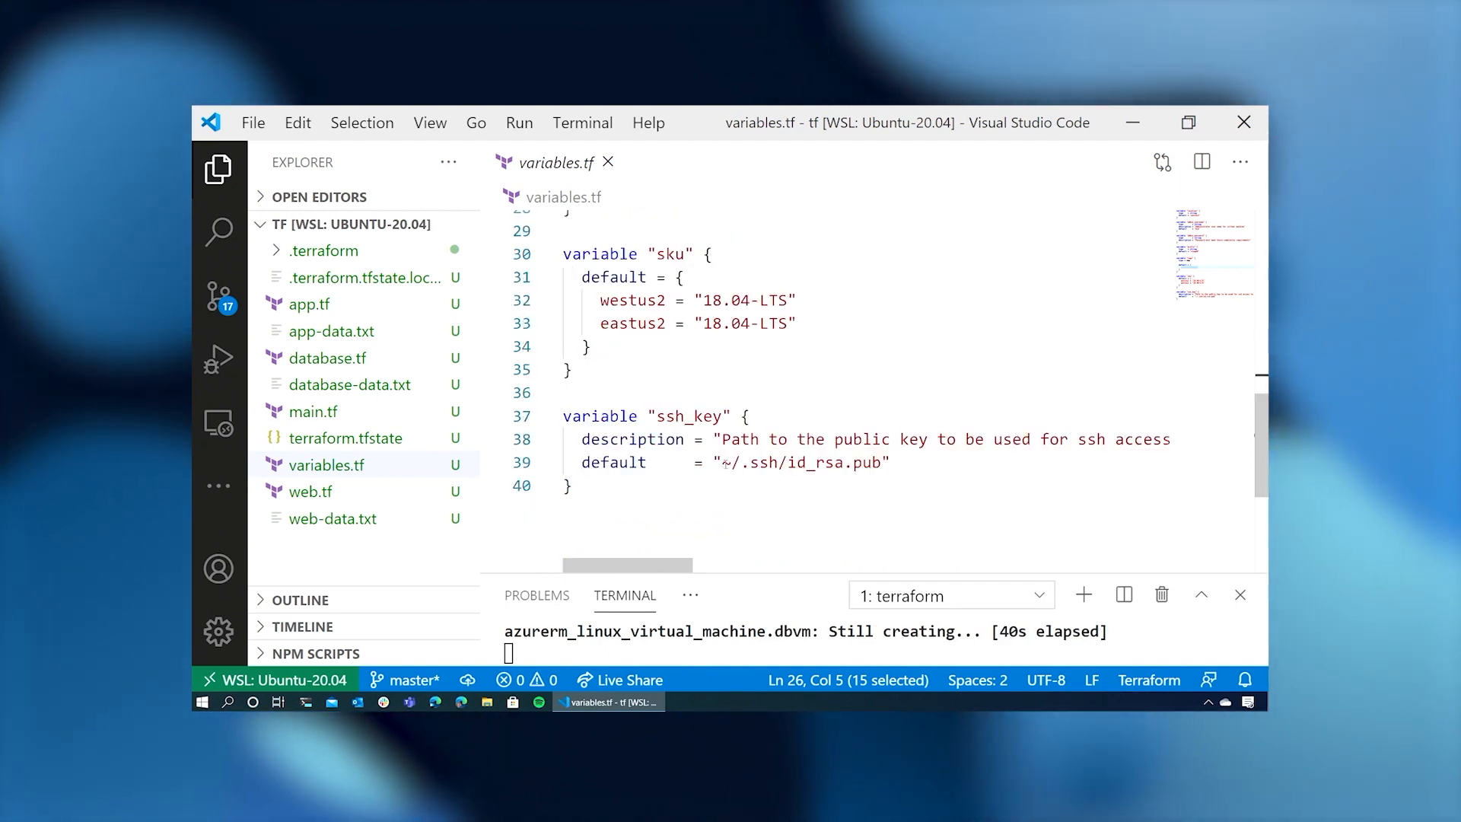
pyautogui.doubleClick(796, 463)
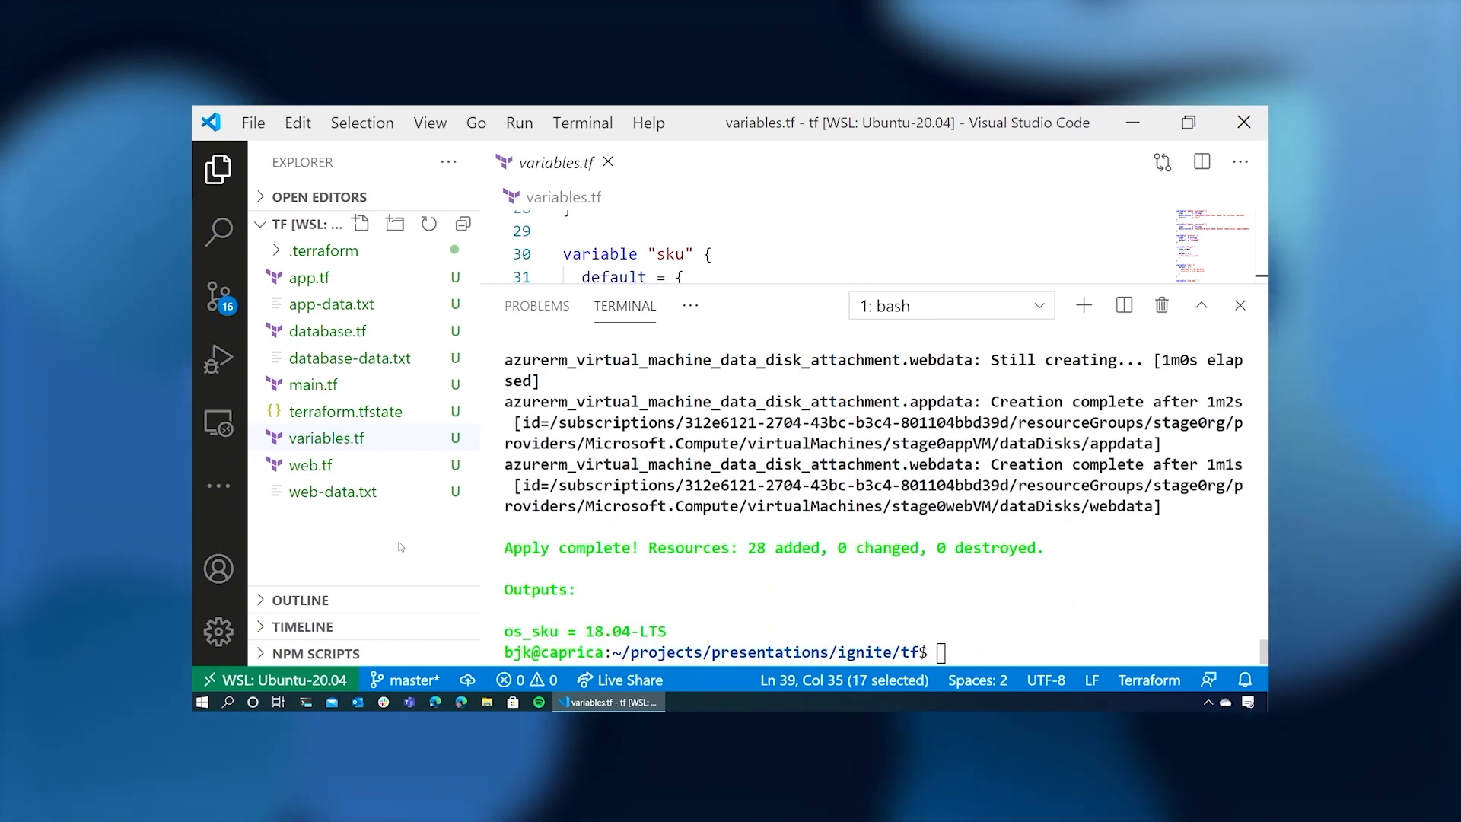
pyautogui.click(334, 492)
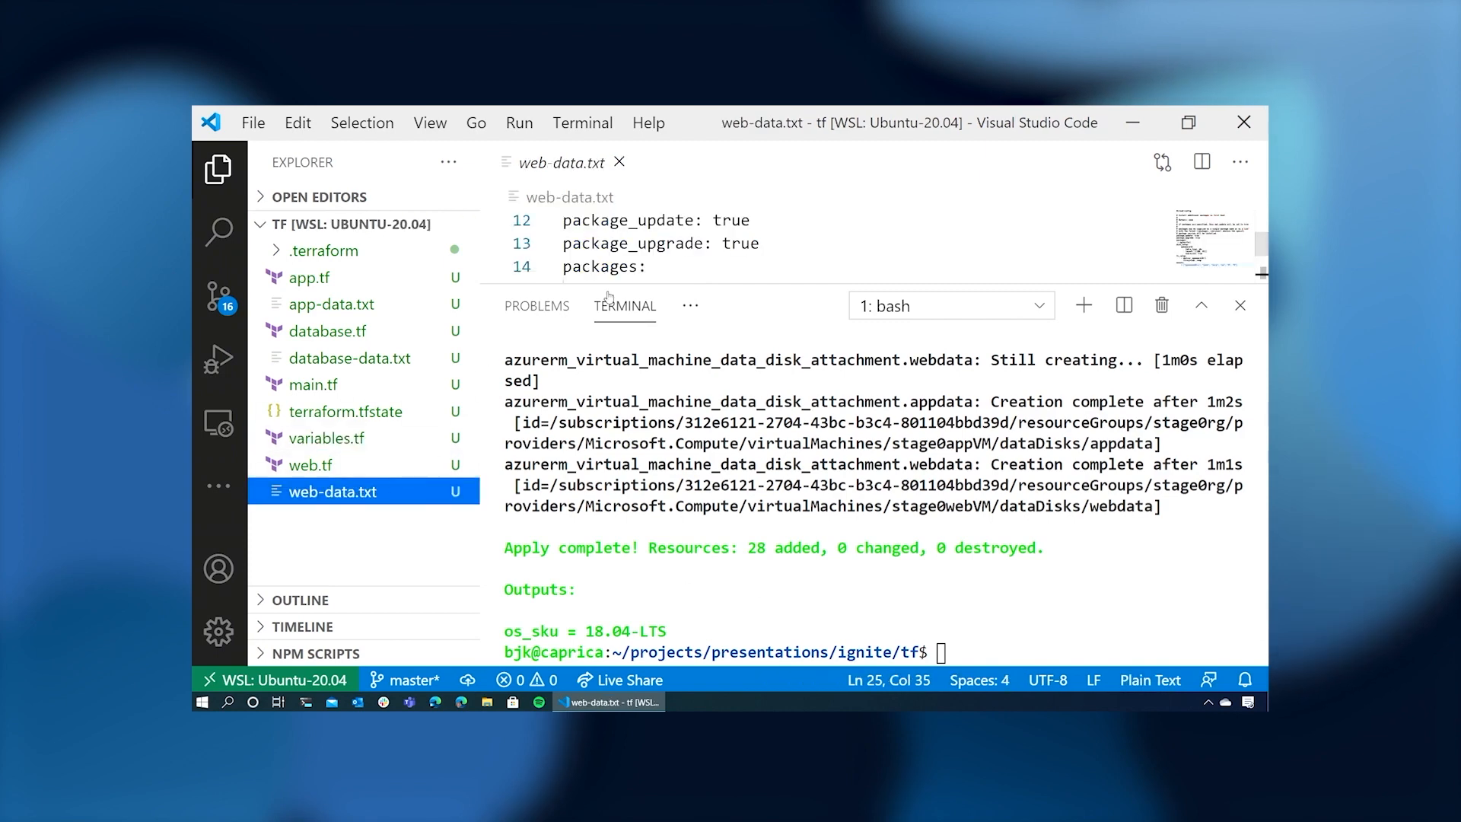